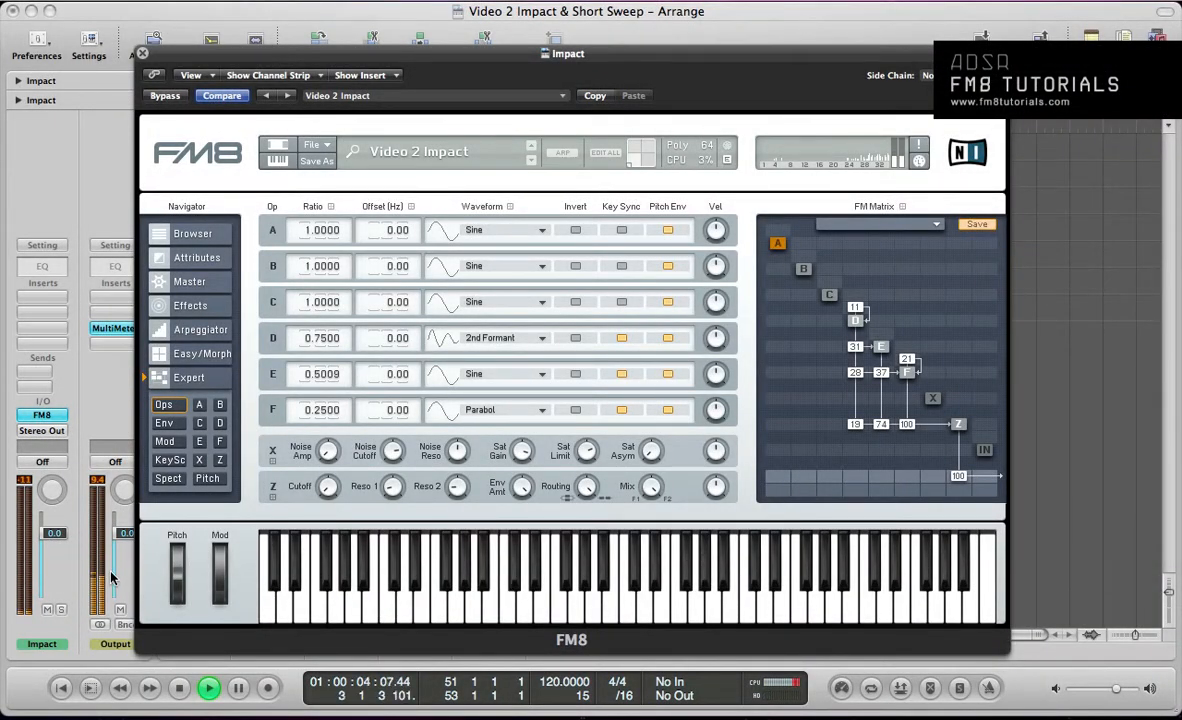
- Close the Impact FM8 window and select the Impact and Short Sweep track headers
click(141, 52)
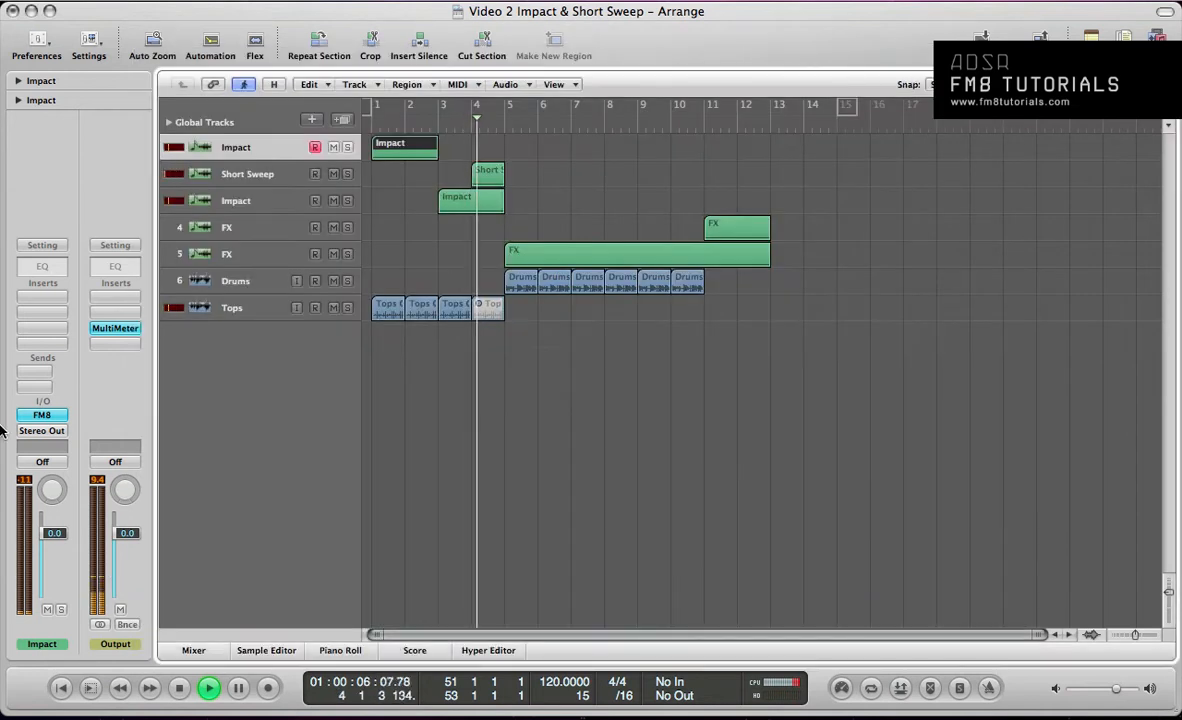
click(247, 173)
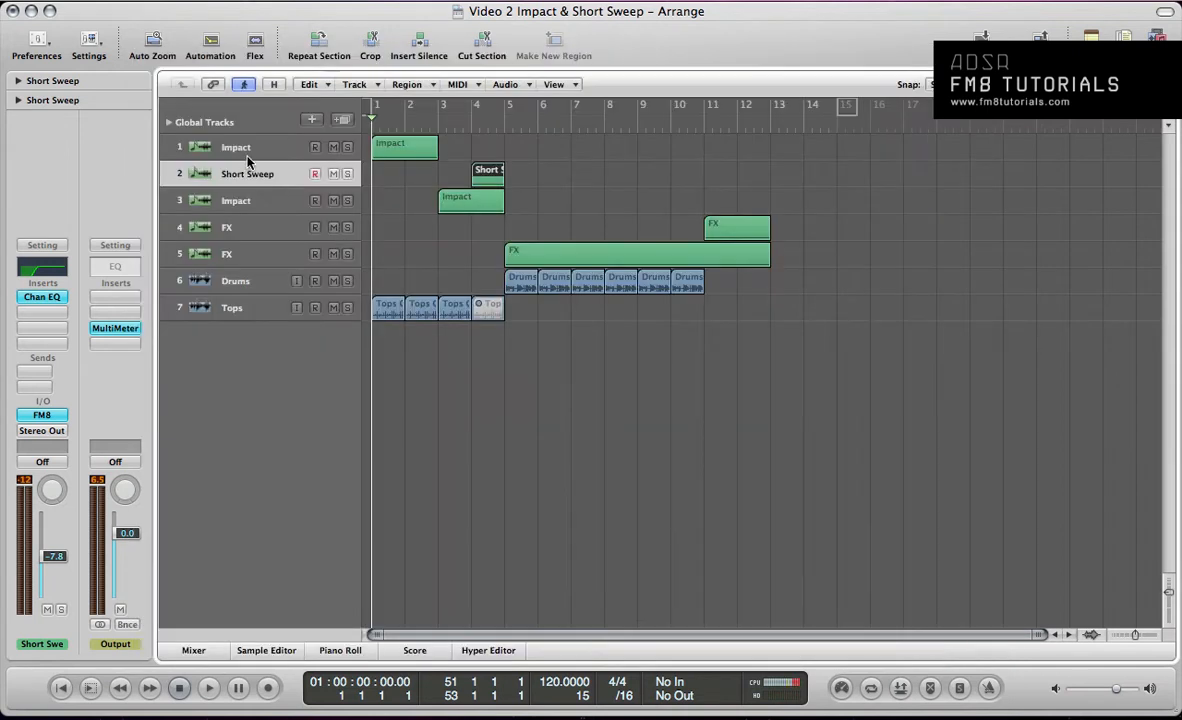
click(236, 147)
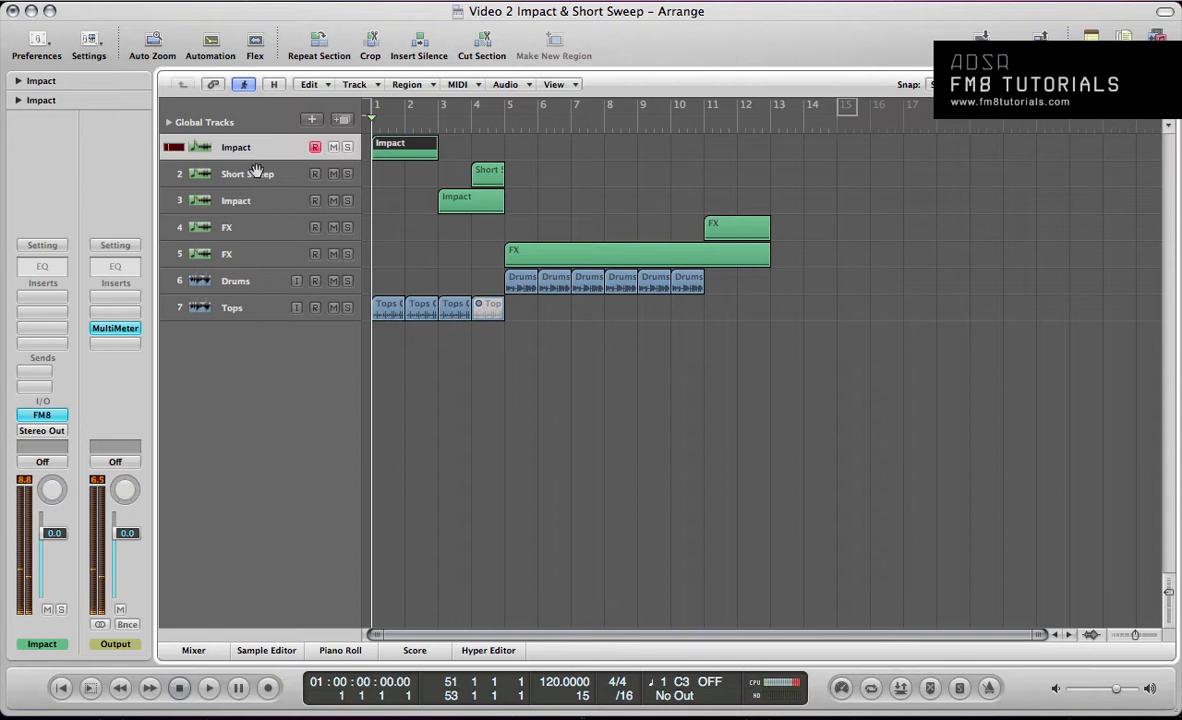
click(247, 173)
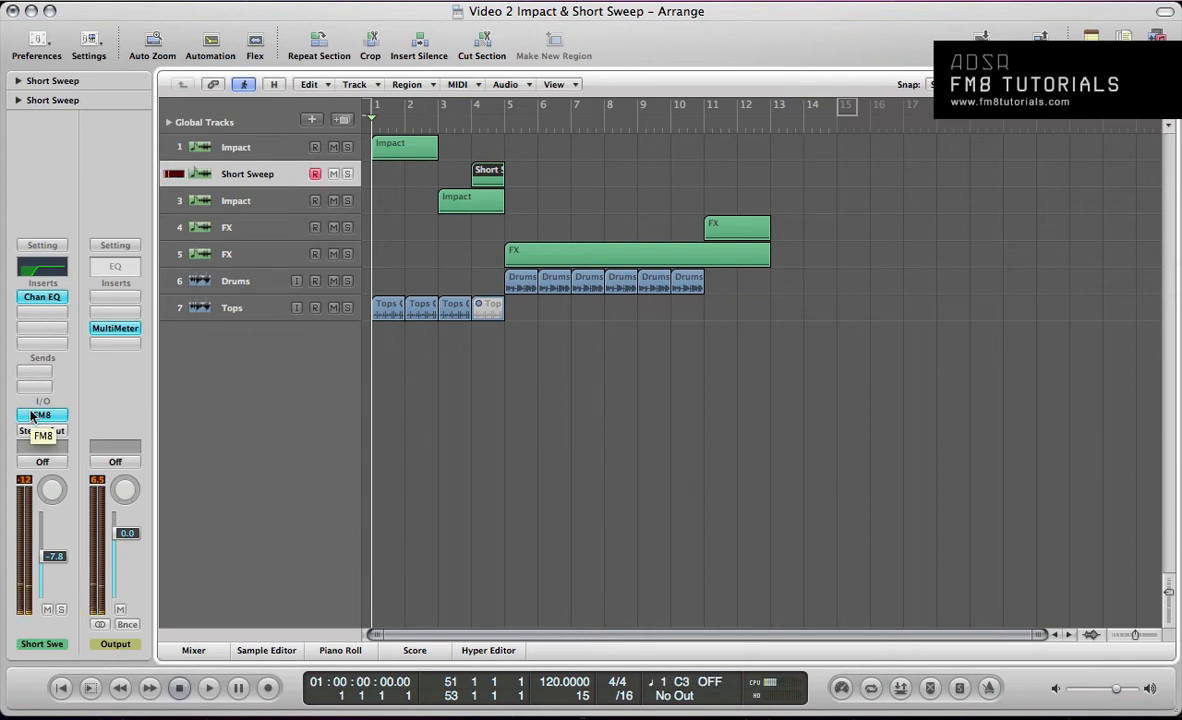
- Open FM8 on the Impact track and start a blank NewSound patch
click(41, 414)
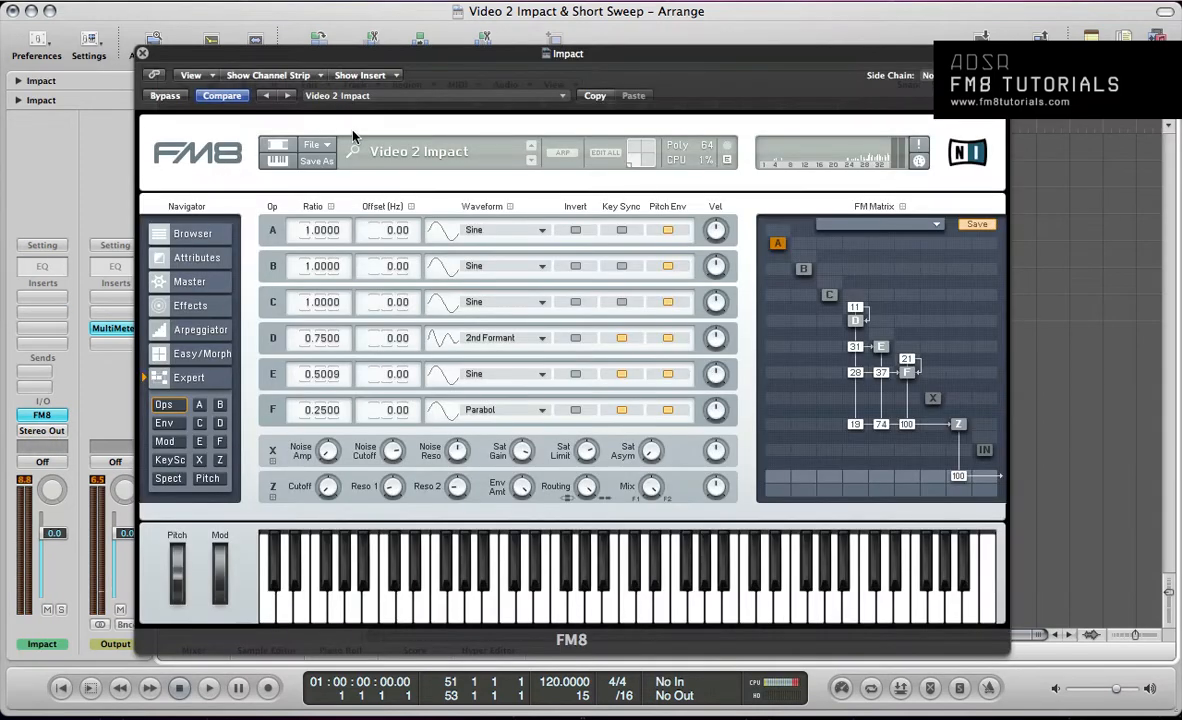
click(313, 145)
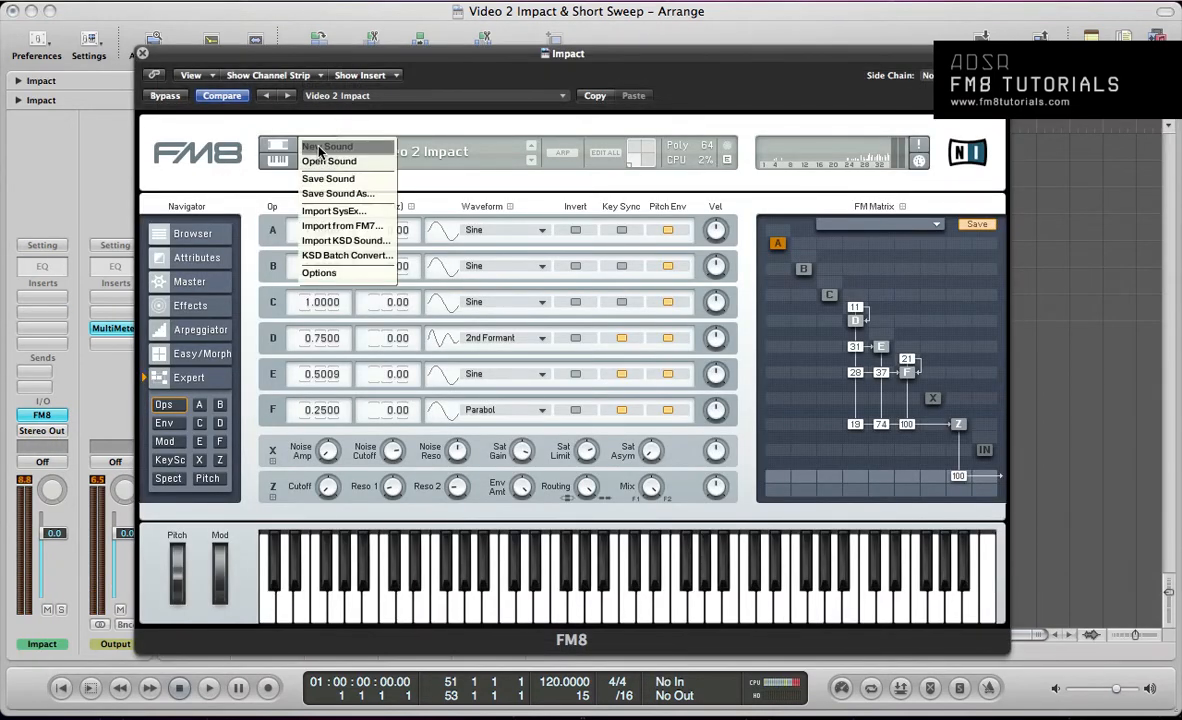
click(327, 146)
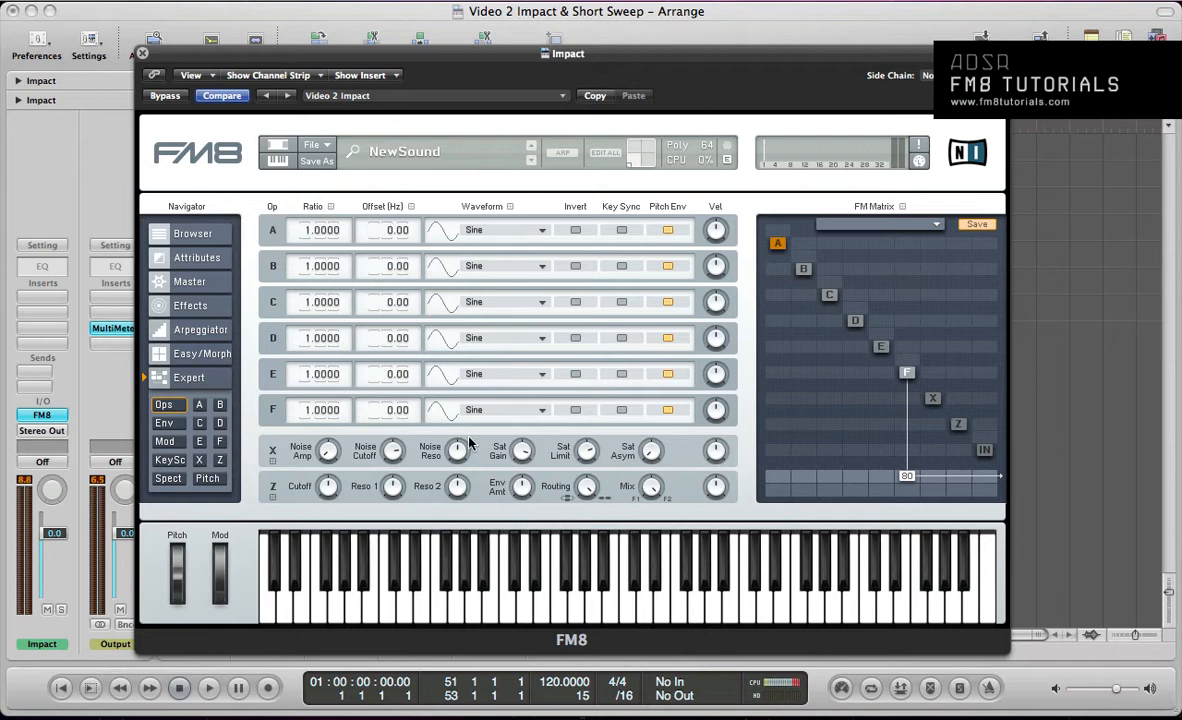
mouse_move(351, 382)
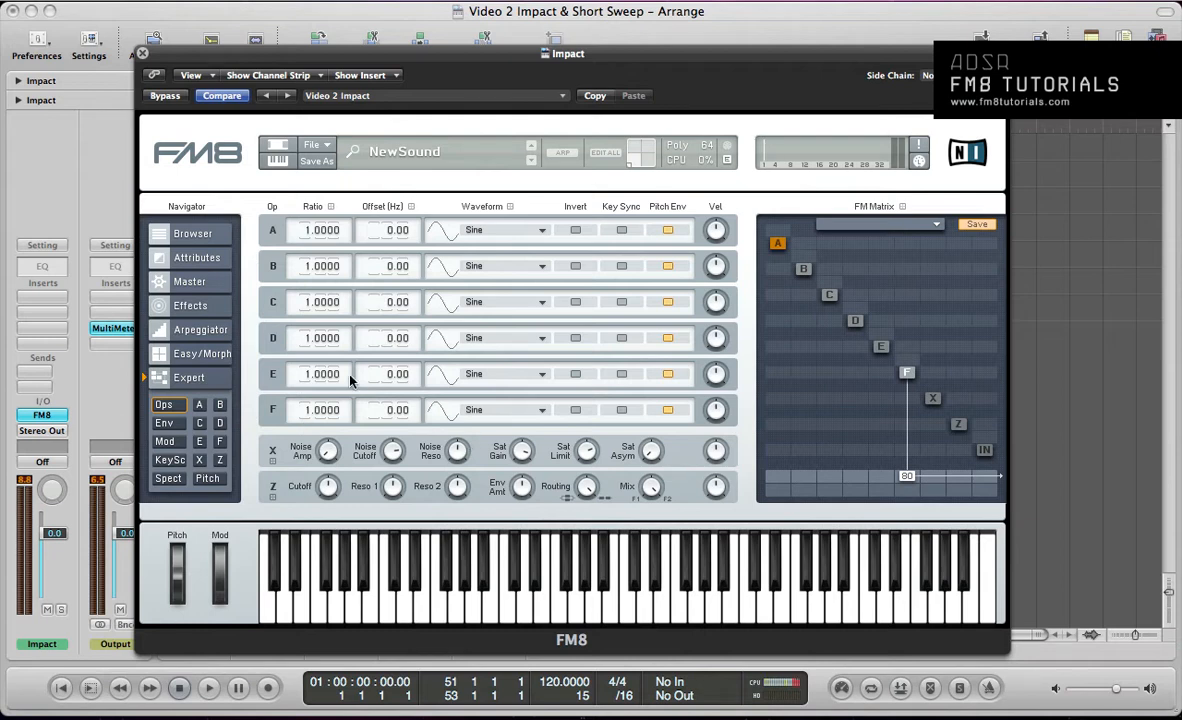
mouse_move(902, 462)
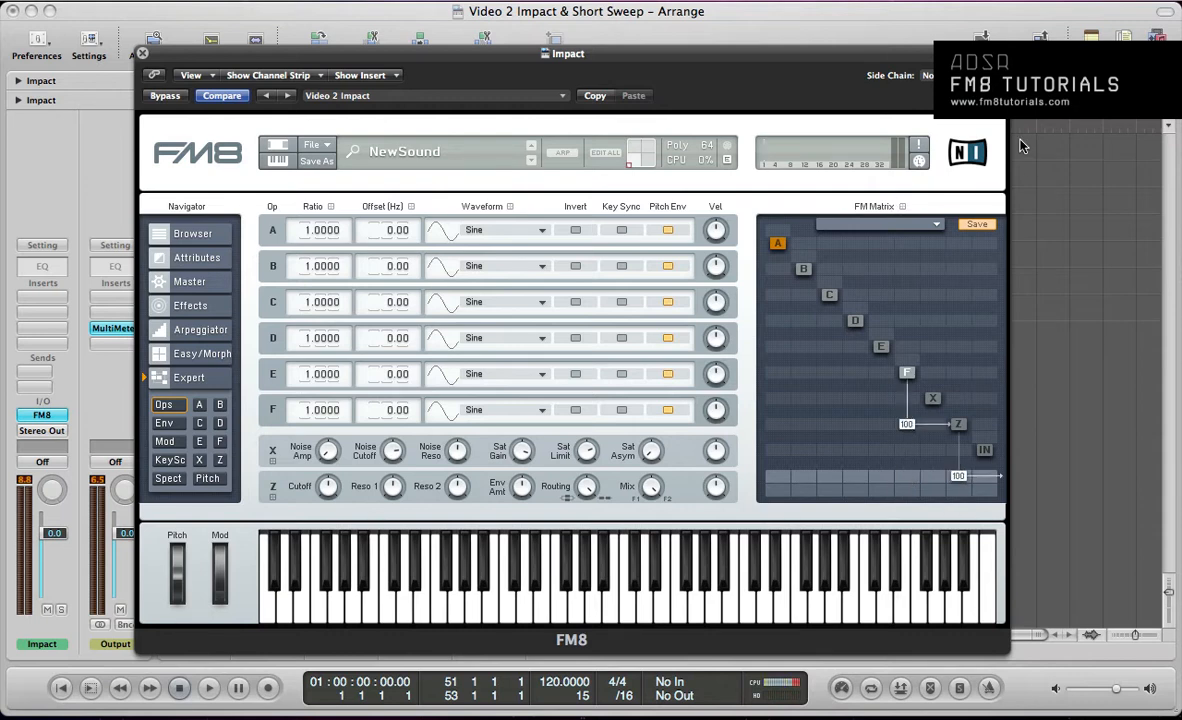
mouse_move(957, 425)
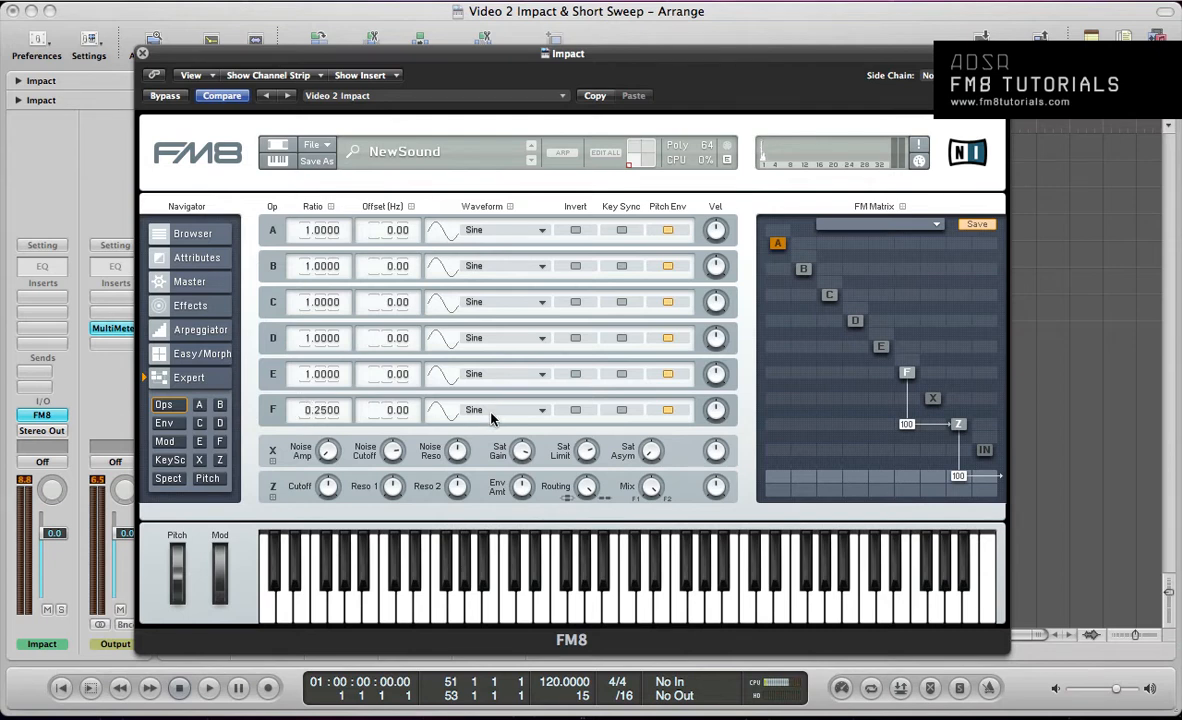
- Give operator F a Parabol waveform and set its self-feedback to 22
click(141, 52)
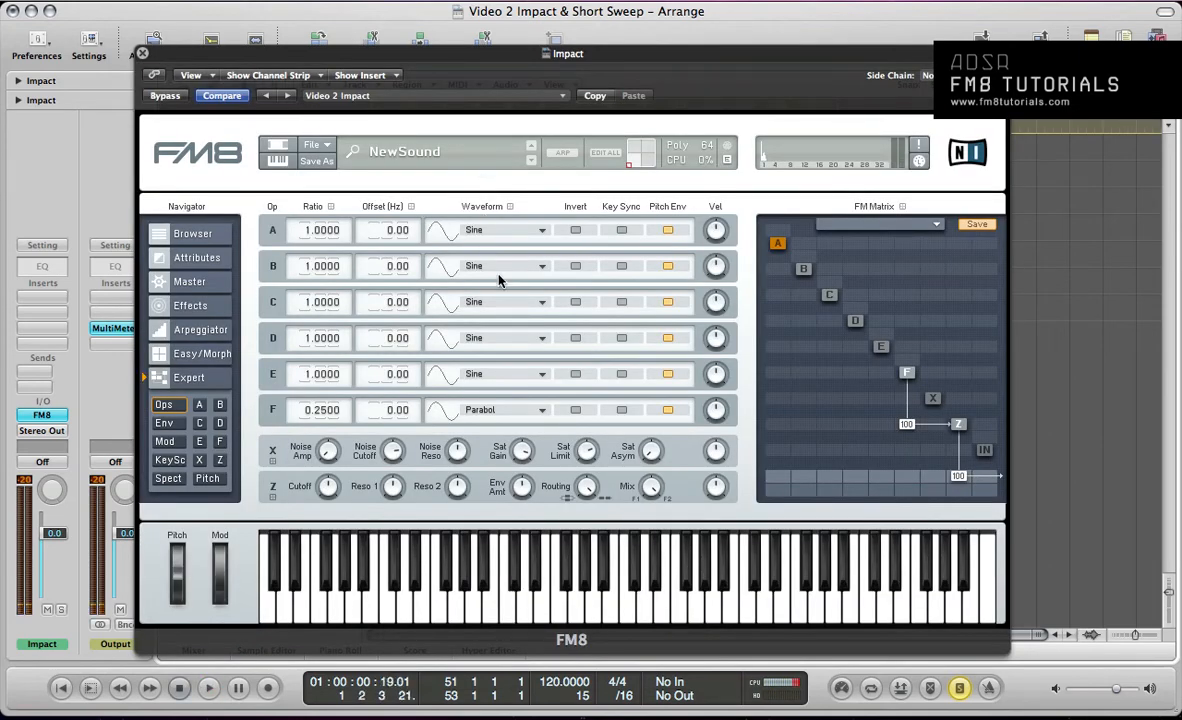
mouse_move(620, 418)
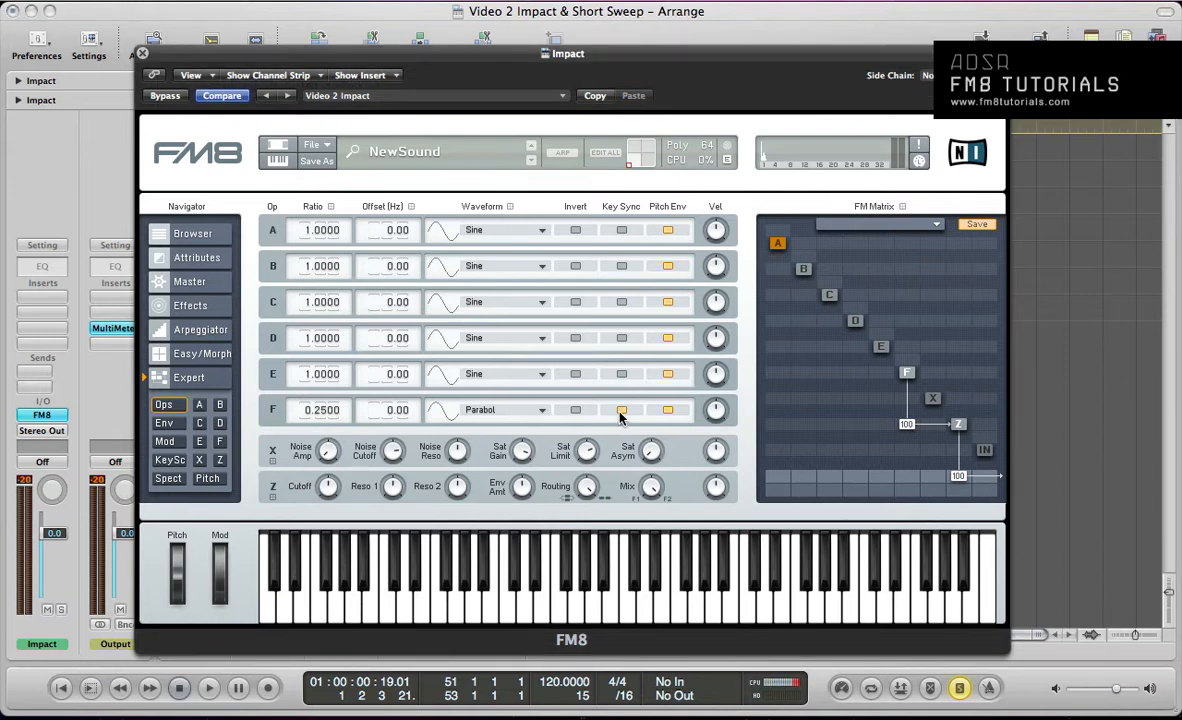
mouse_move(900, 362)
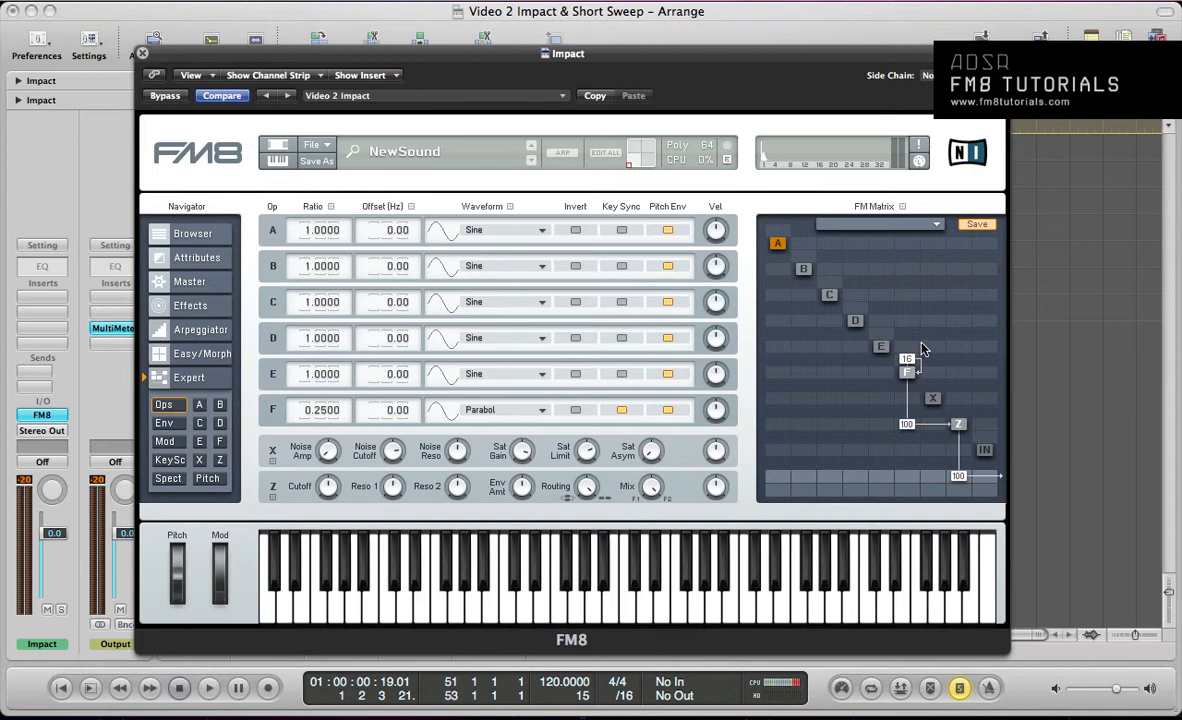
click(208, 687)
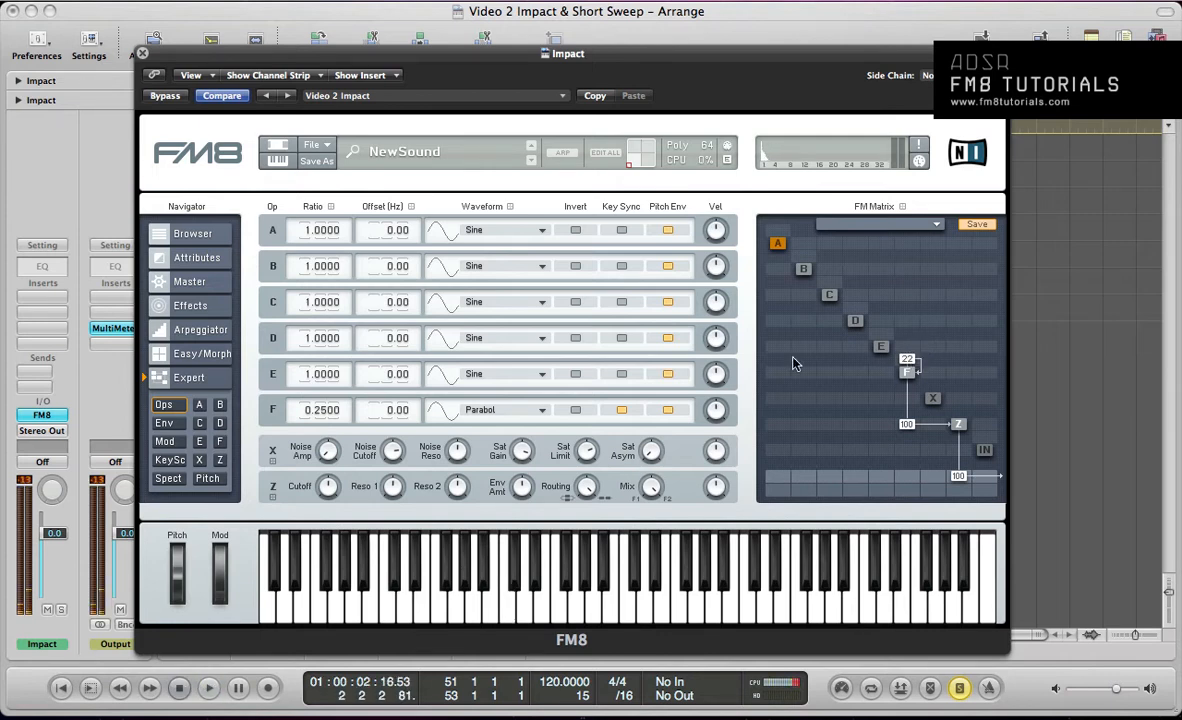
mouse_move(385, 608)
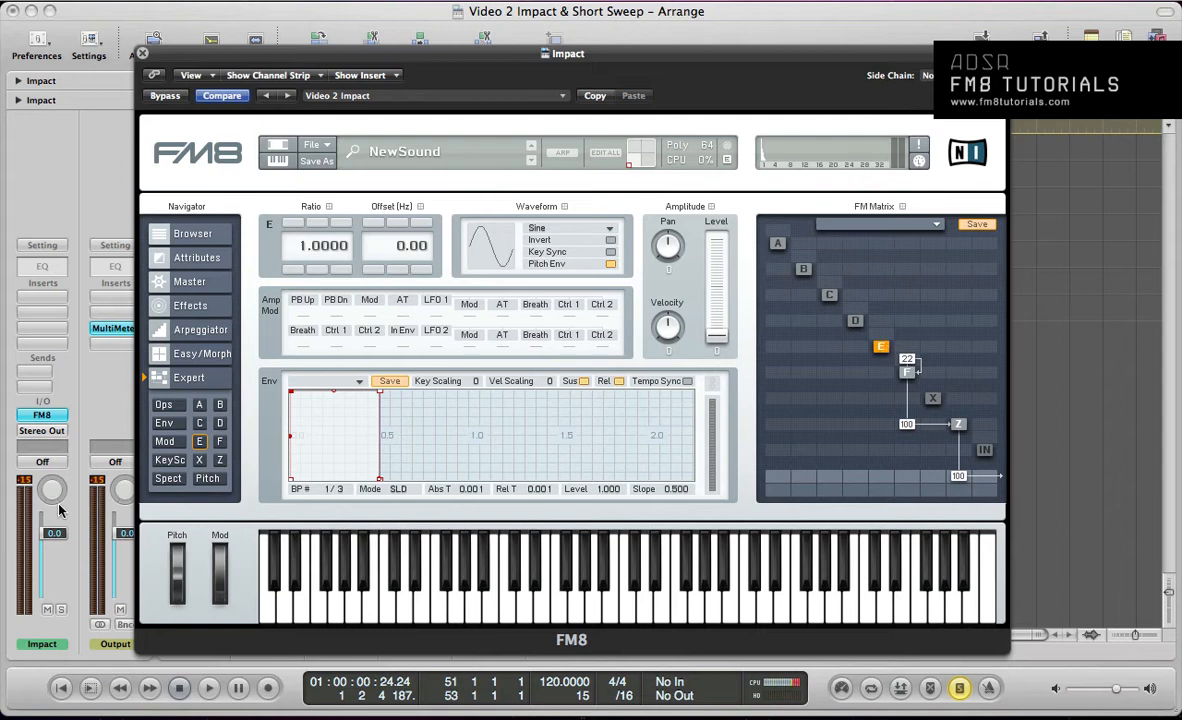
- Set operator E's ratio to 0.5009 with key sync, sending 74 to Z and modulating F
click(163, 404)
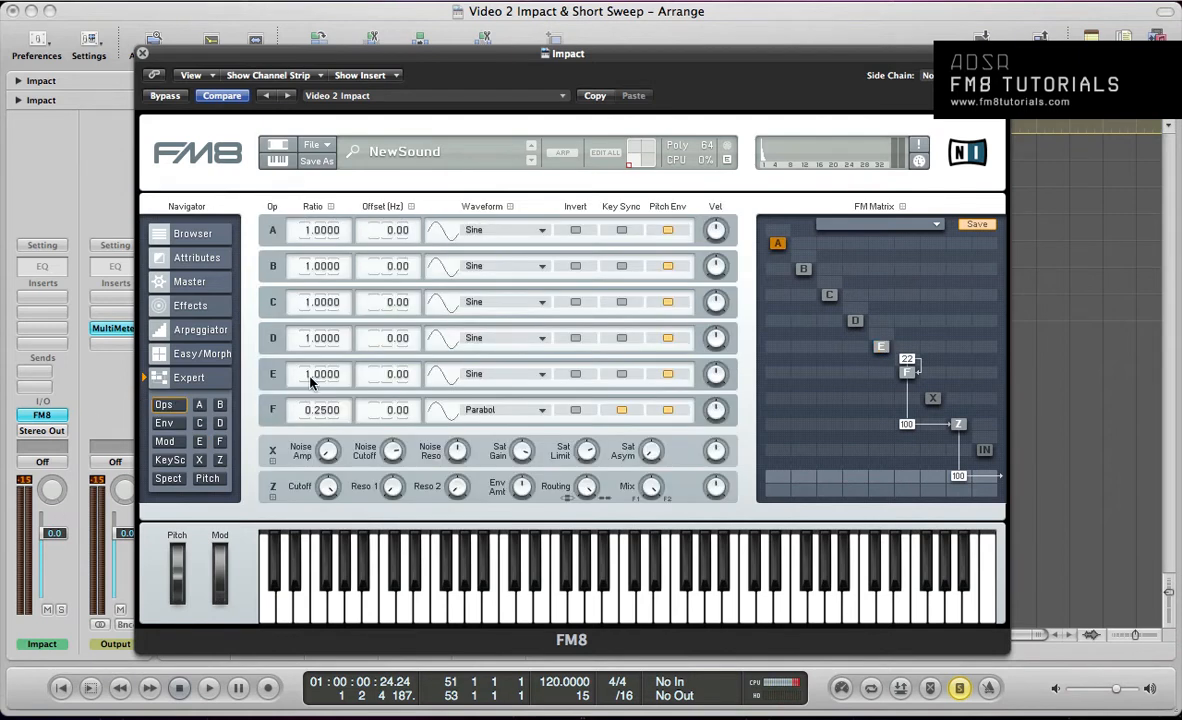
triple_click(321, 374)
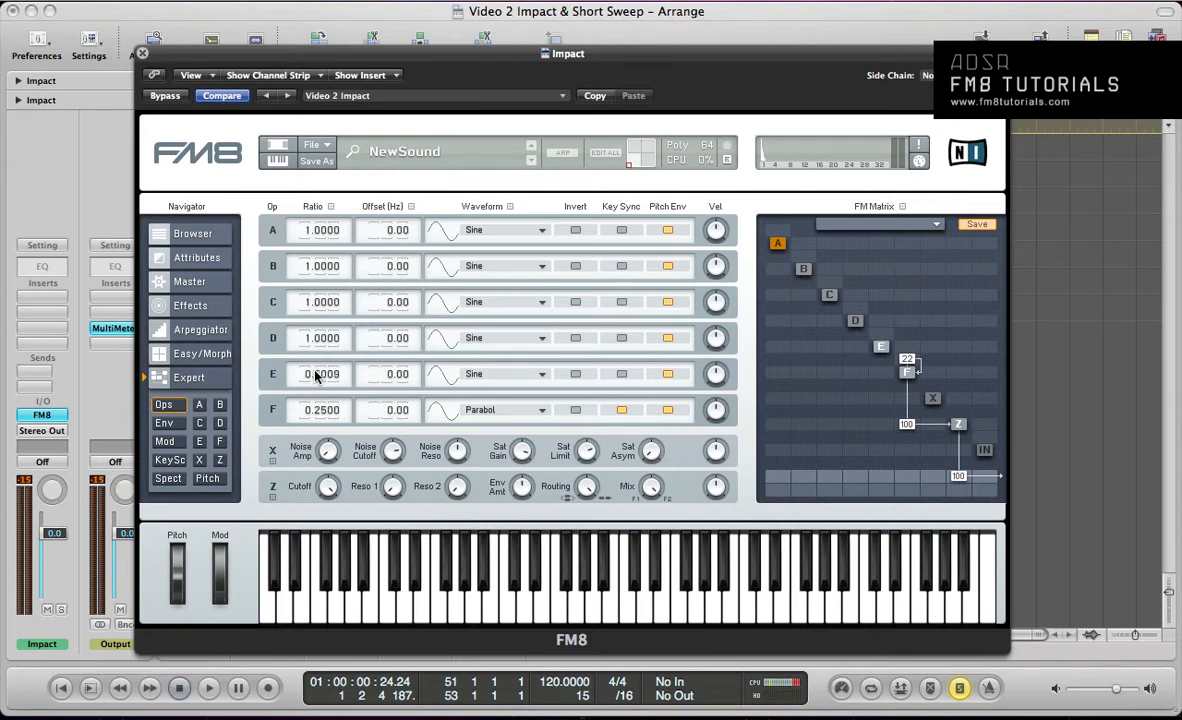
drag(321, 374, 321, 360)
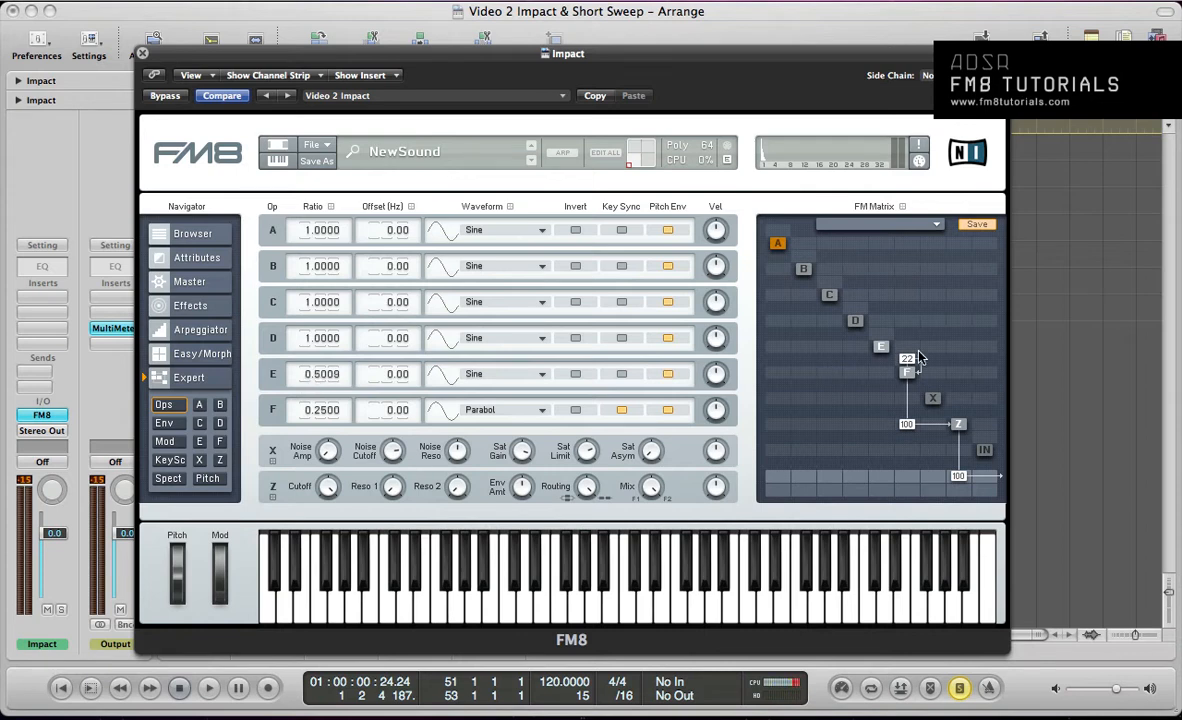
mouse_move(465, 375)
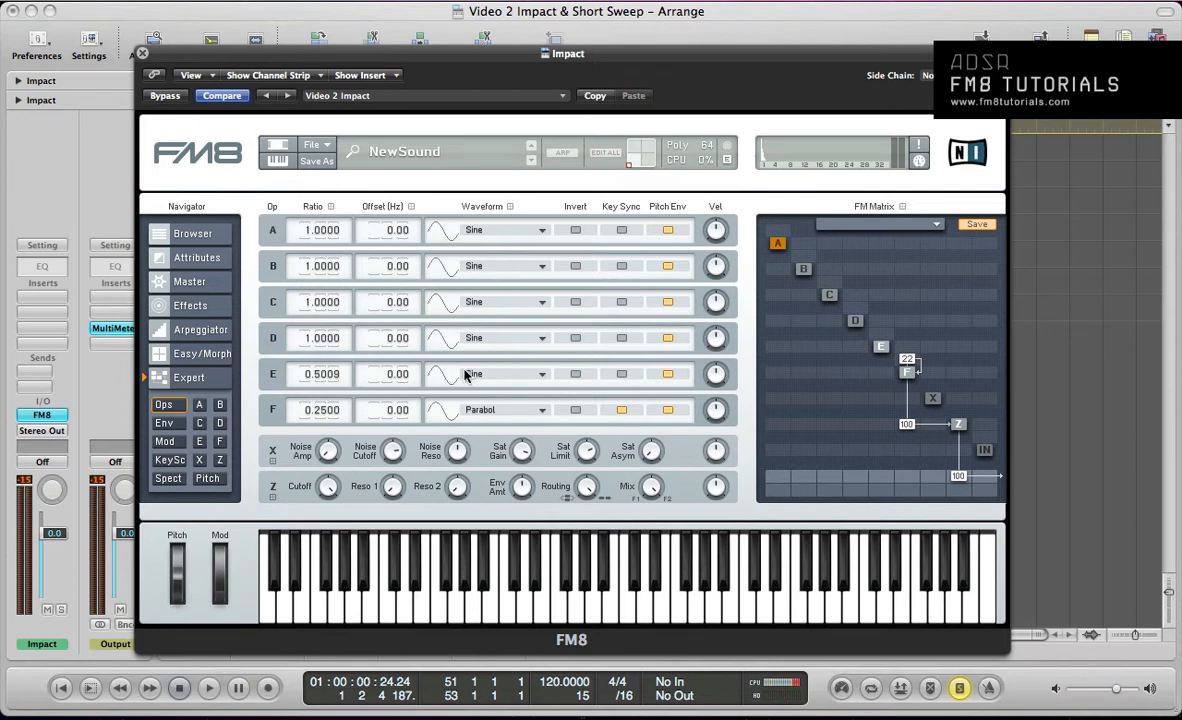
mouse_move(621, 377)
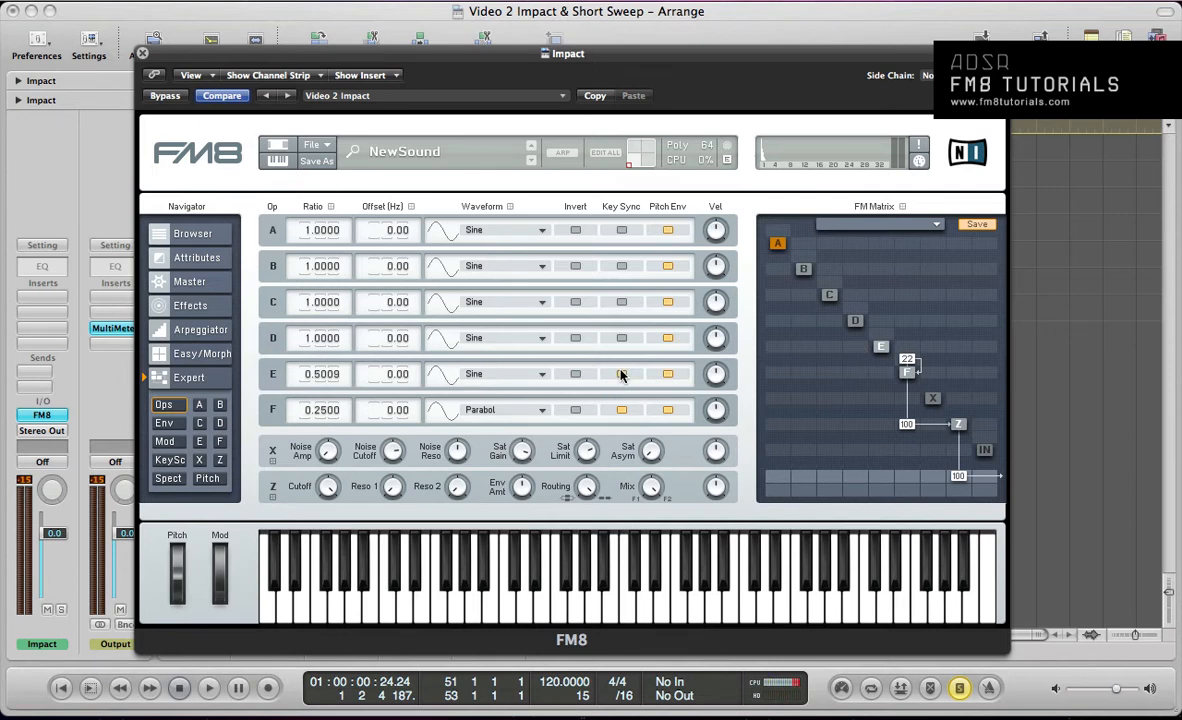
click(208, 688)
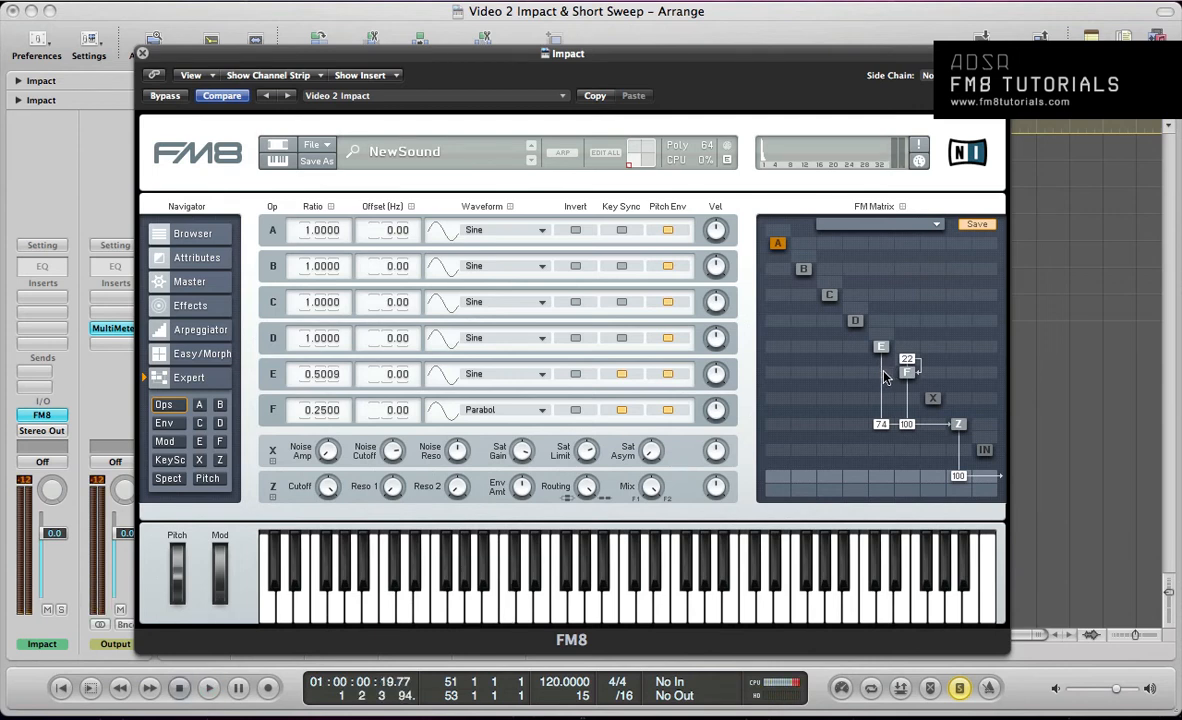
click(208, 688)
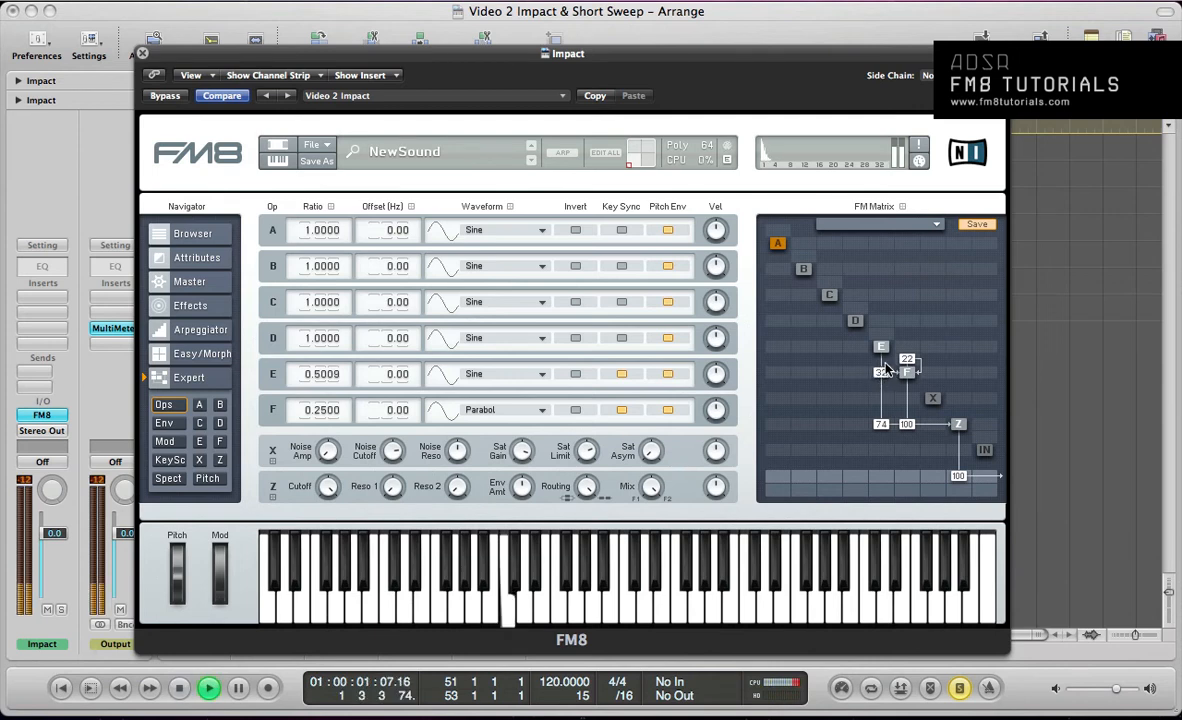
click(179, 688)
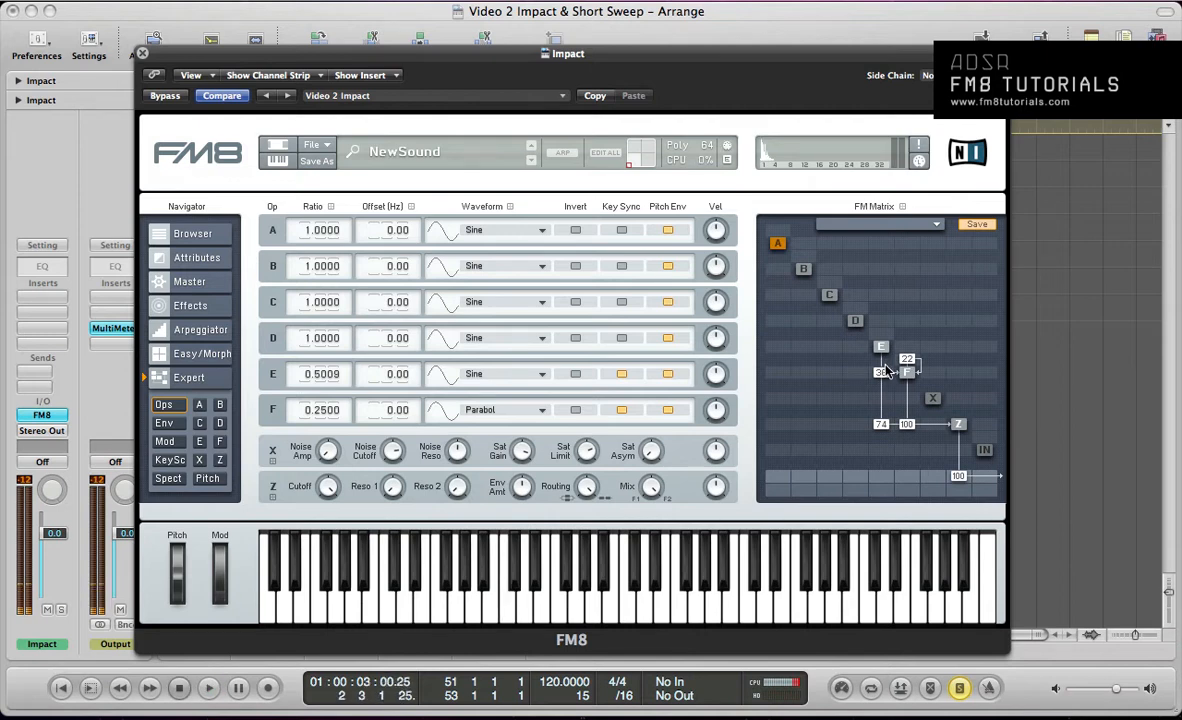
- Give operator D a key-synced 2nd Formant wave, D→F 28, output 20, feedback 15
click(208, 688)
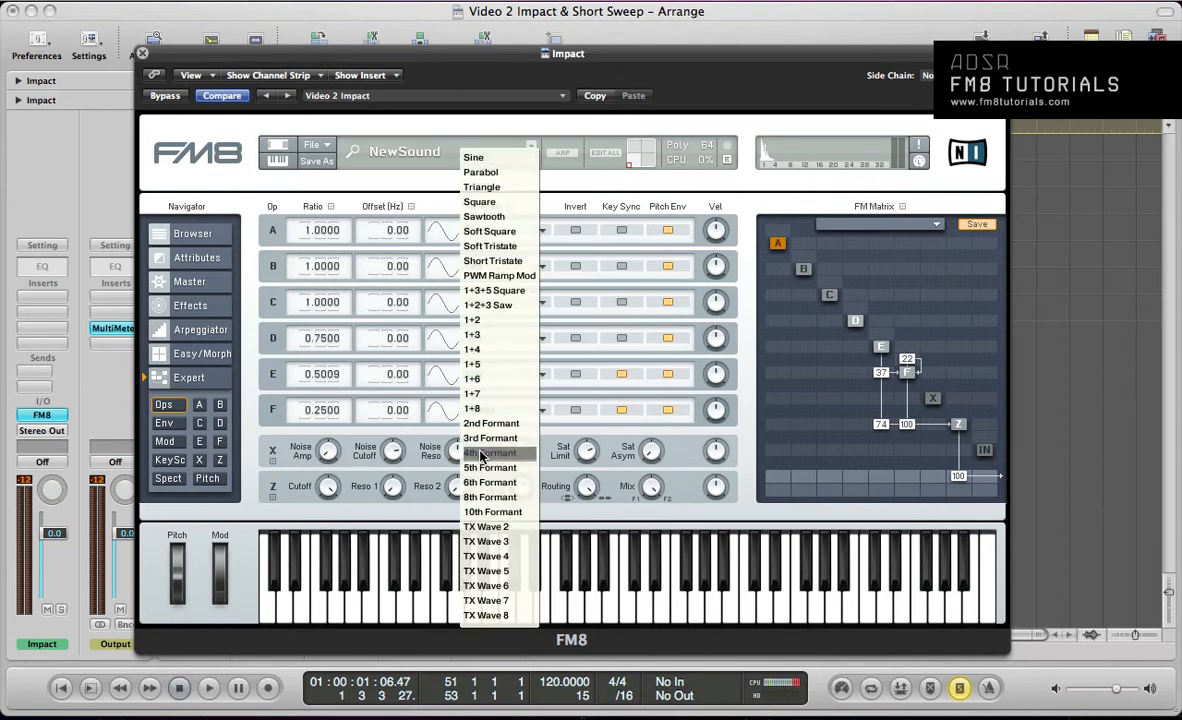
click(491, 423)
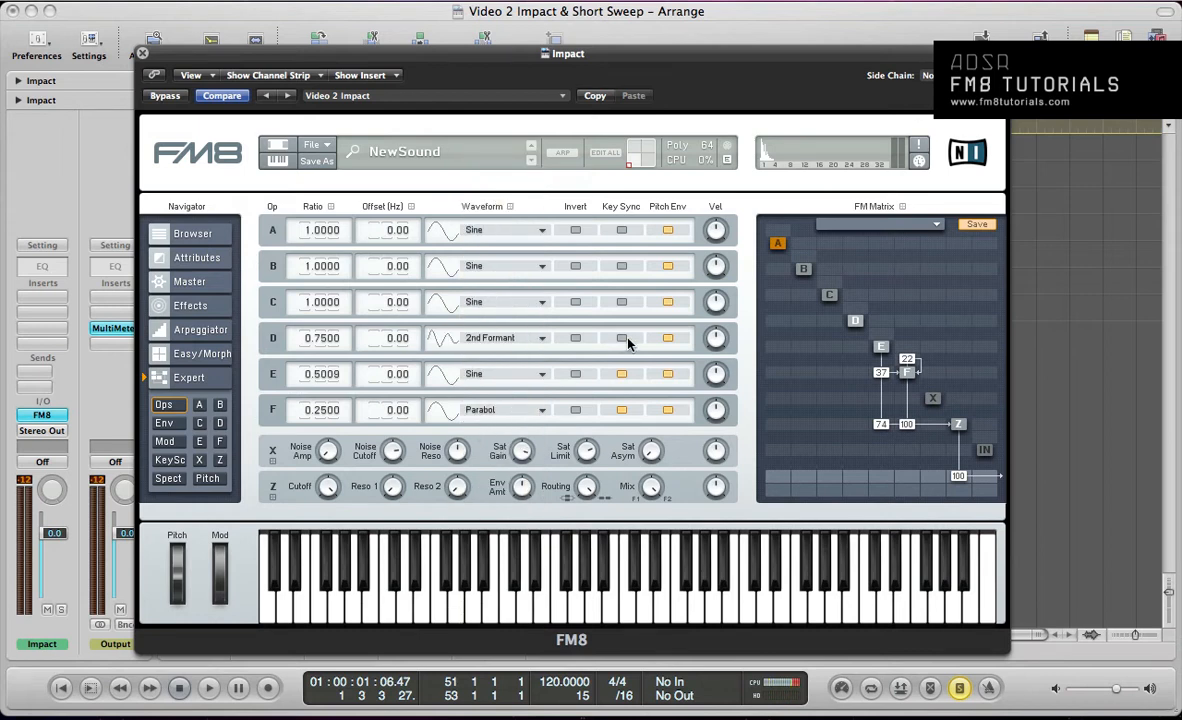
click(621, 338)
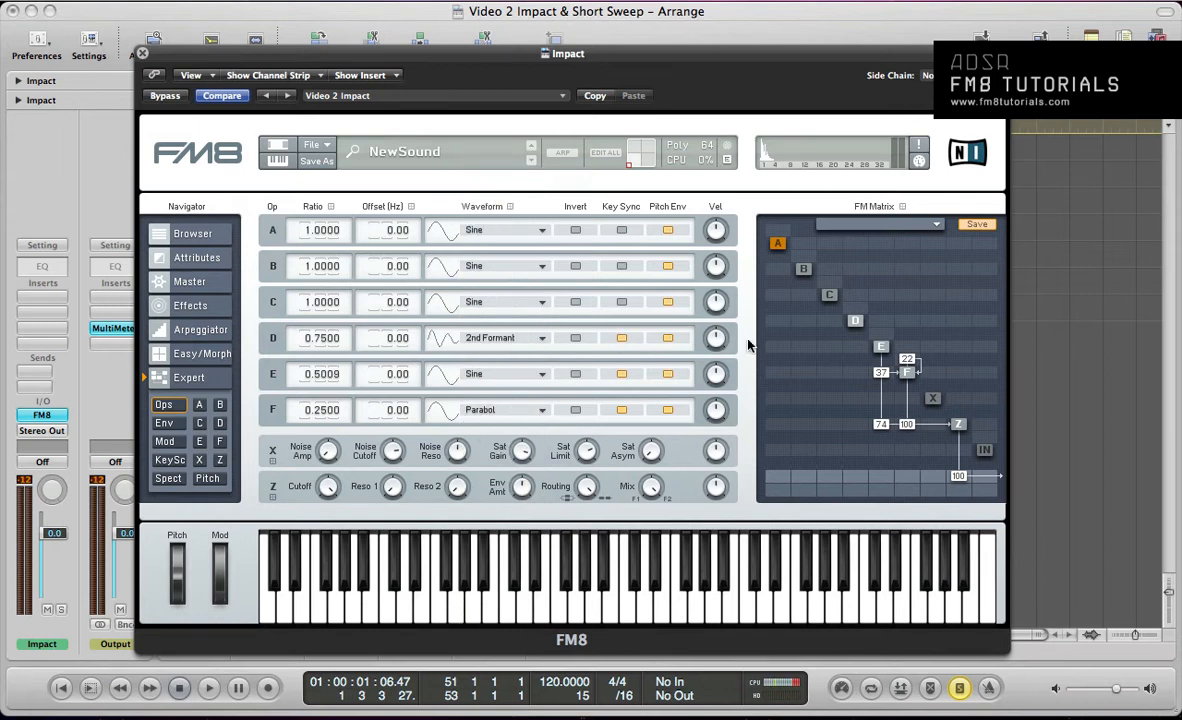
click(208, 688)
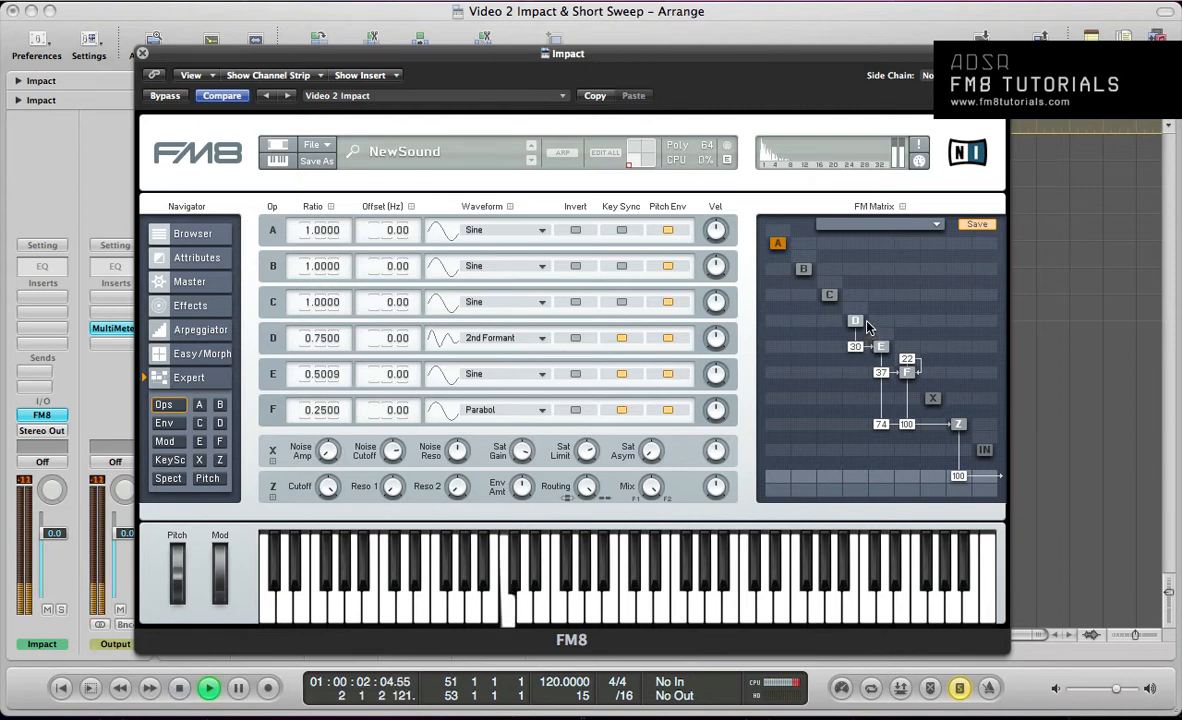
mouse_move(857, 417)
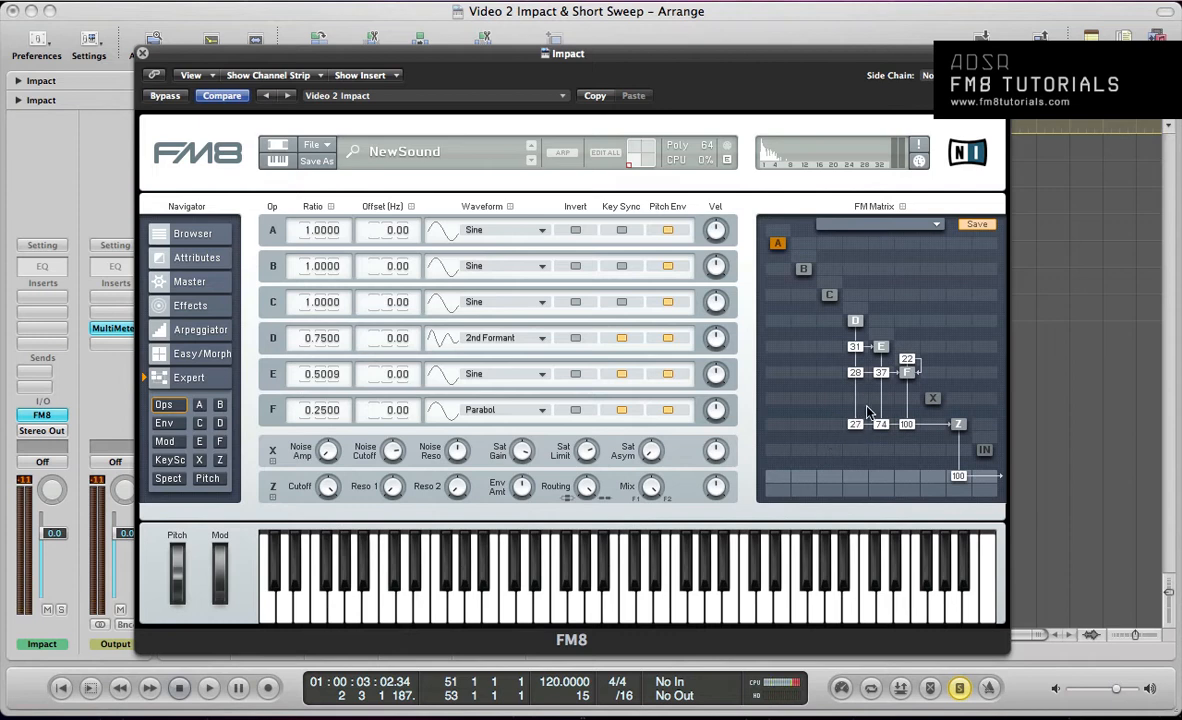
drag(856, 423, 856, 423)
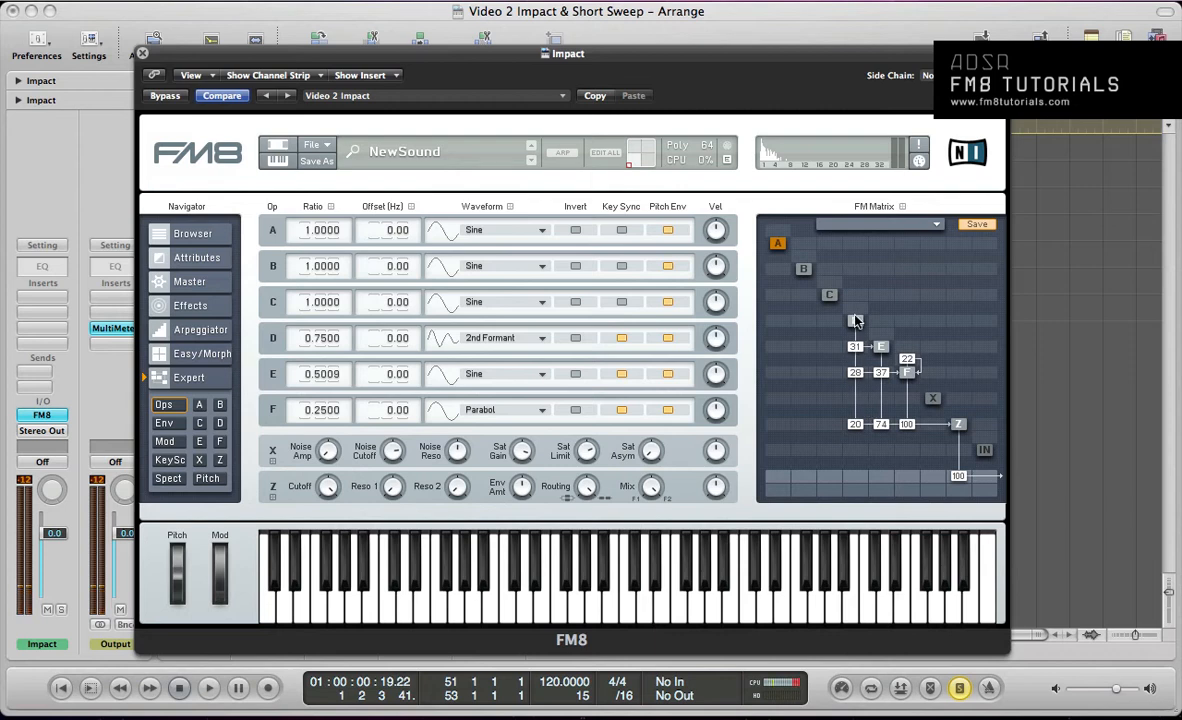
click(208, 688)
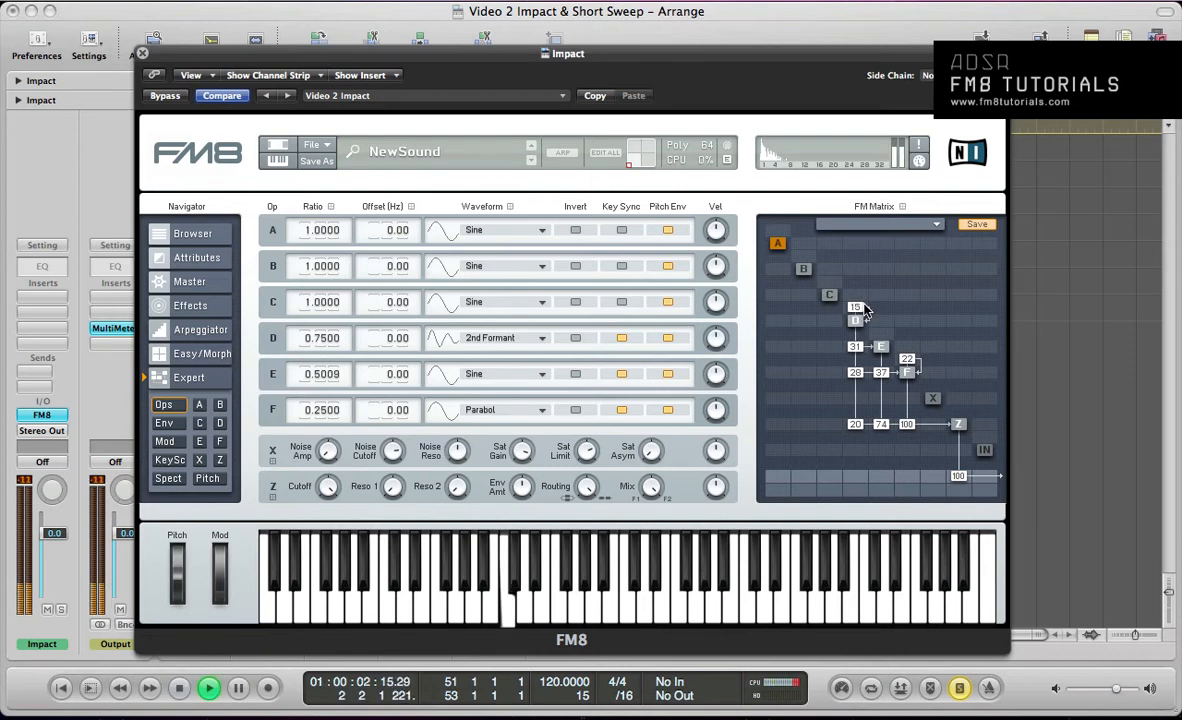
click(208, 688)
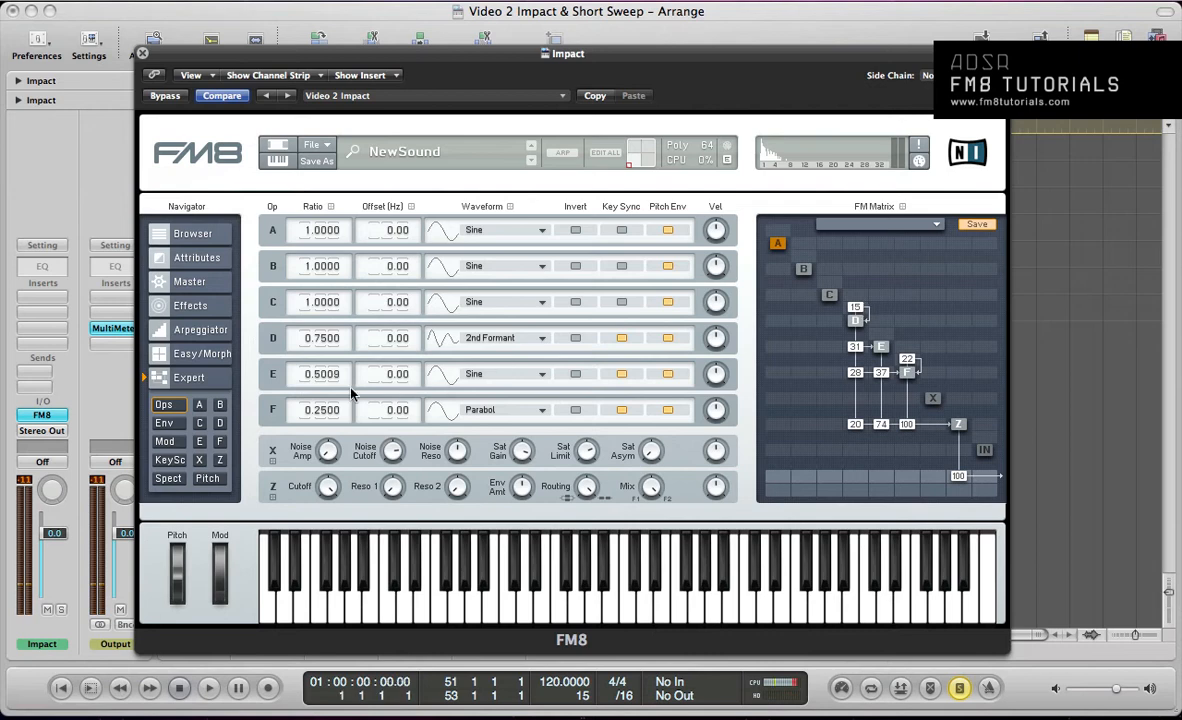
- Raise FM8's Digital quality to 78 in the Master settings
click(189, 281)
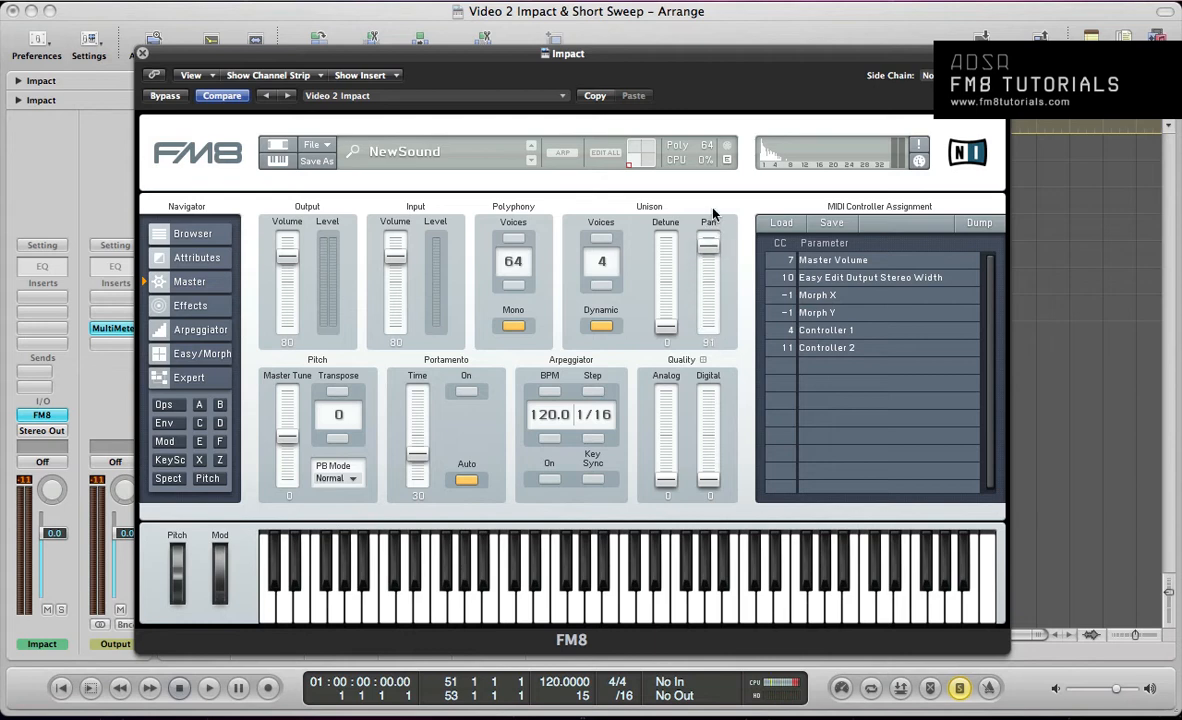
click(208, 688)
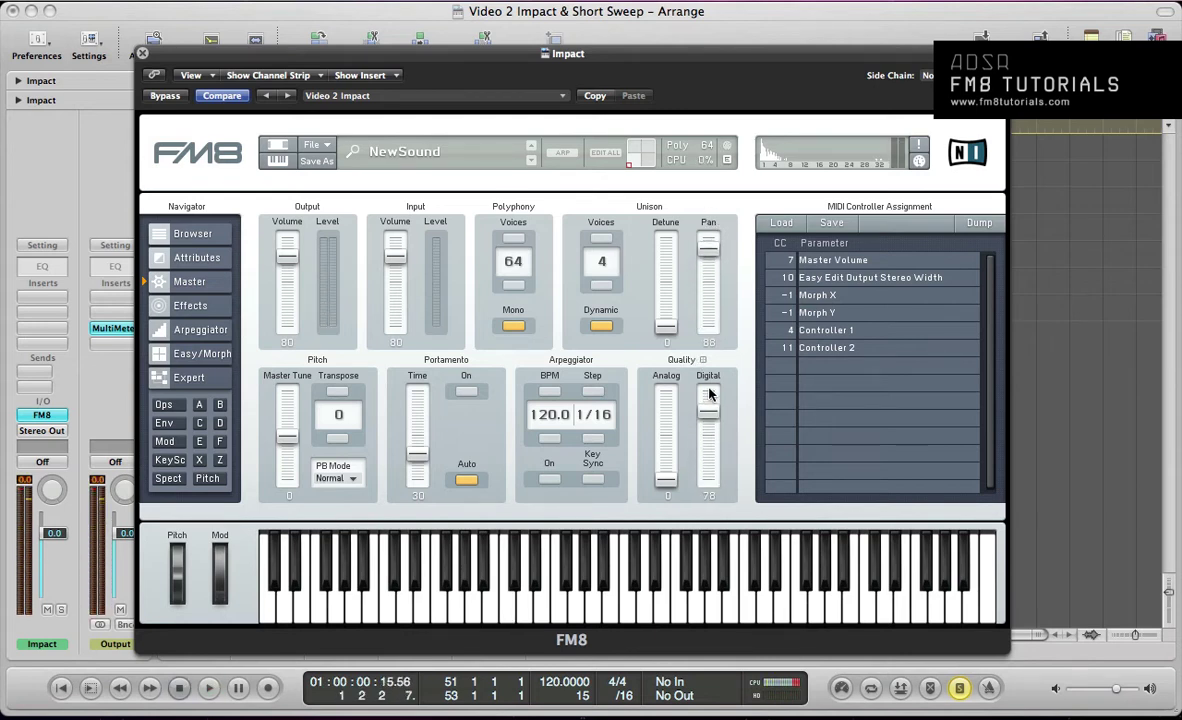
drag(708, 420, 708, 450)
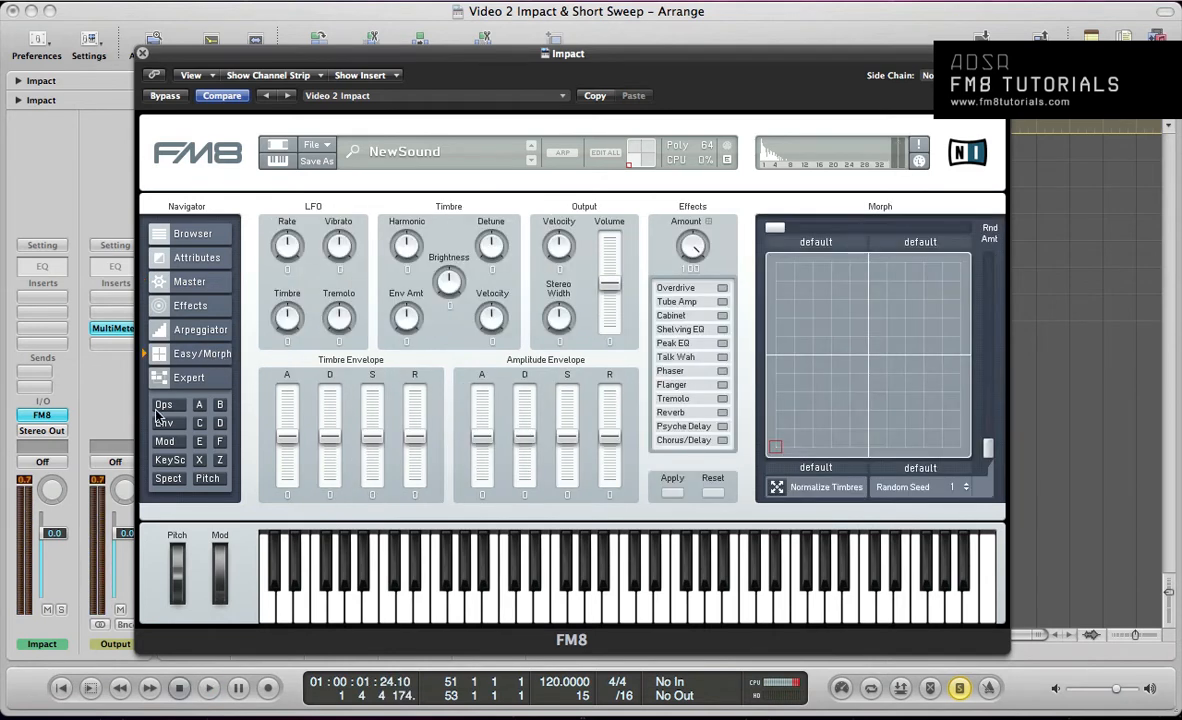
- Set the Z output level in the operator matrix to 87
click(163, 404)
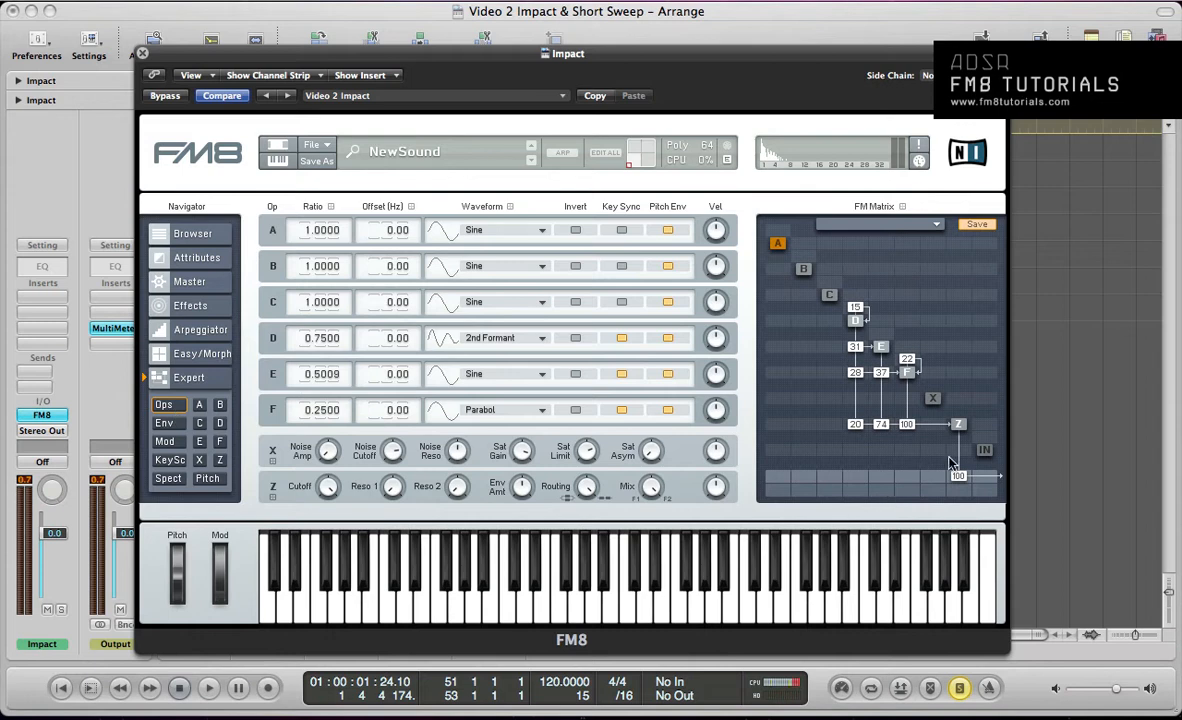
click(208, 687)
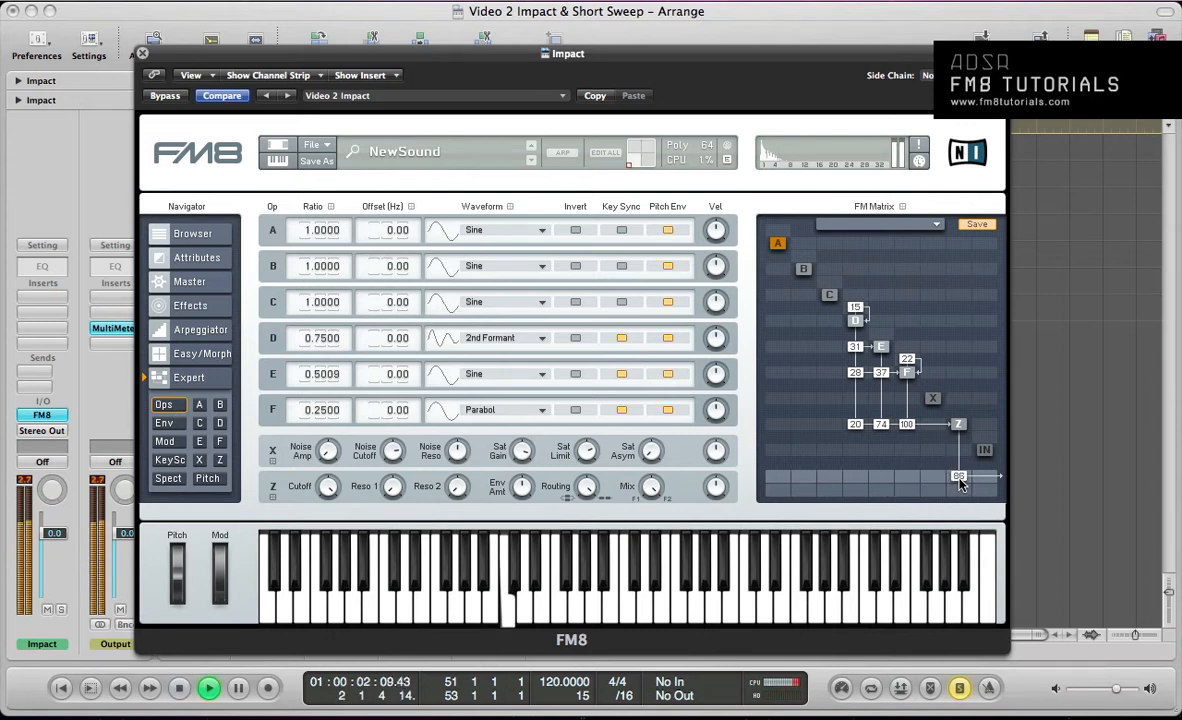
click(179, 688)
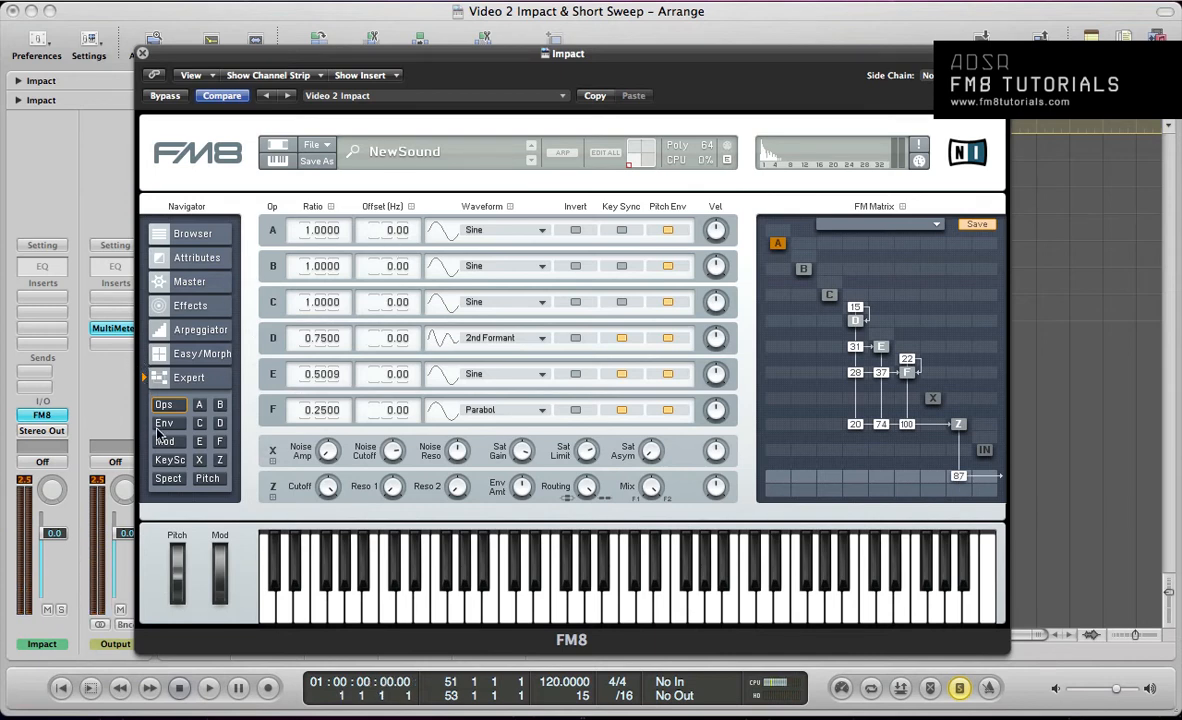
- Open the envelope editor with operator F's envelope selected
click(164, 422)
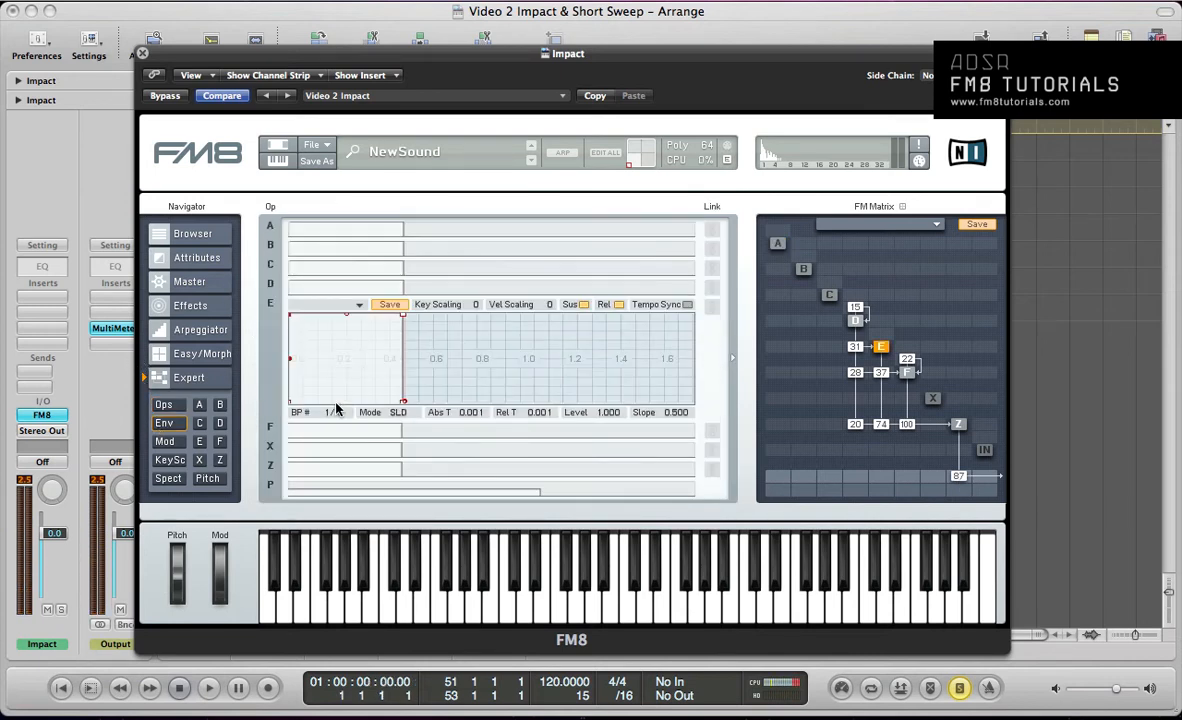
click(269, 322)
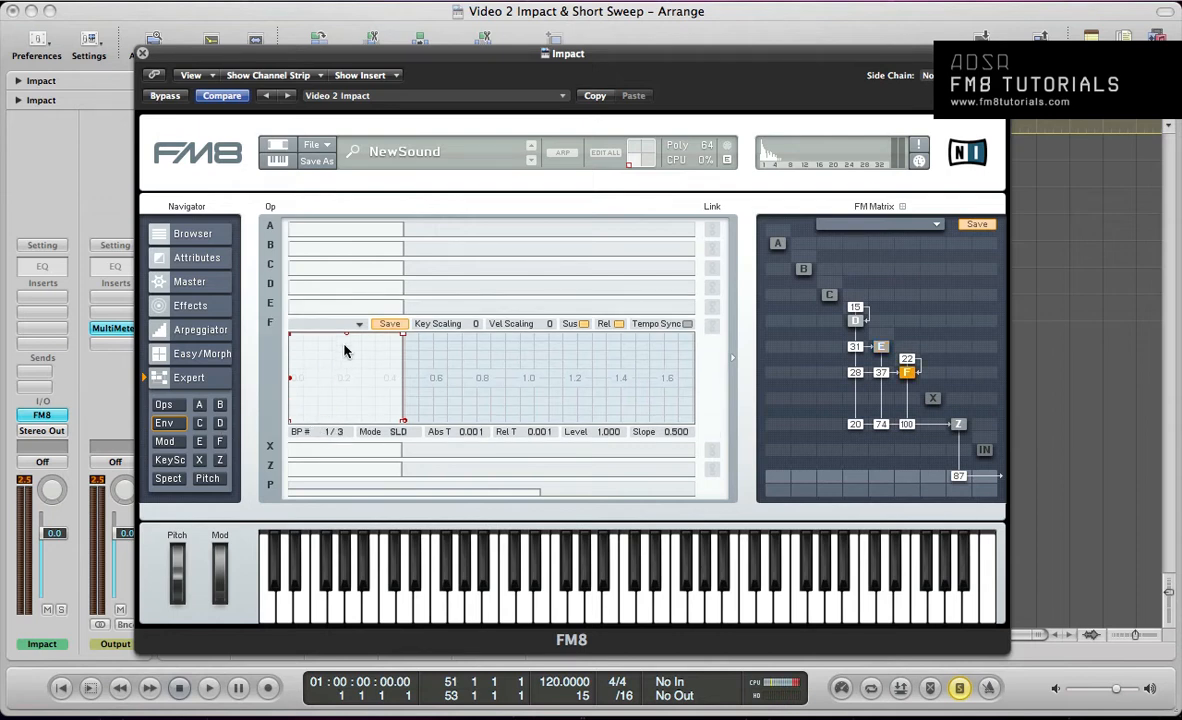
mouse_move(712, 315)
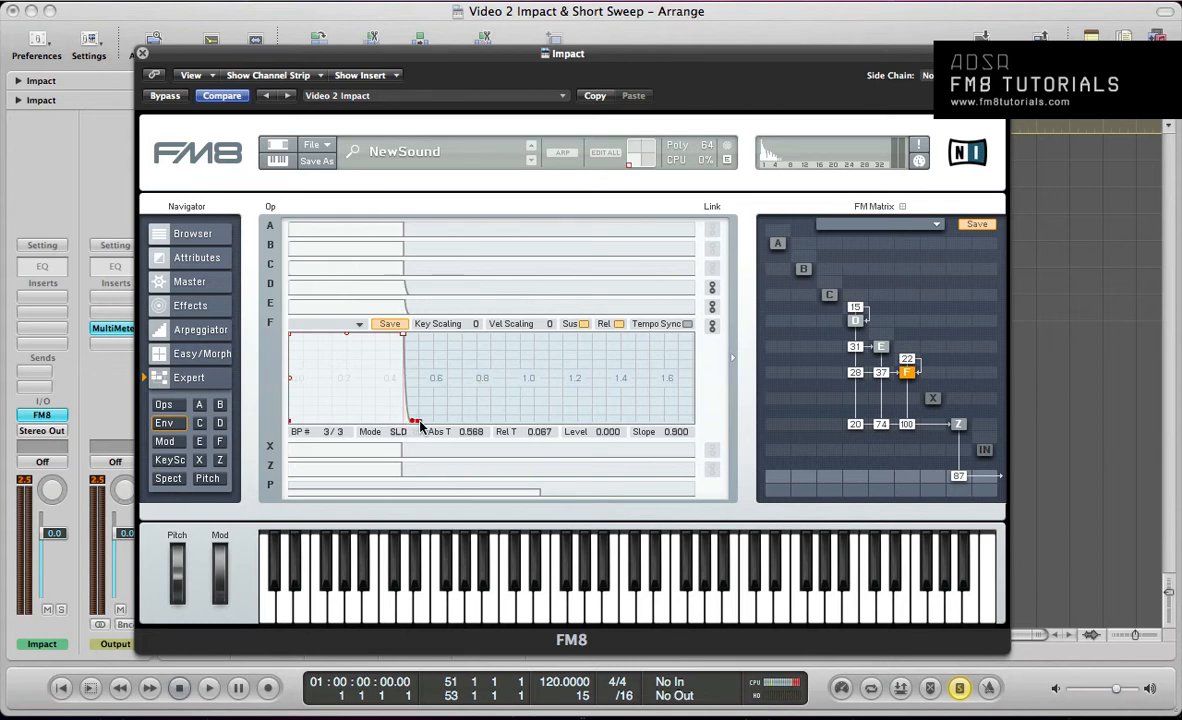
mouse_move(396, 448)
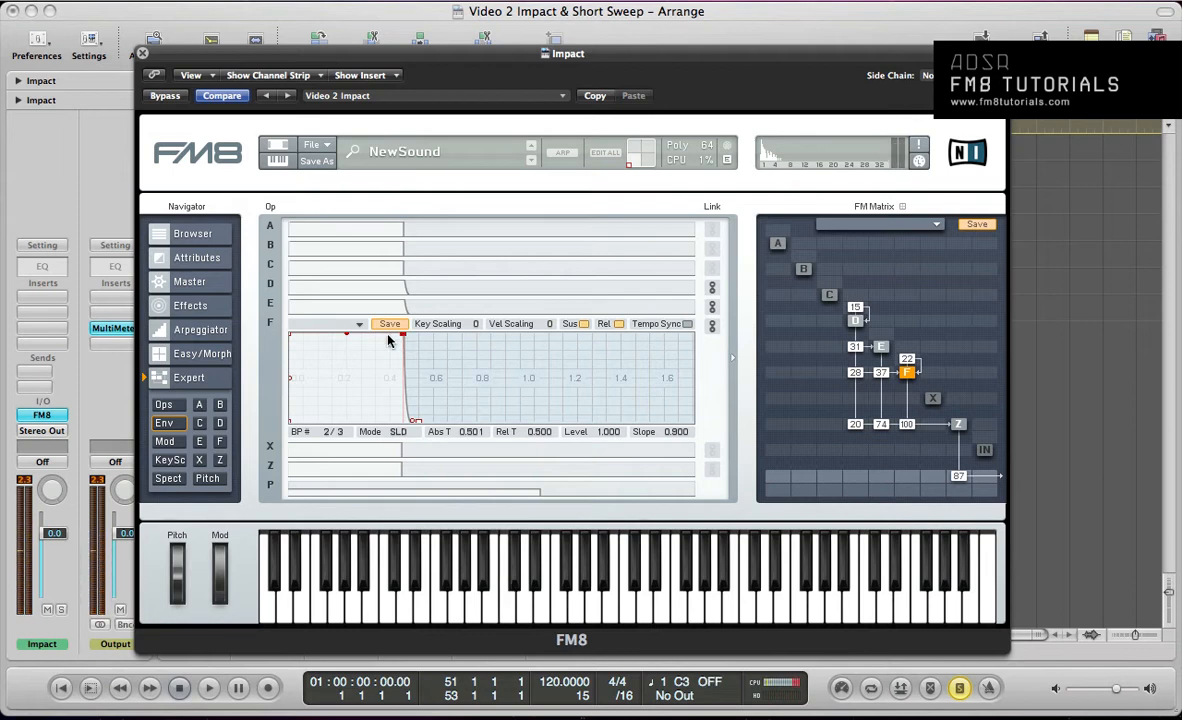
- Open the Z section page with its filter settings
click(219, 459)
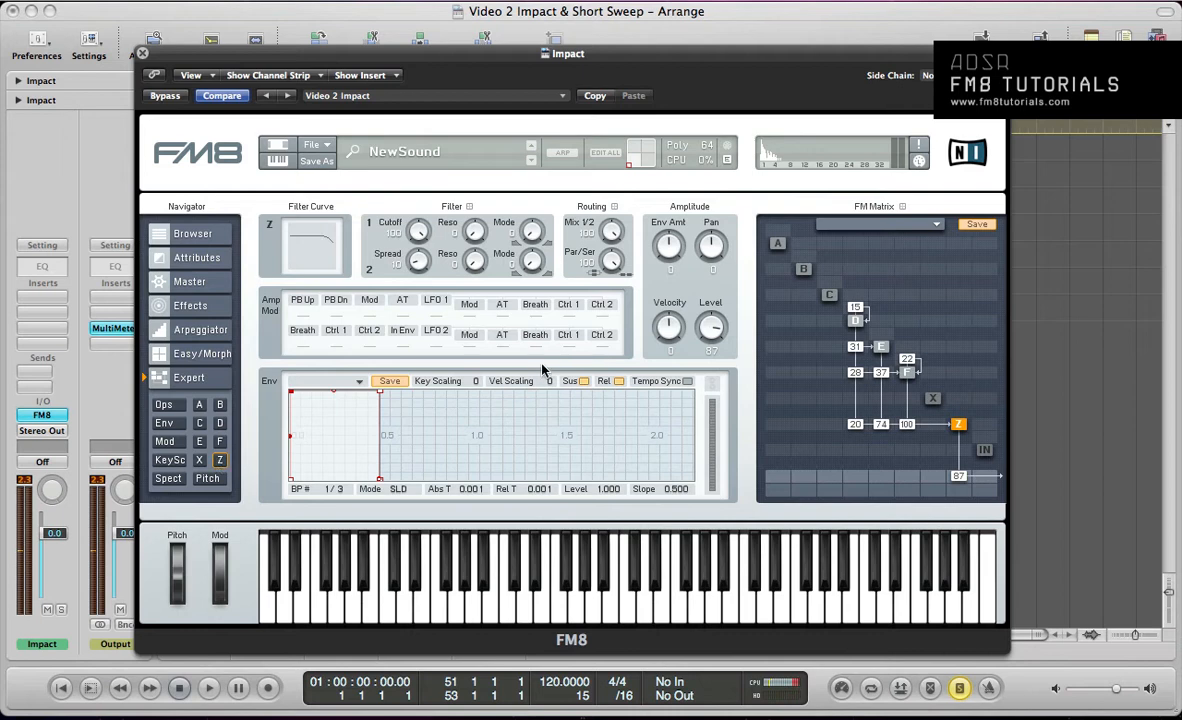
mouse_move(531, 348)
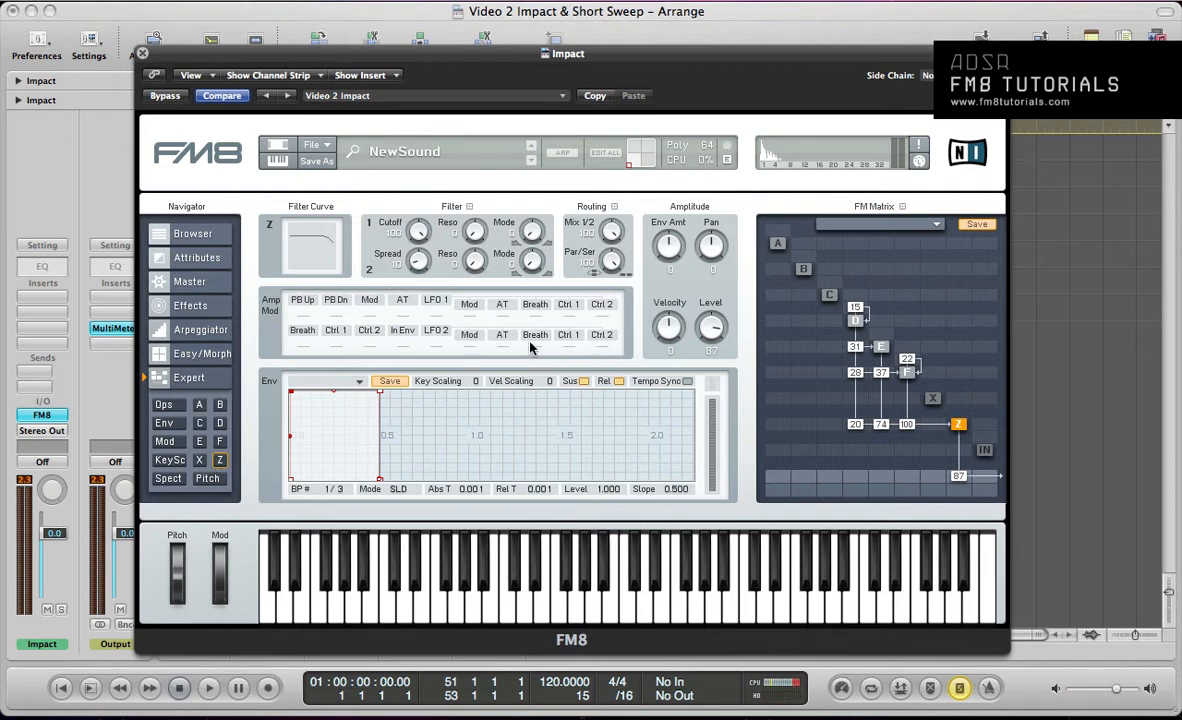
mouse_move(423, 232)
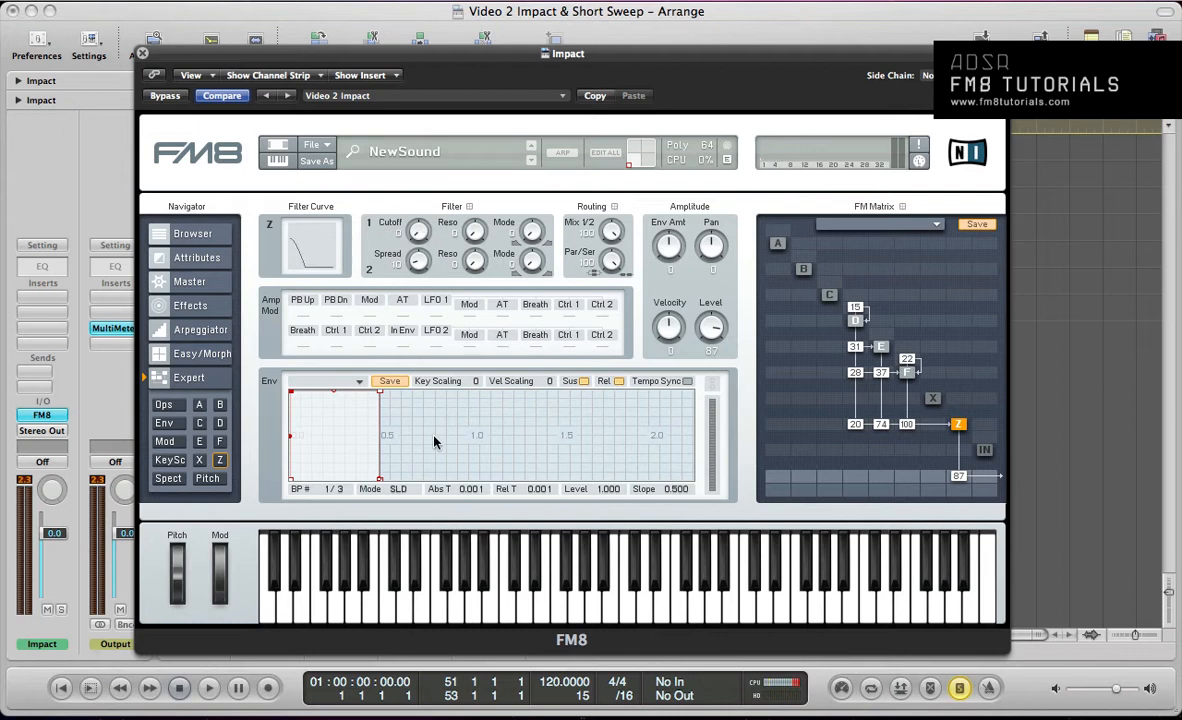
mouse_move(472, 238)
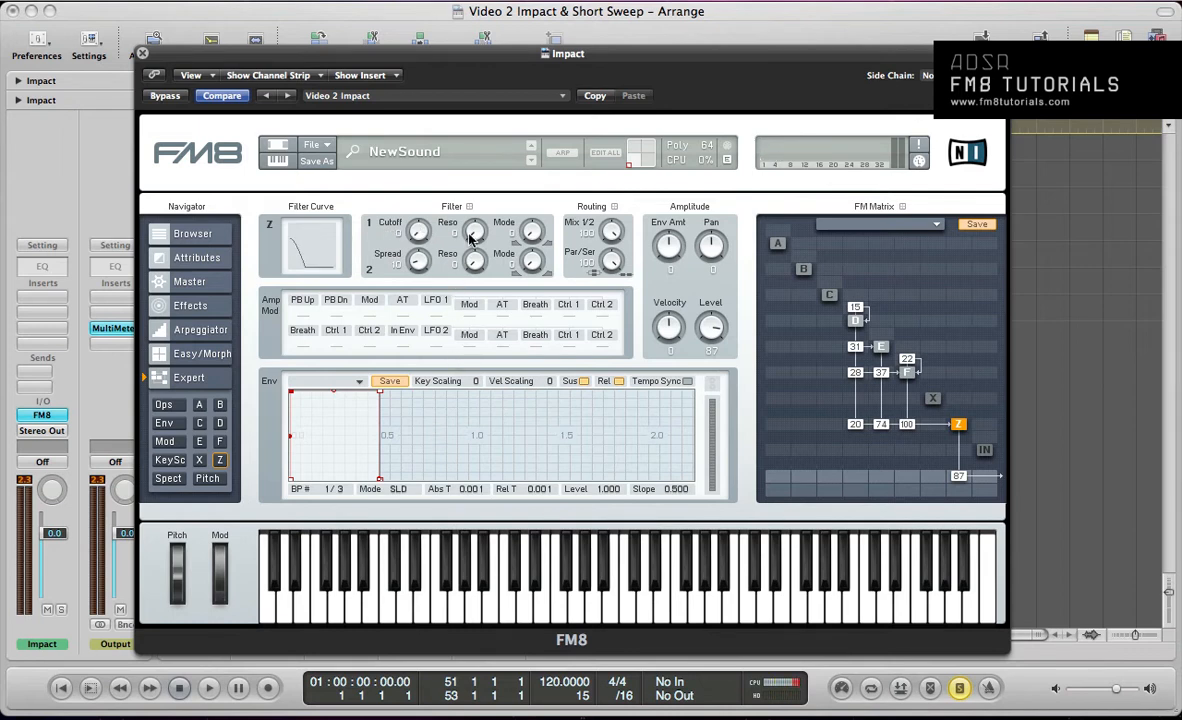
mouse_move(478, 218)
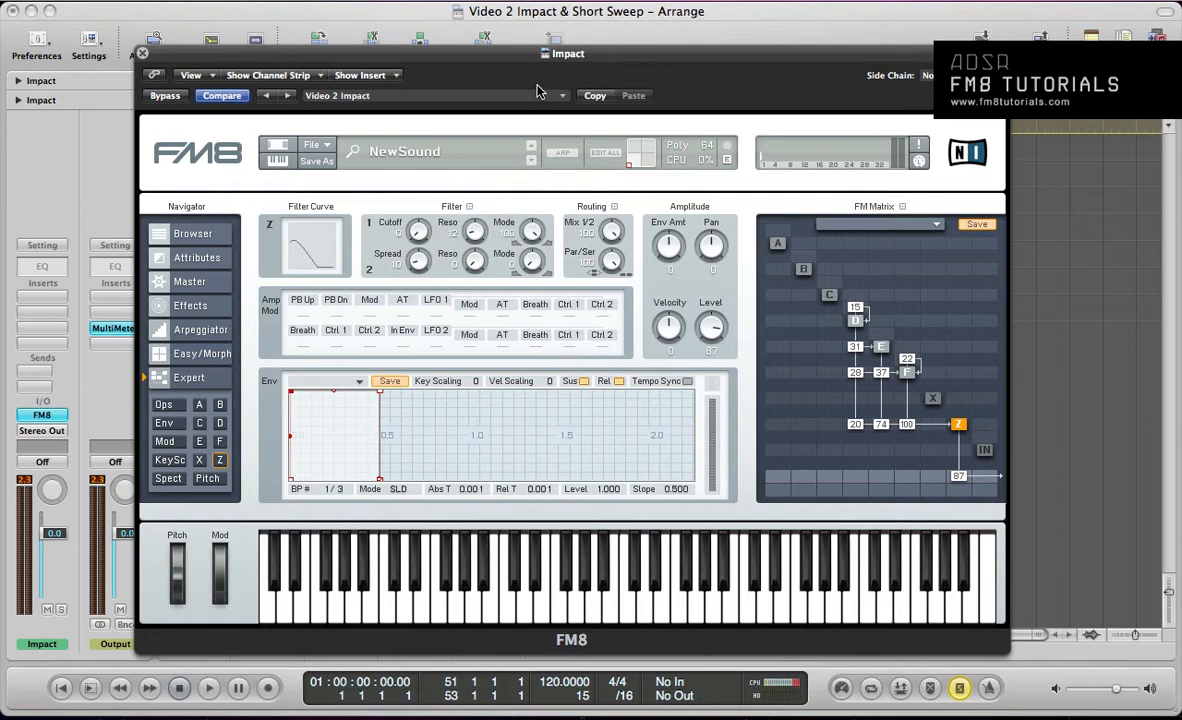
mouse_move(400, 187)
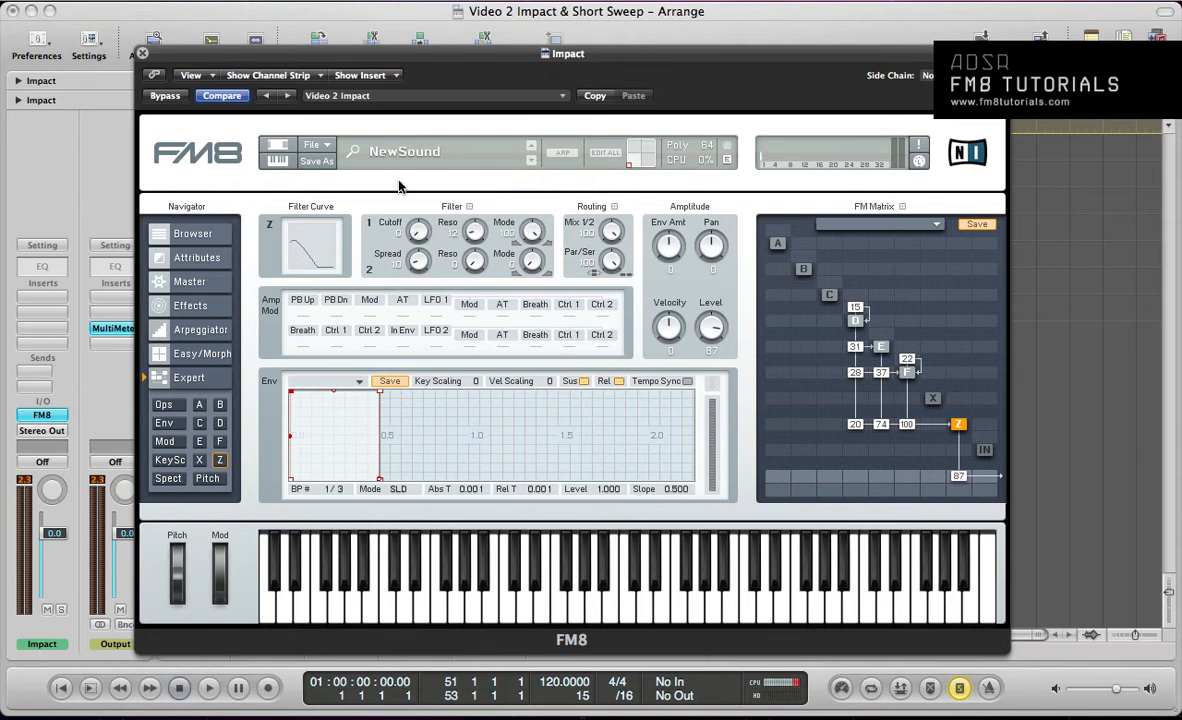
mouse_move(580, 222)
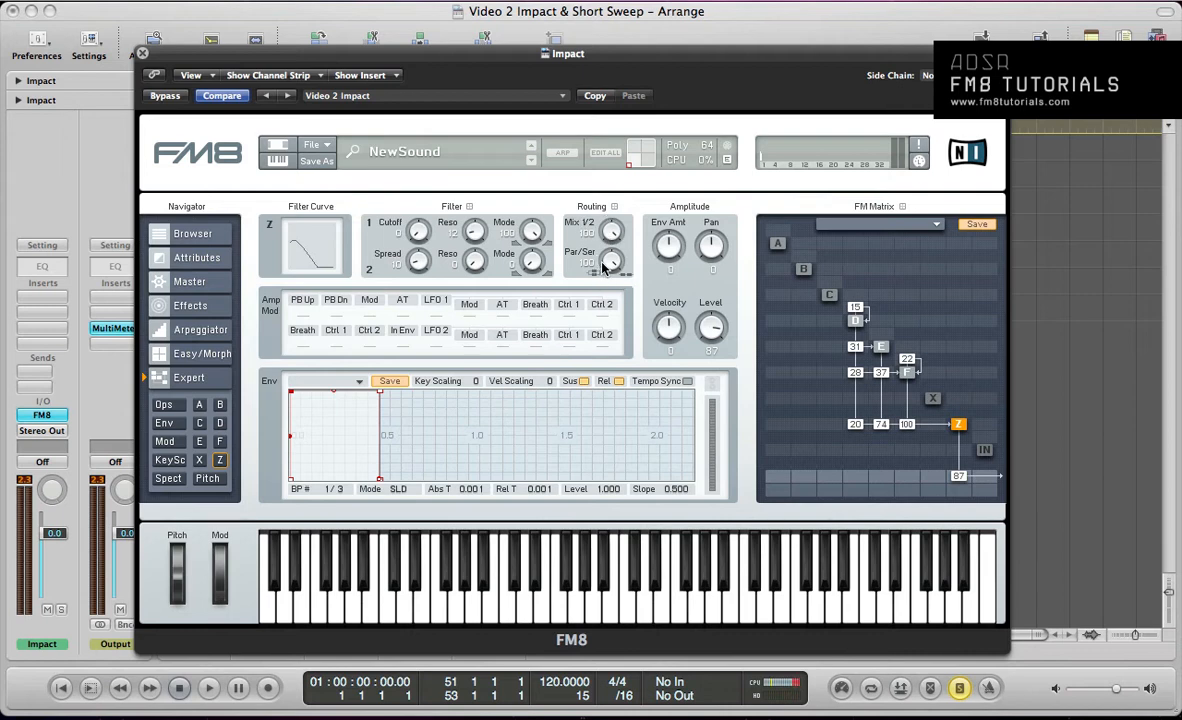
mouse_move(505, 260)
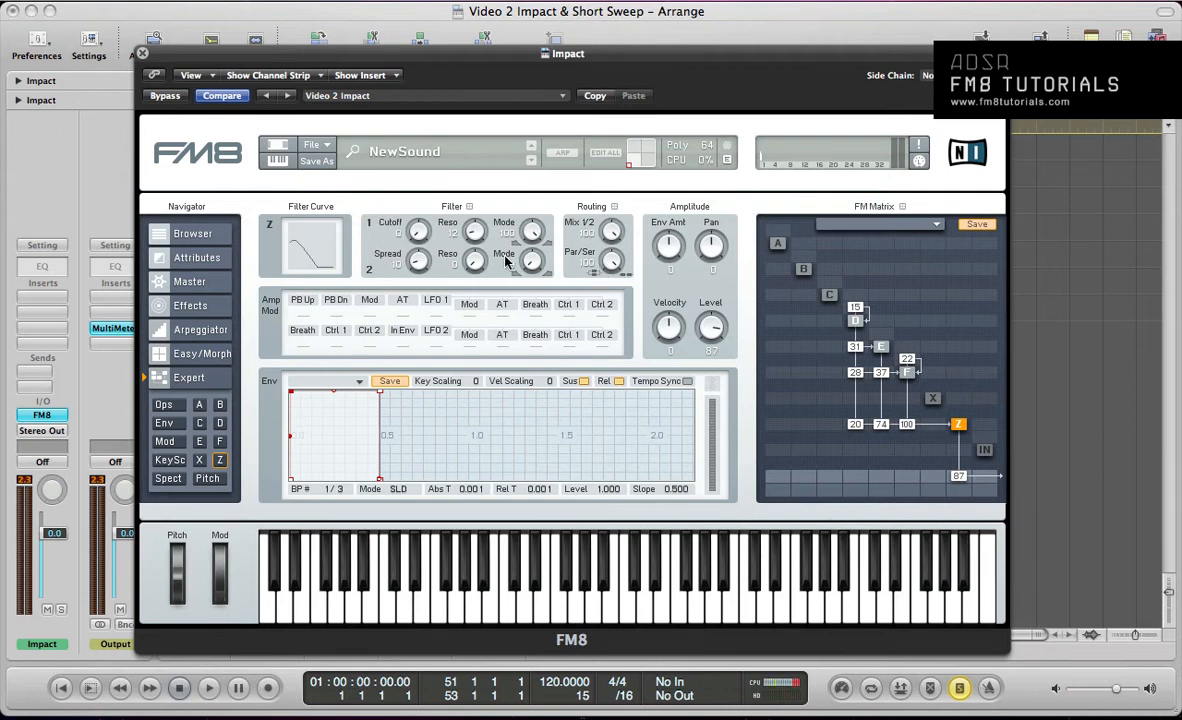
mouse_move(455, 263)
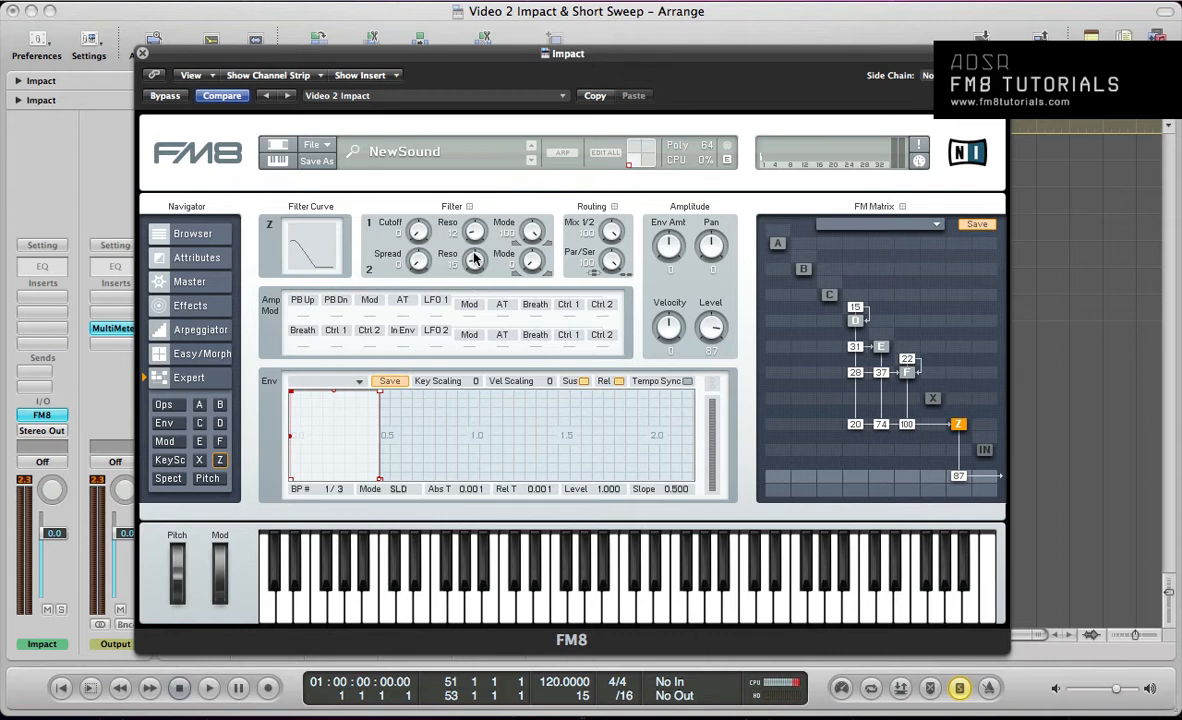
mouse_move(528, 272)
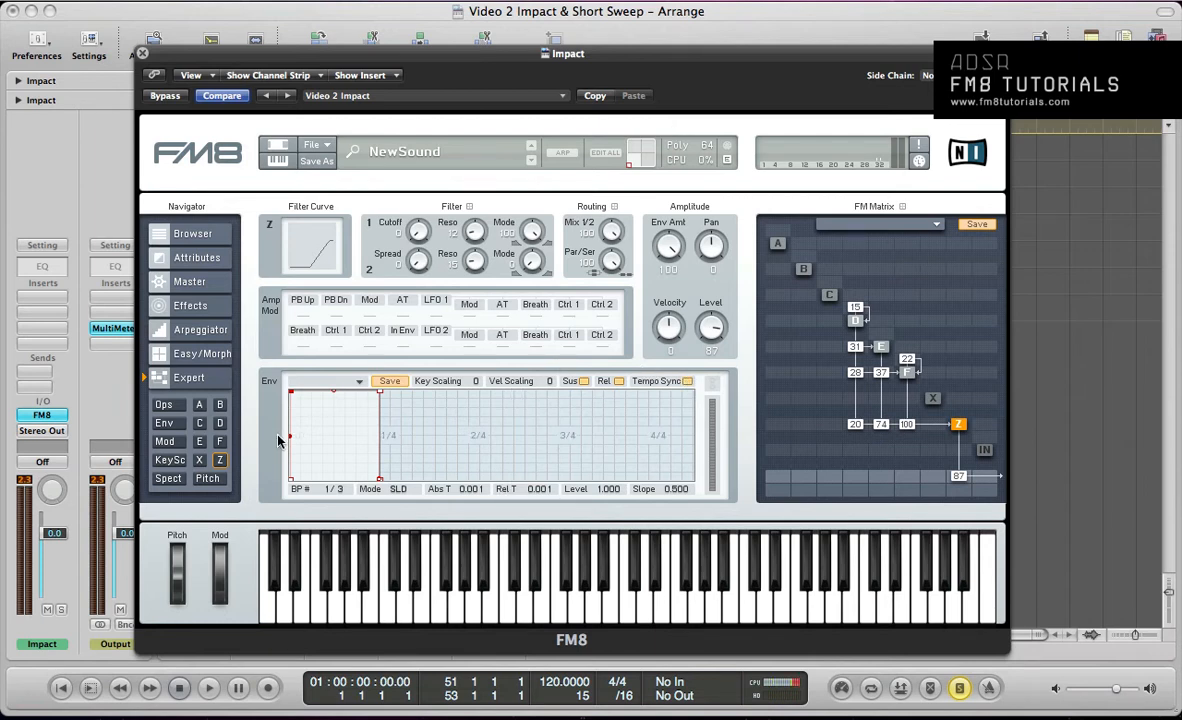
mouse_move(382, 398)
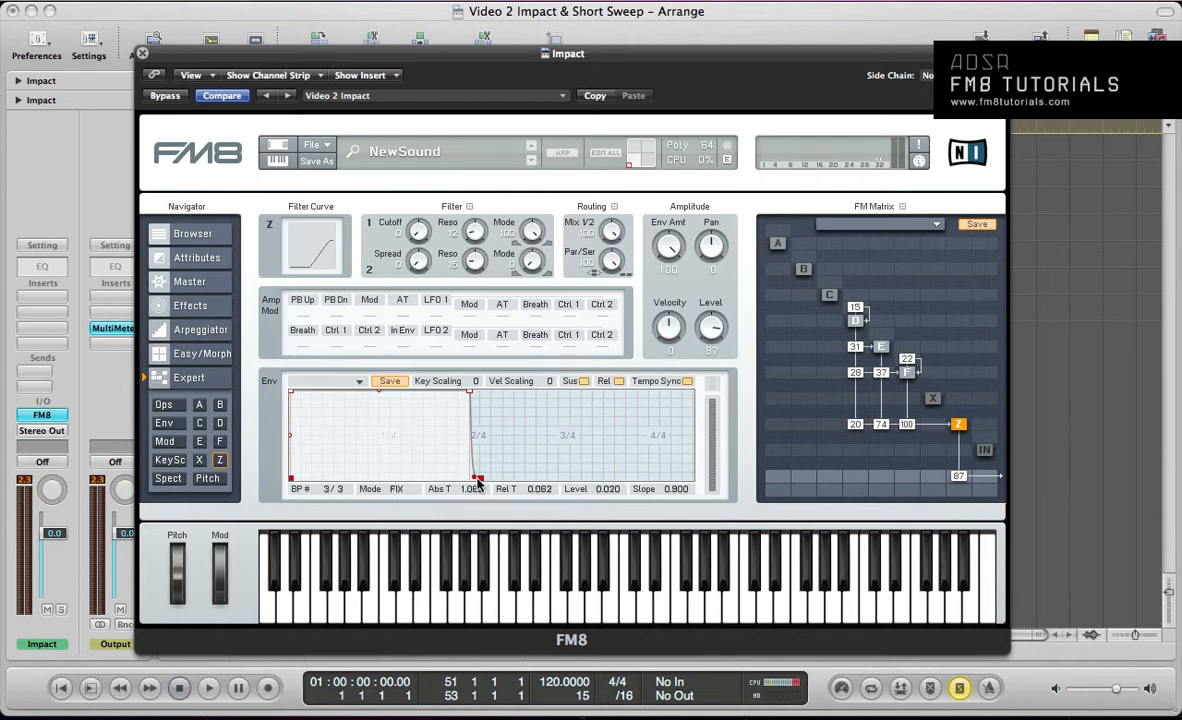
- Move the filter envelope's last breakpoint later
drag(478, 478, 490, 482)
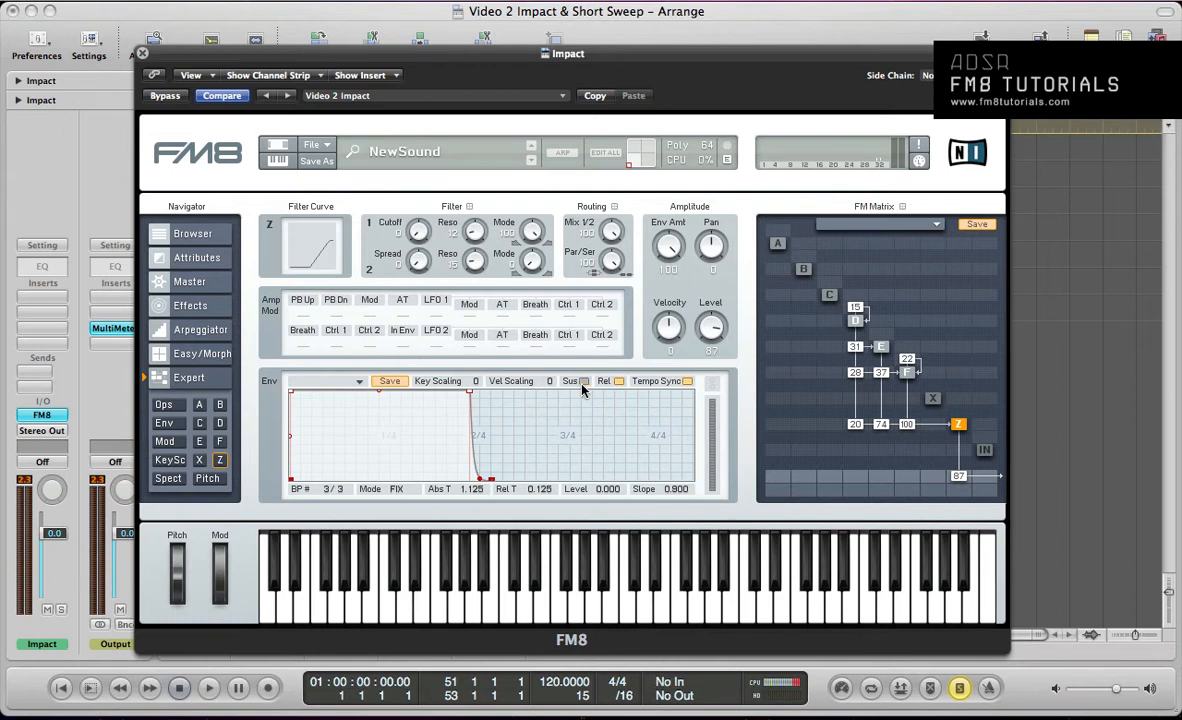
mouse_move(560, 410)
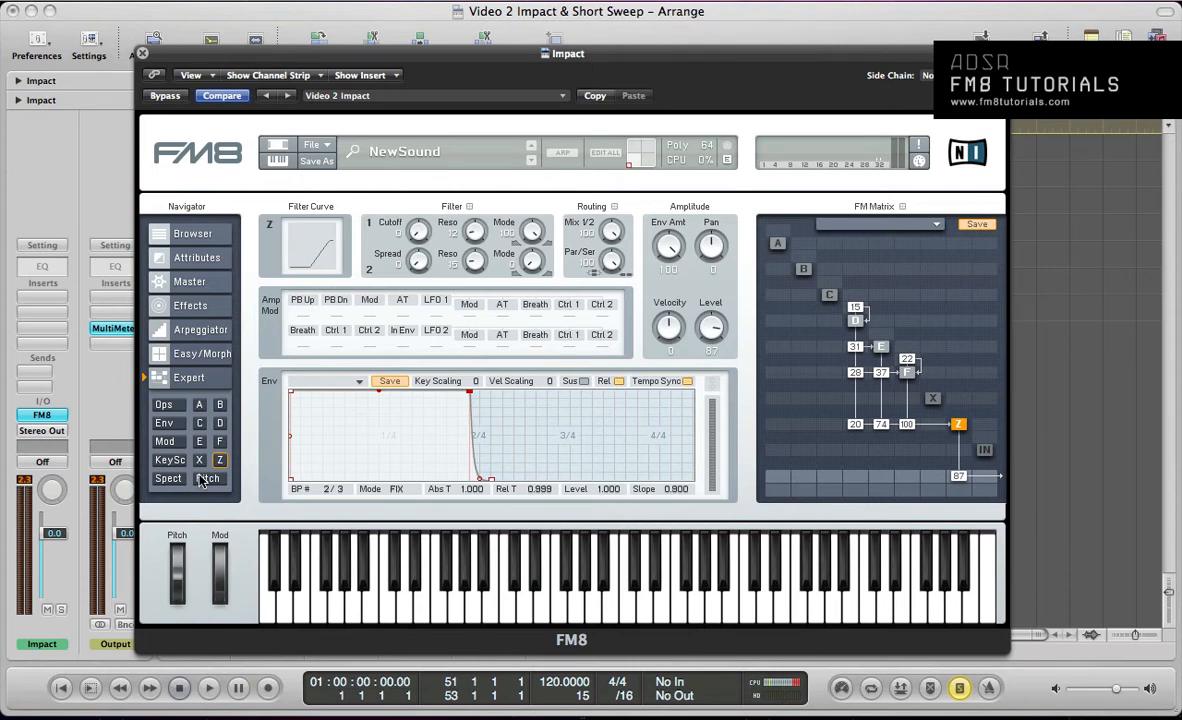
- Tempo-sync the pitch envelope and shape five points: fast rise to 1.000, hold, then drop
click(208, 478)
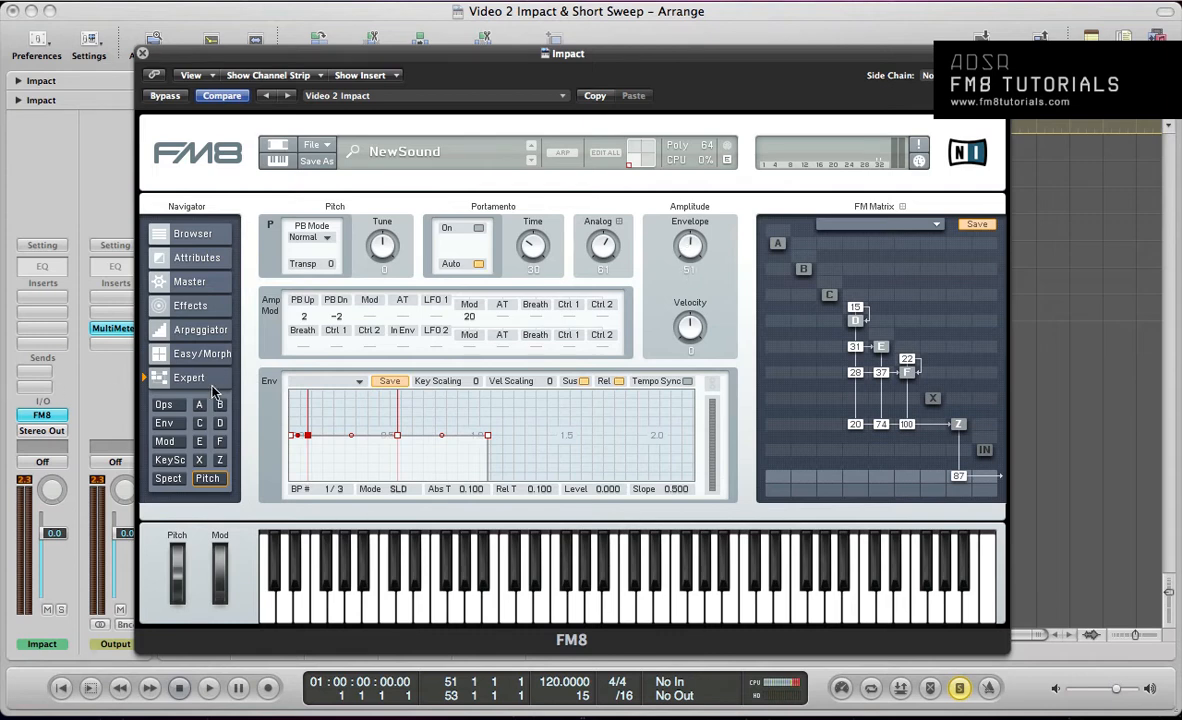
mouse_move(316, 444)
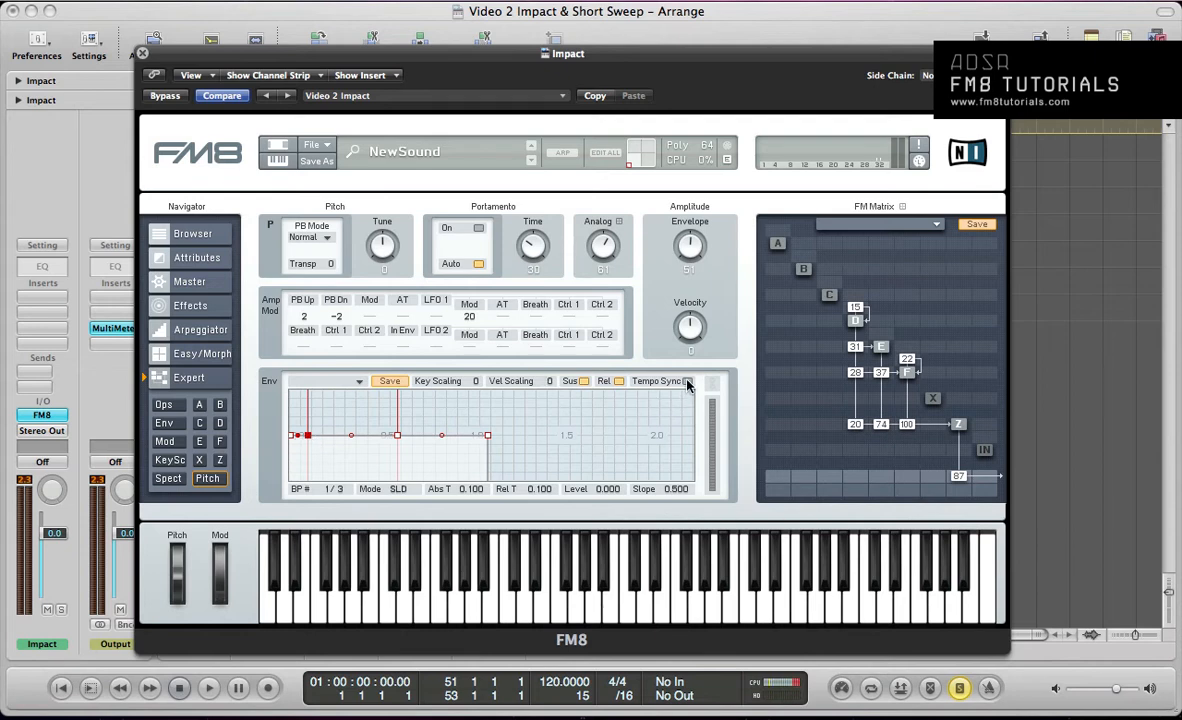
click(687, 381)
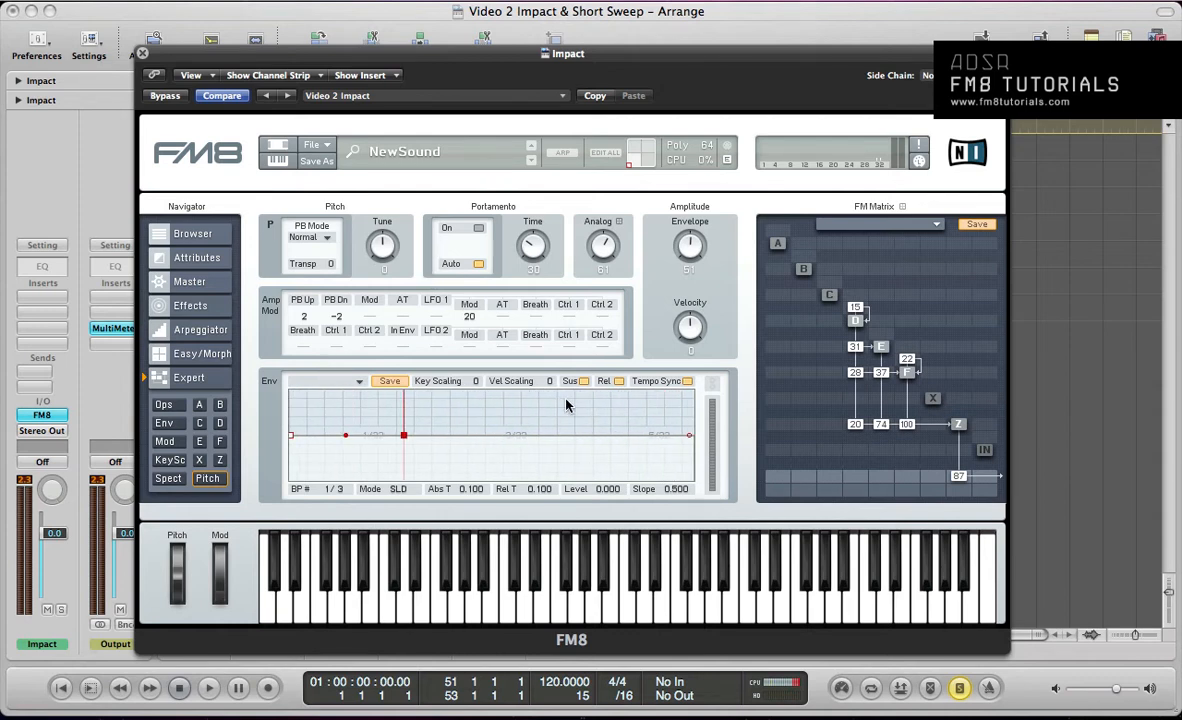
drag(404, 434, 325, 464)
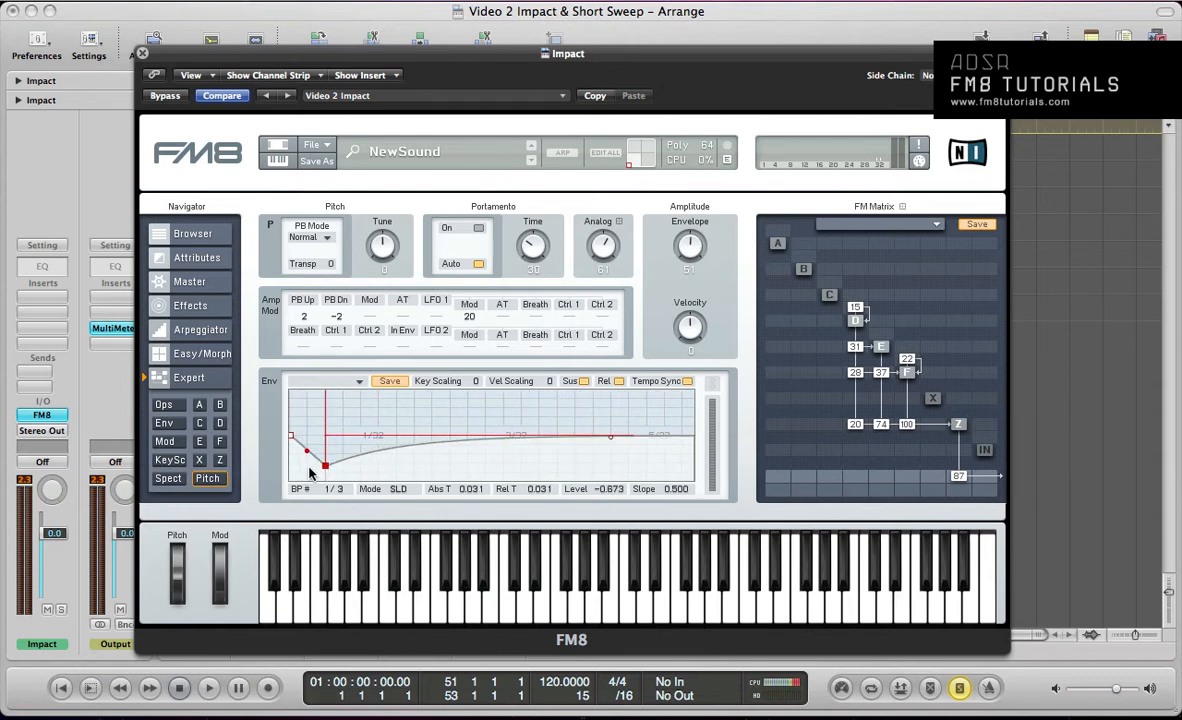
drag(310, 470, 300, 450)
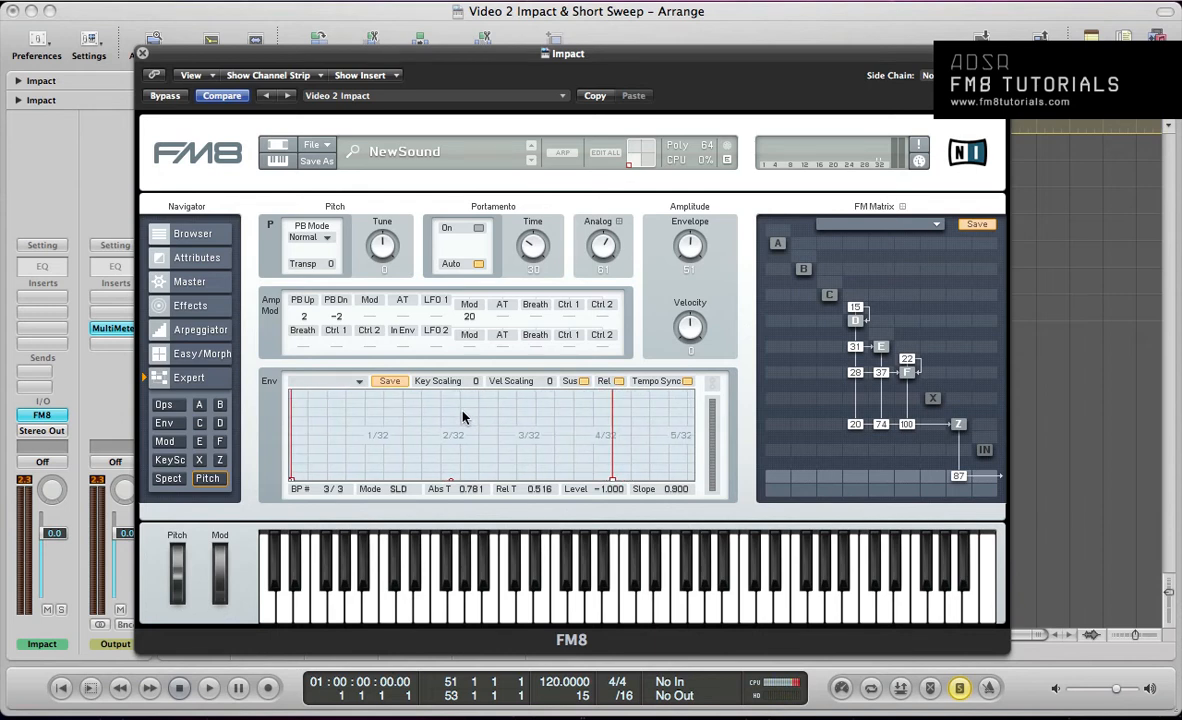
mouse_move(620, 480)
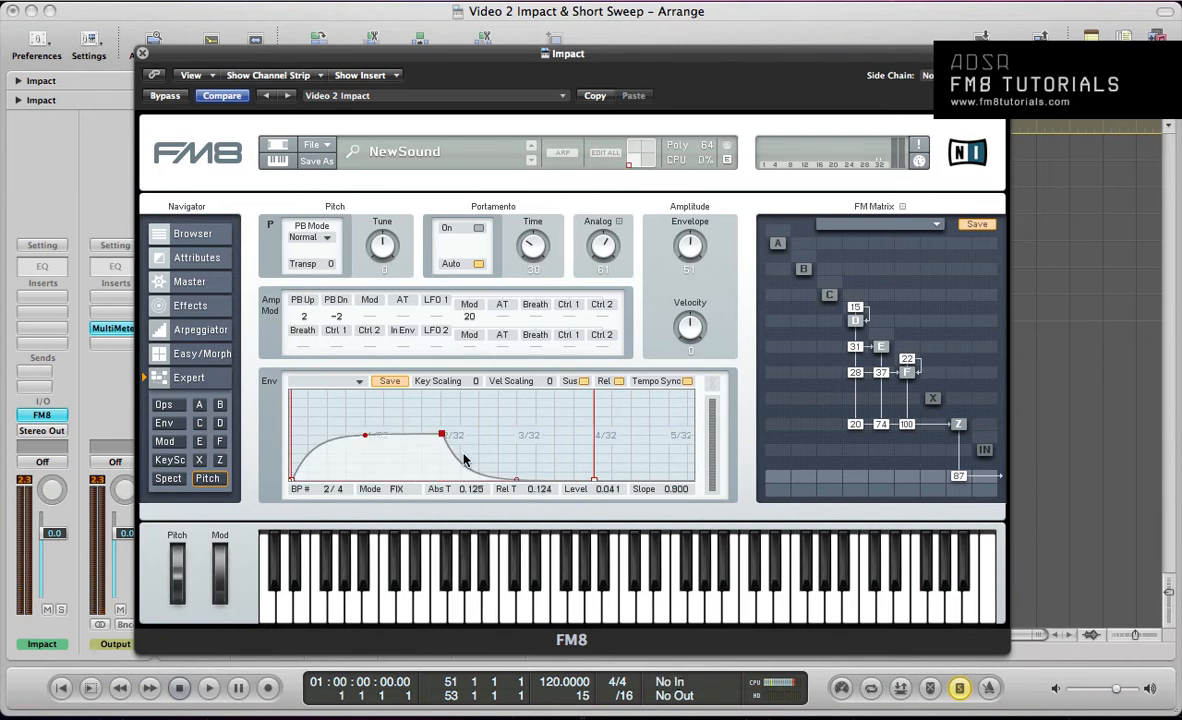
drag(442, 434, 456, 470)
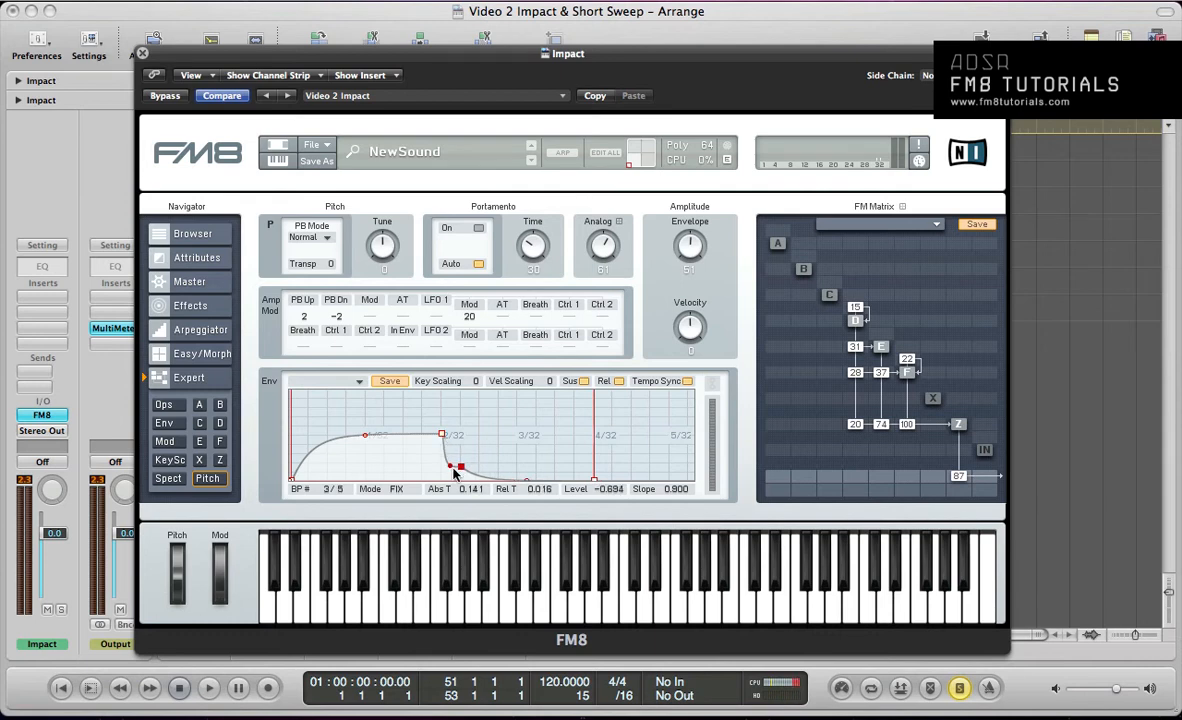
drag(458, 470, 443, 402)
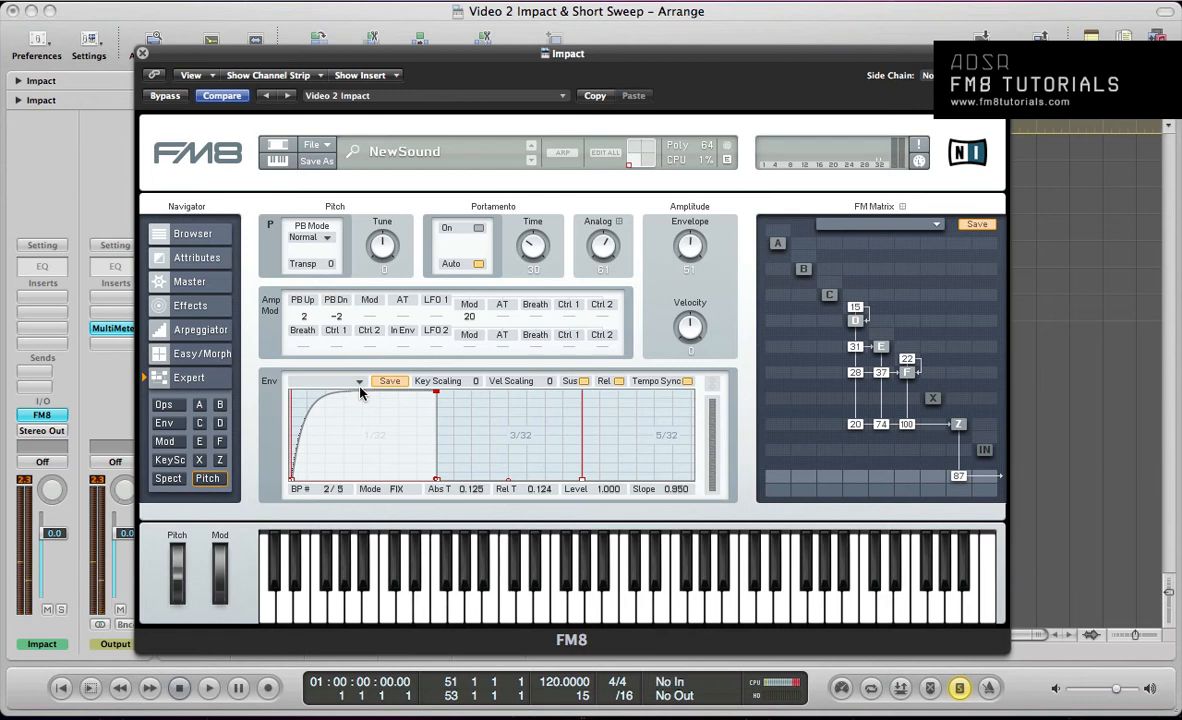
mouse_move(212, 288)
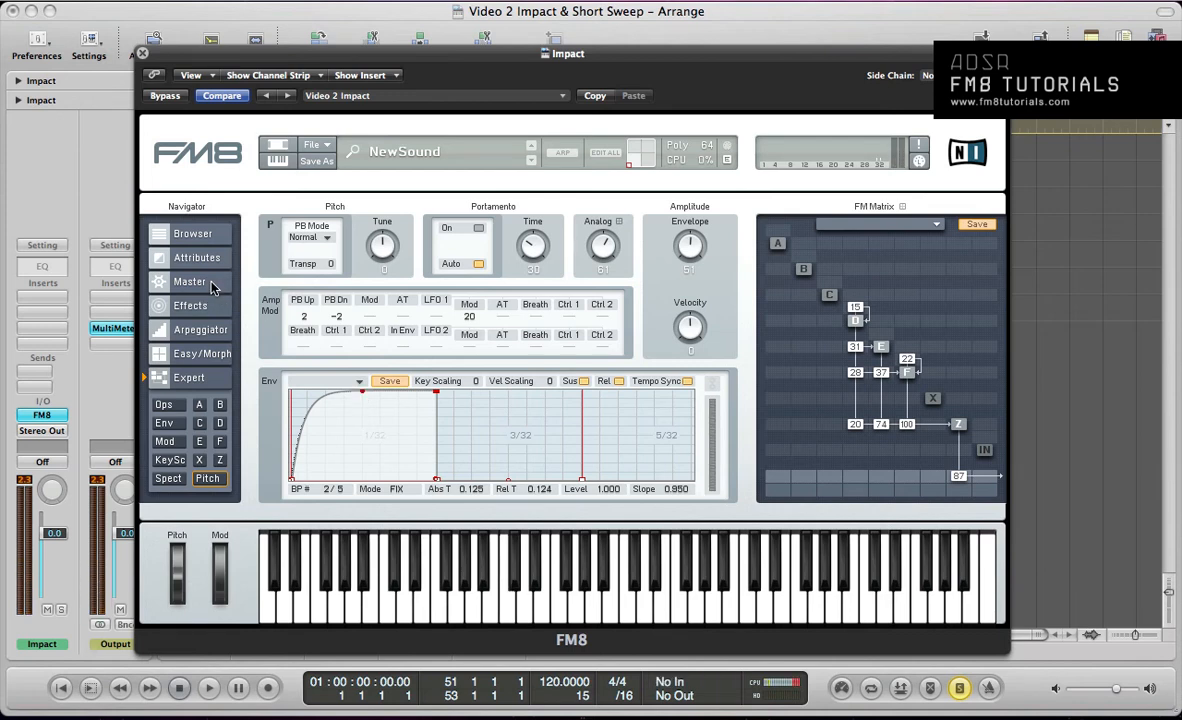
- On the Master page, raise the patch Transpose value to 12 semitones
click(190, 281)
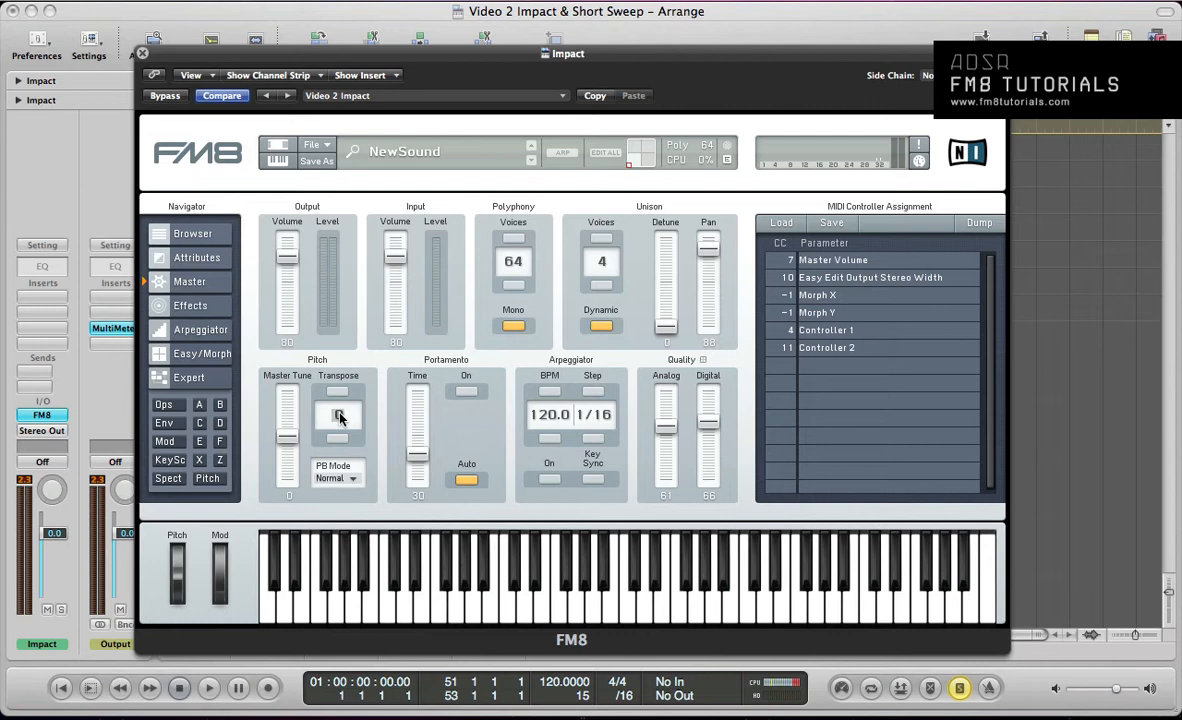
drag(338, 430, 338, 405)
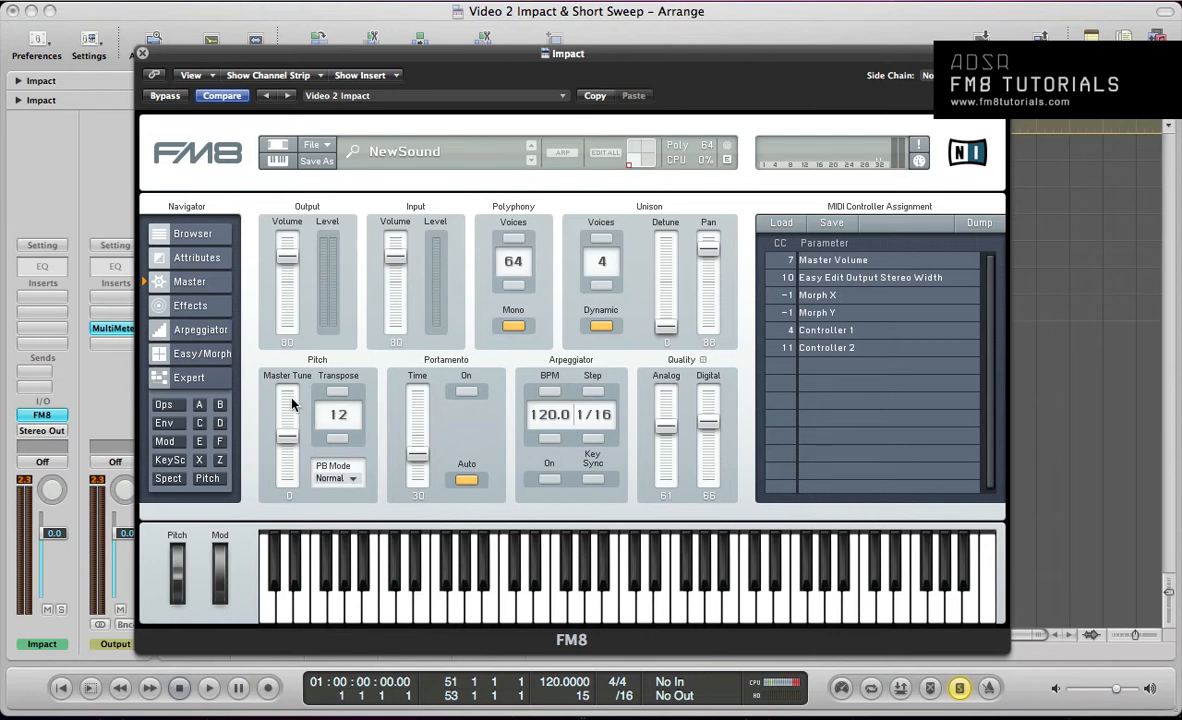
mouse_move(358, 430)
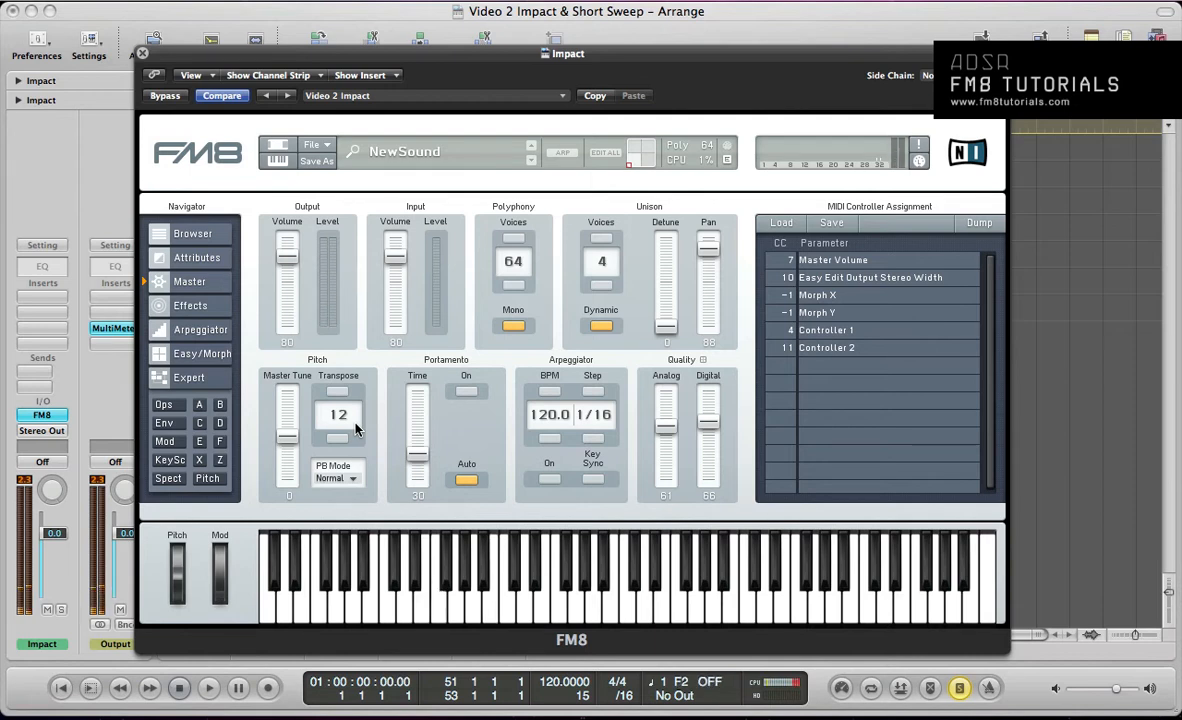
click(222, 95)
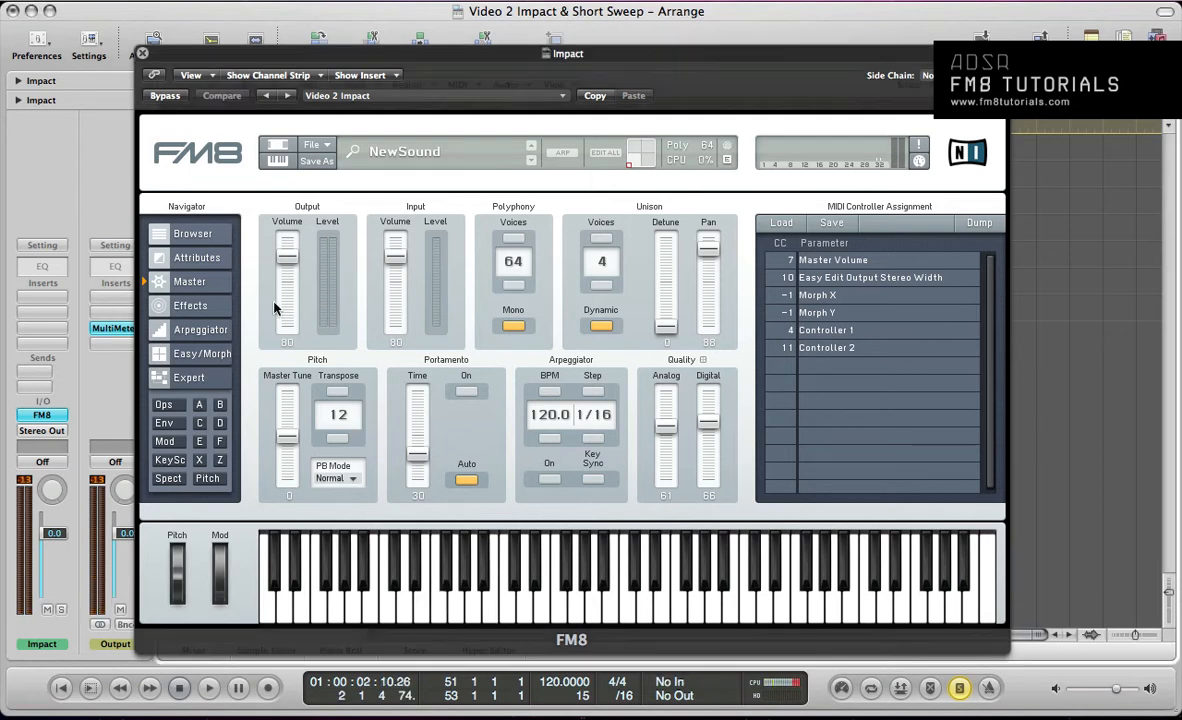
- Enable Peak EQ and Reverb, setting reverb time 66, bright 81, treble 82, lower mix
click(191, 305)
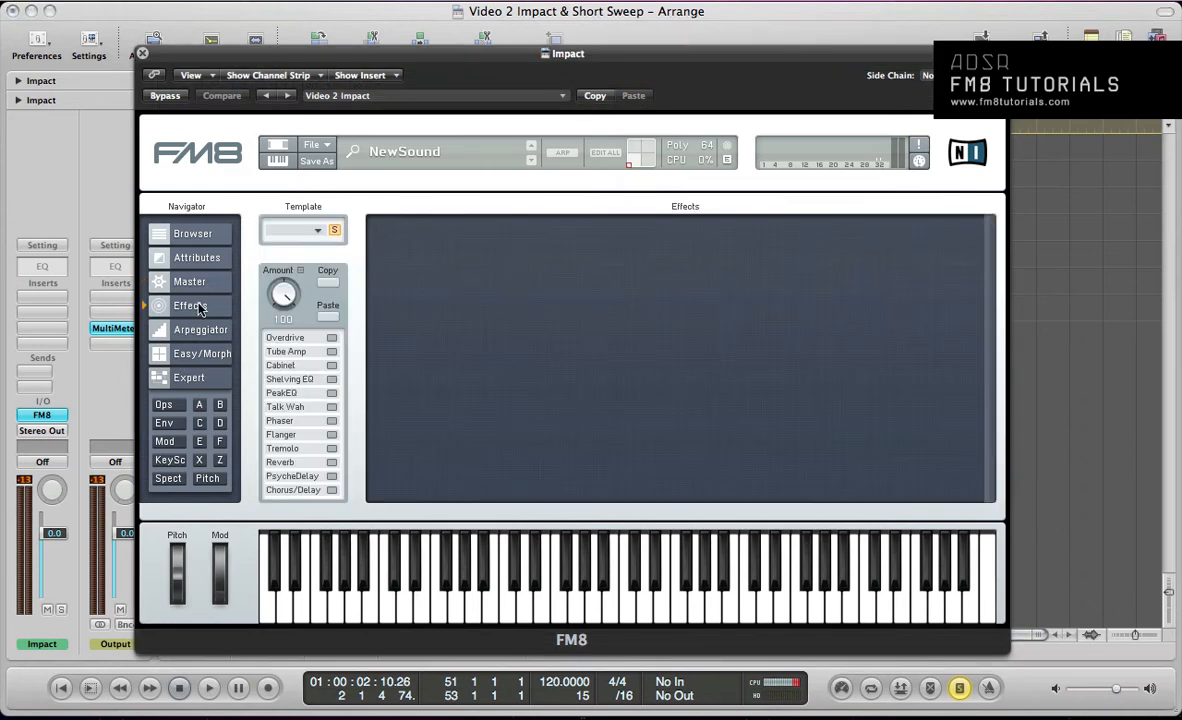
mouse_move(325, 406)
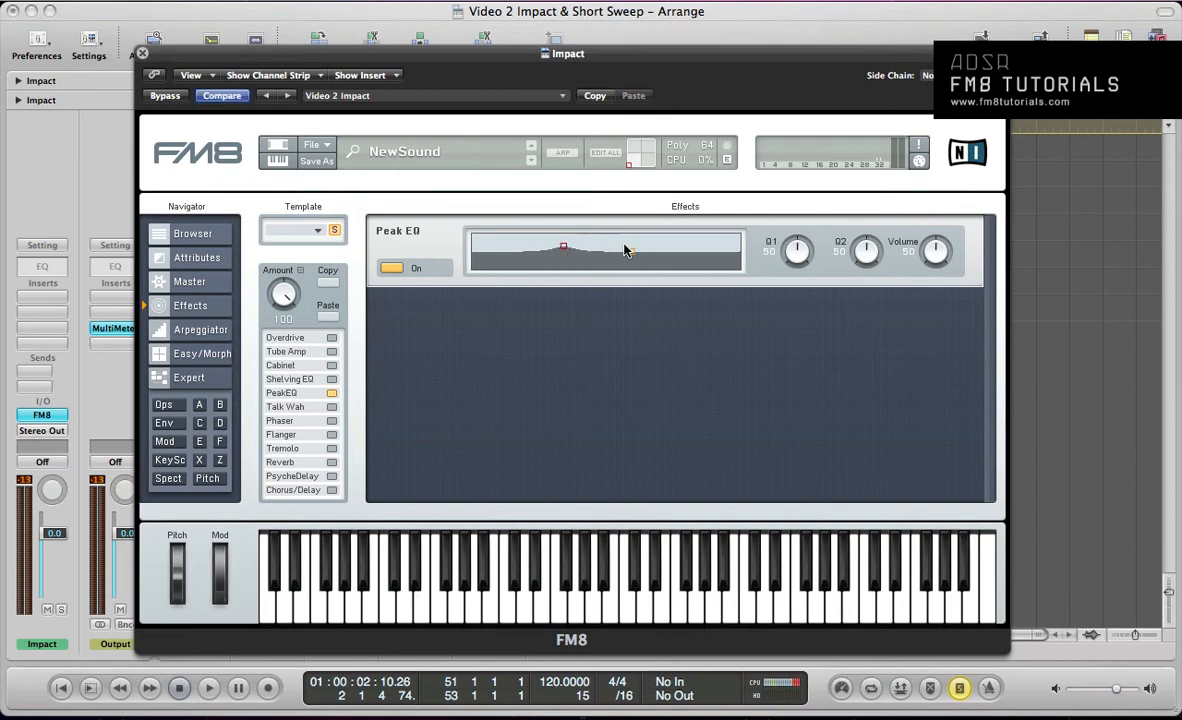
click(208, 688)
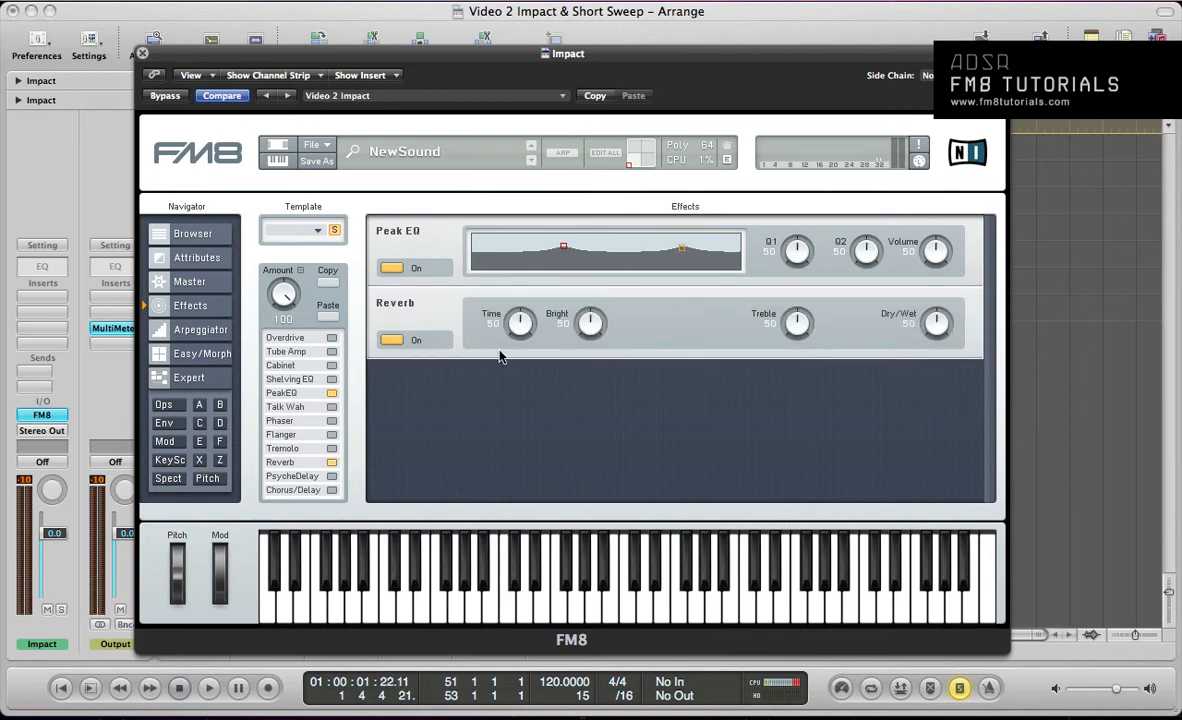
drag(519, 322, 528, 310)
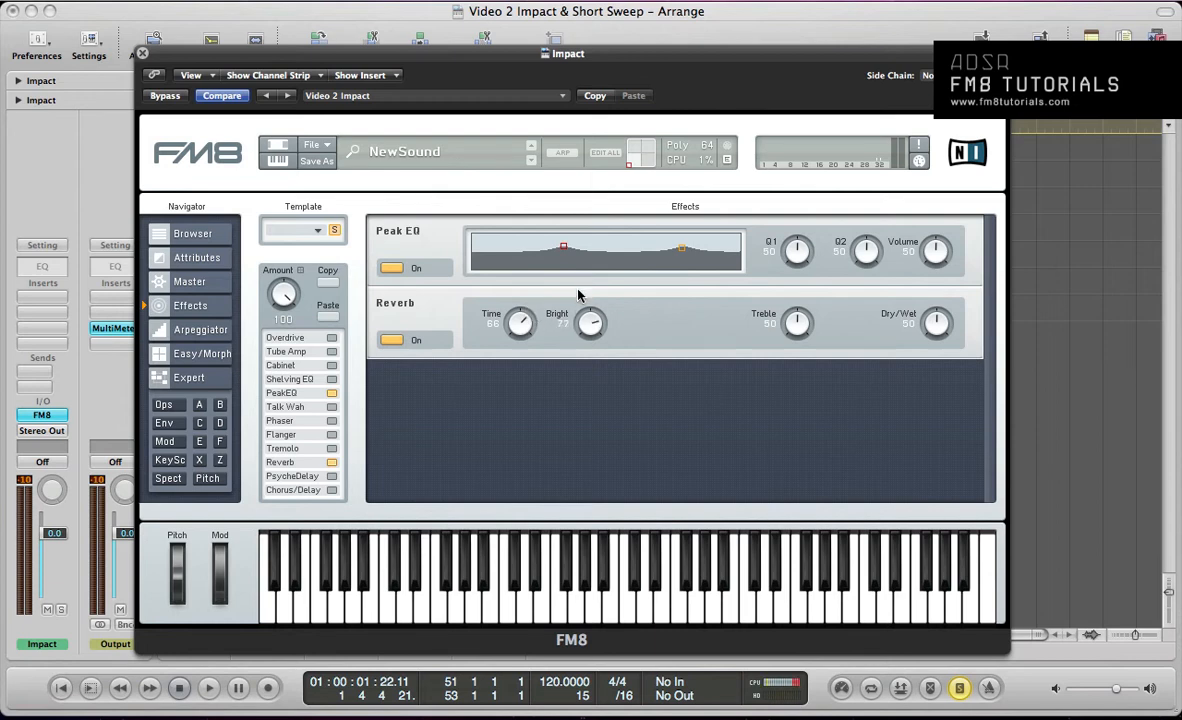
drag(590, 323, 540, 310)
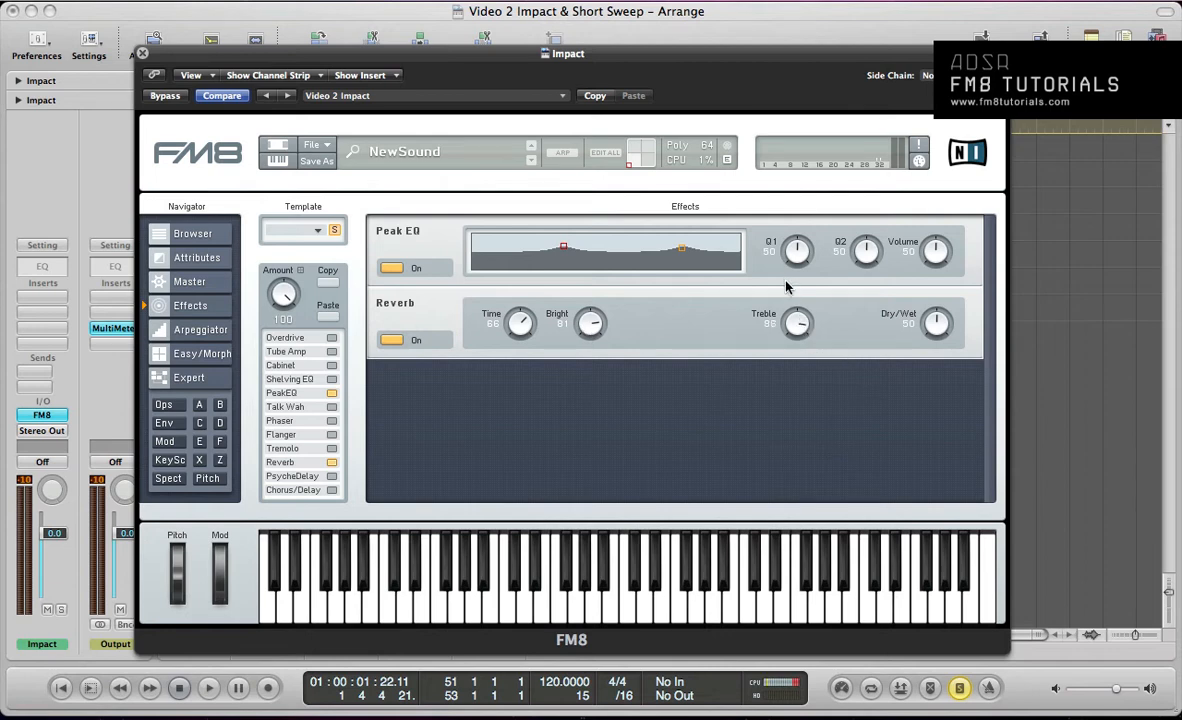
click(208, 688)
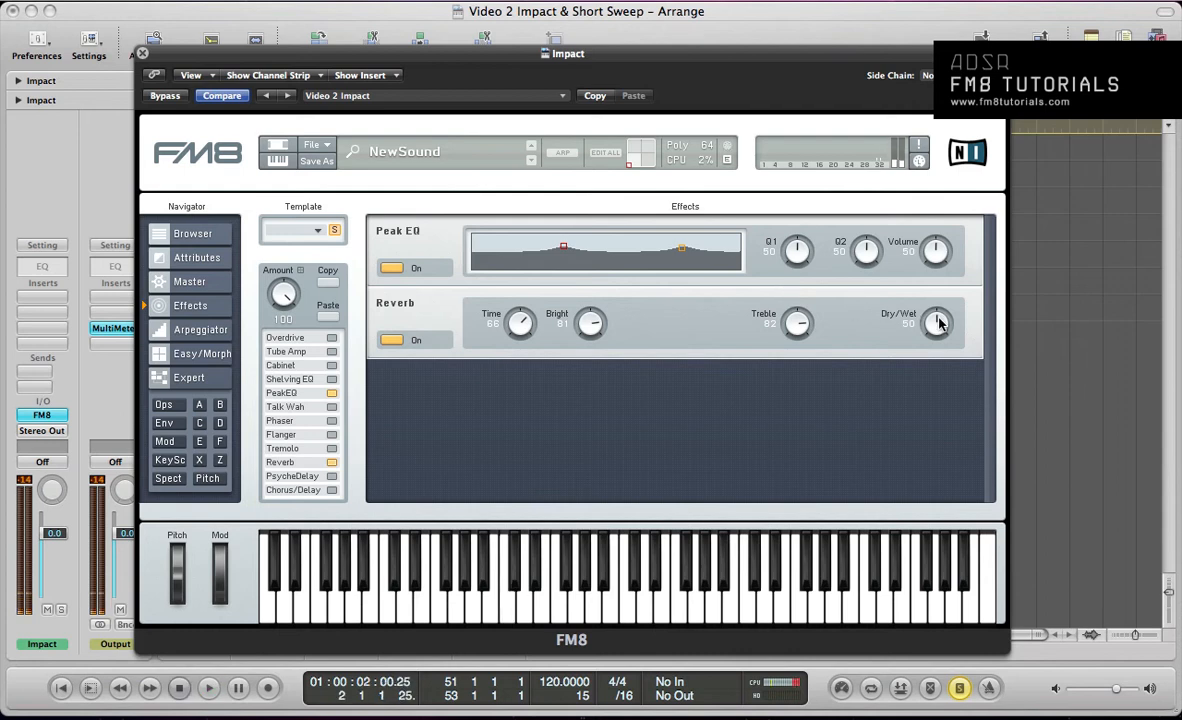
drag(935, 322, 935, 340)
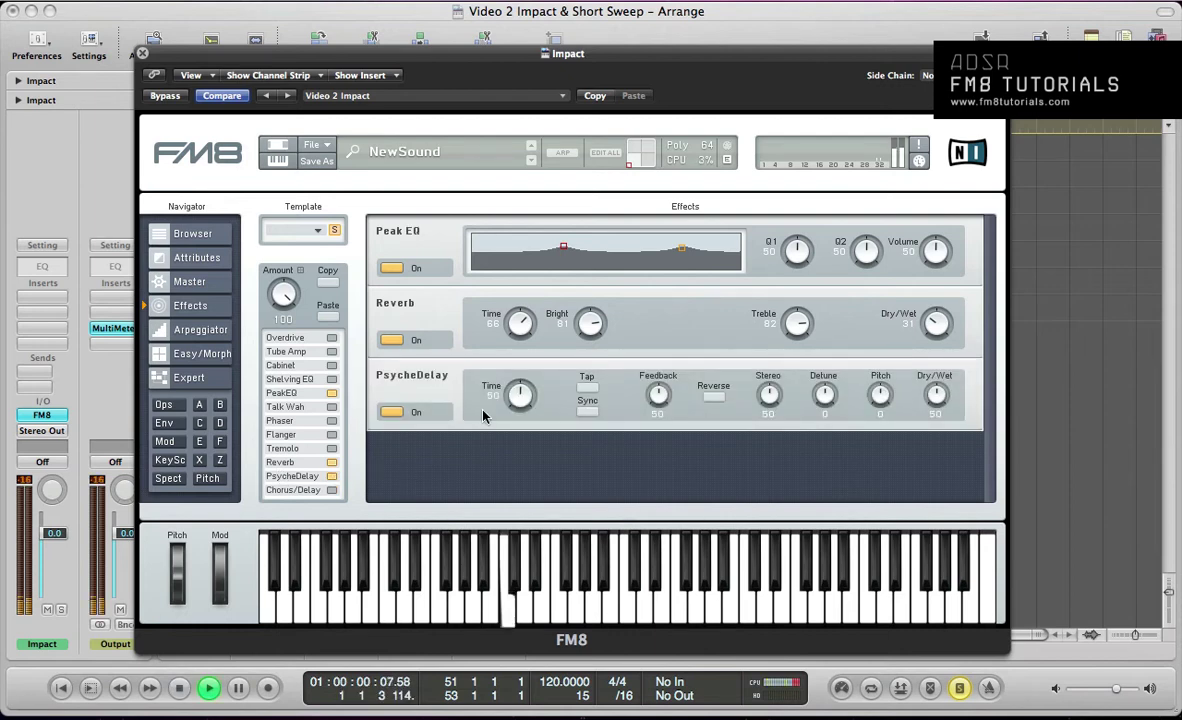
- Enable the PsycheDelay effect in the chain after the reverb
click(588, 412)
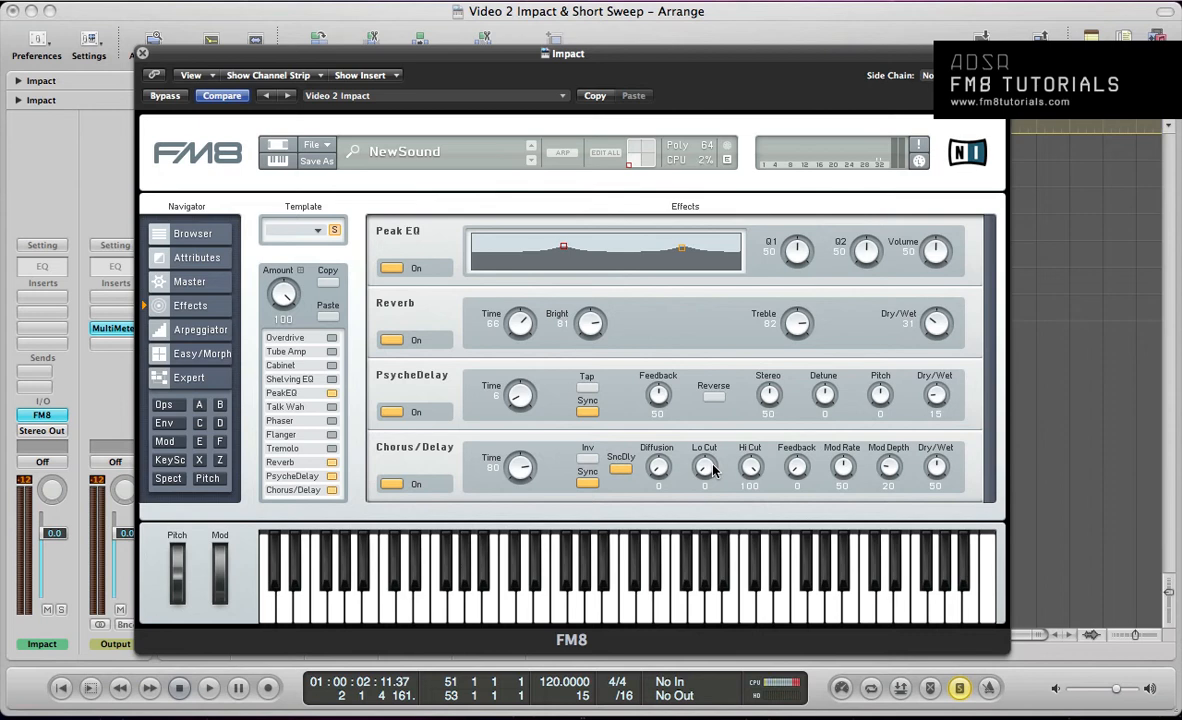
mouse_move(800, 468)
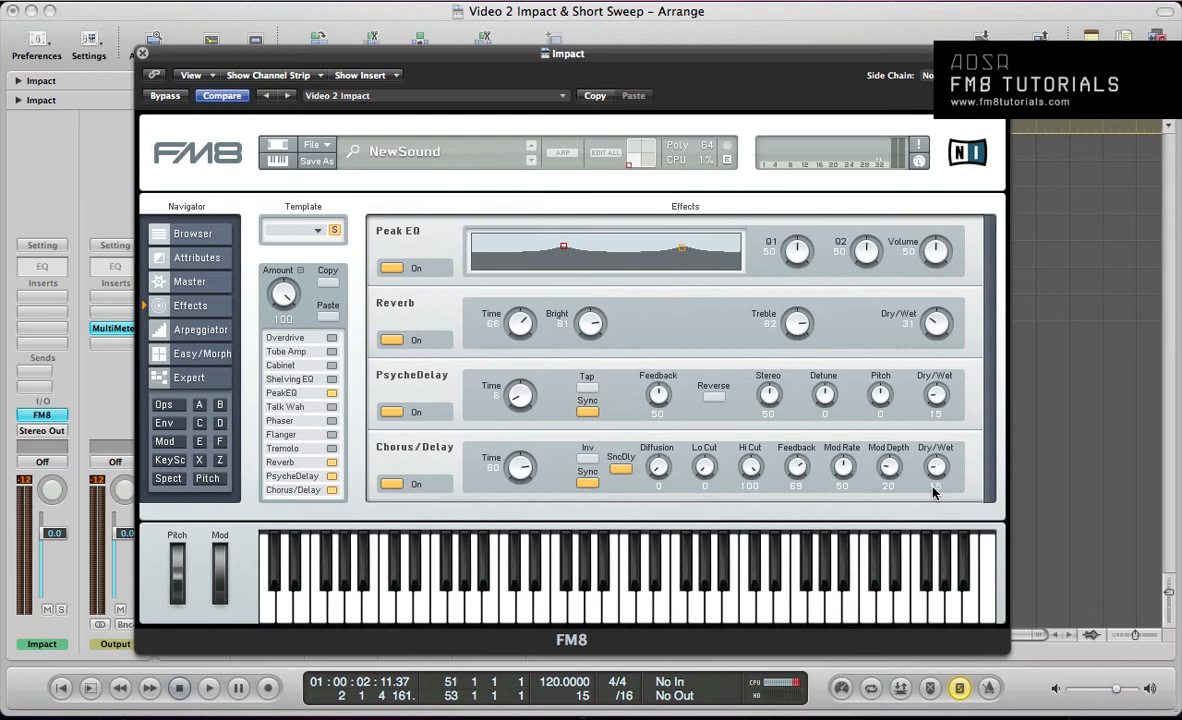
- Lower the Chorus/Delay dry/wet mix to 15 and show all operator envelopes
click(208, 688)
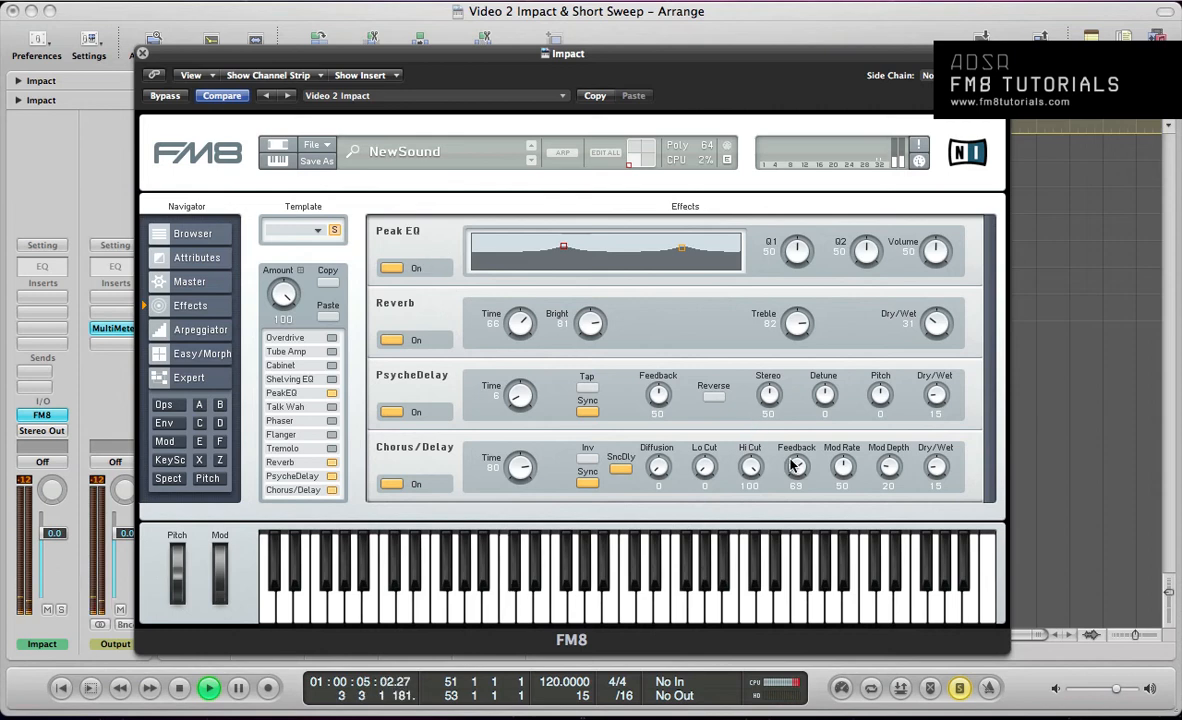
click(164, 423)
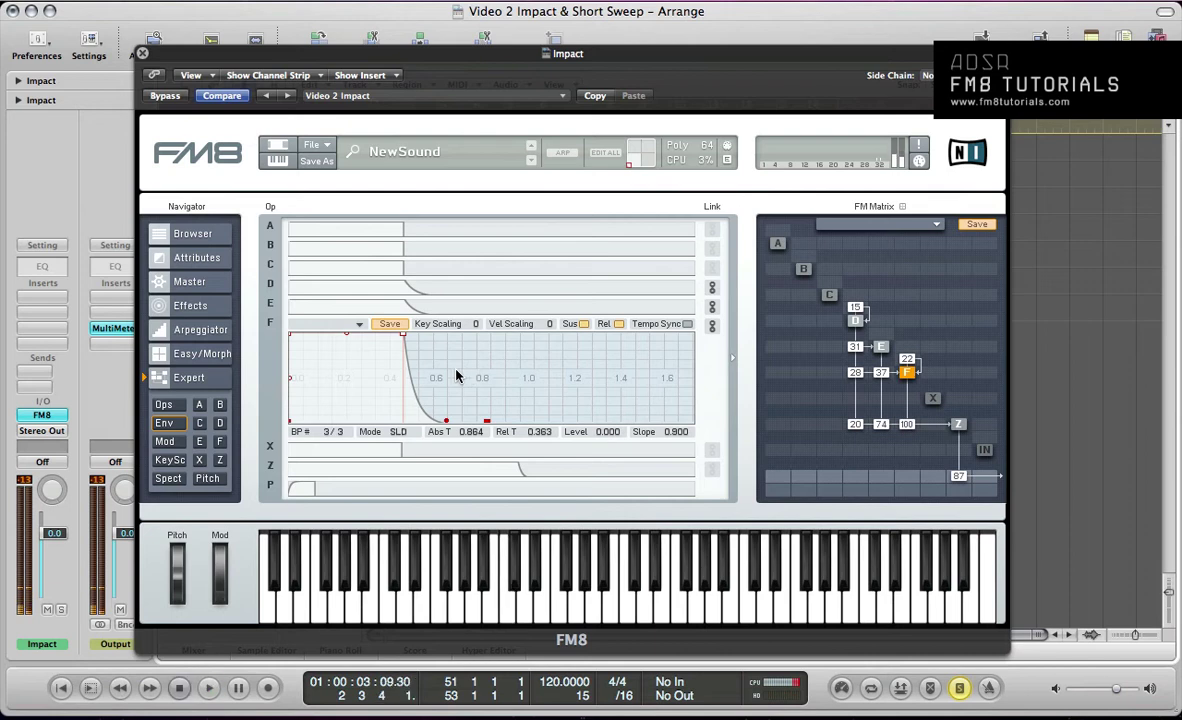
- Open the Master page and audition the finished Impact patch
click(189, 281)
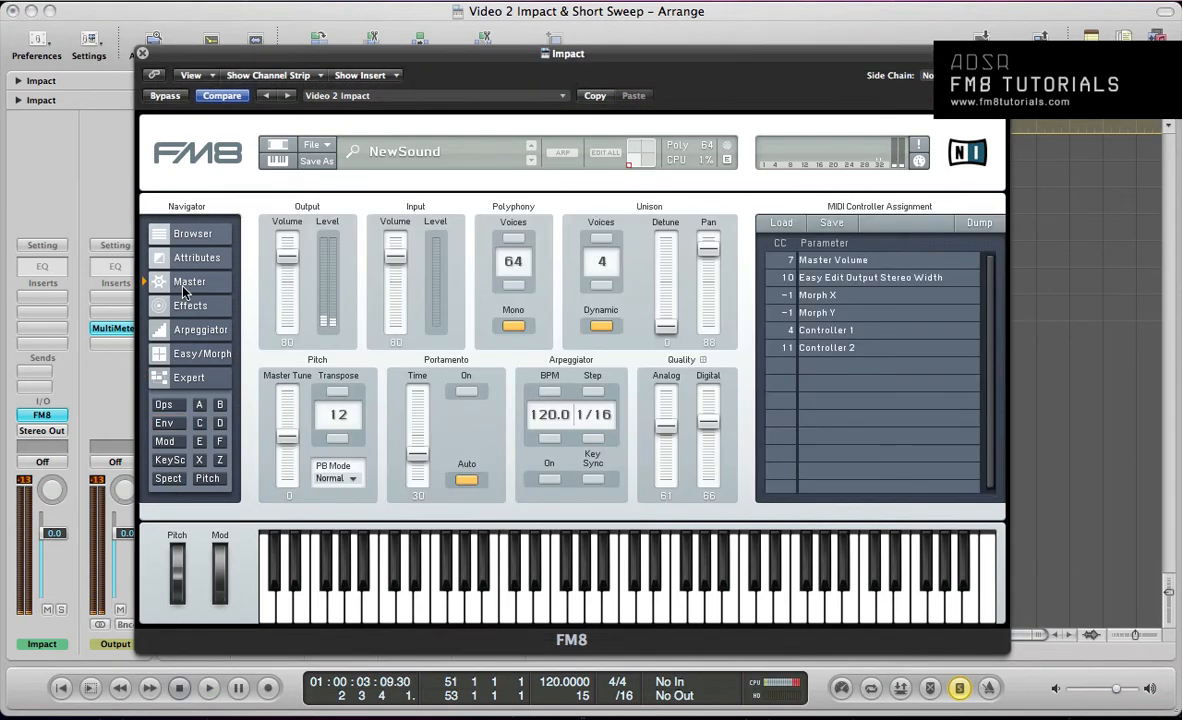
click(540, 600)
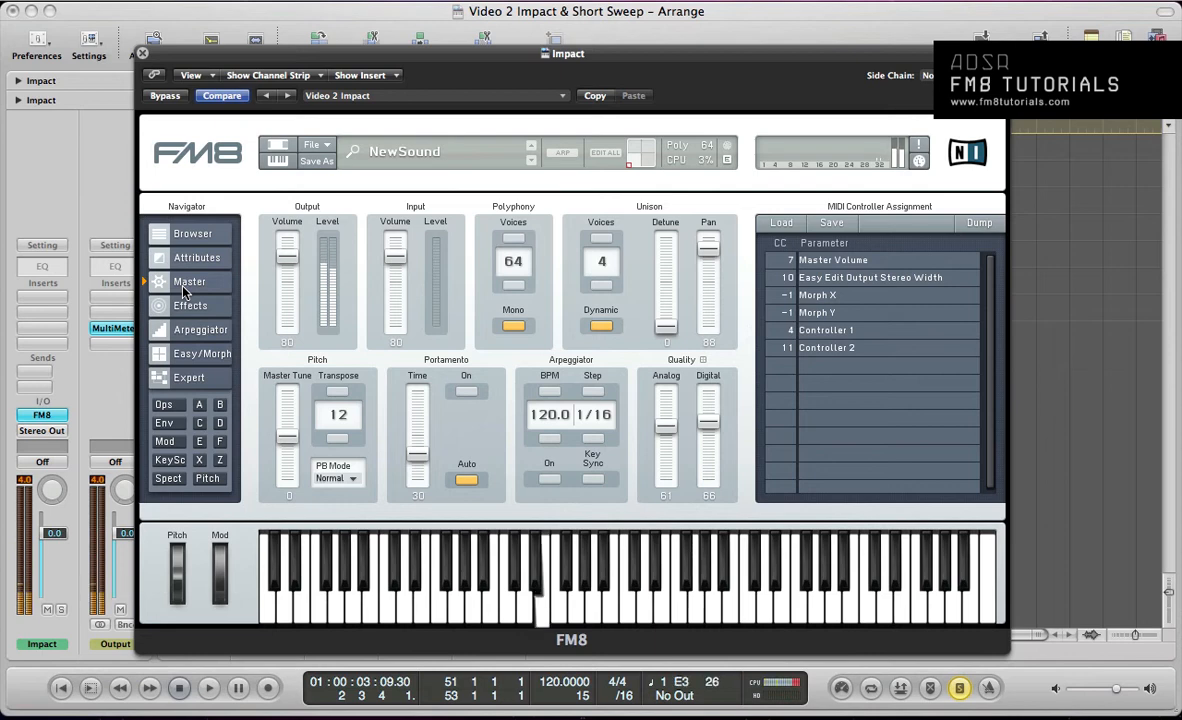
click(141, 52)
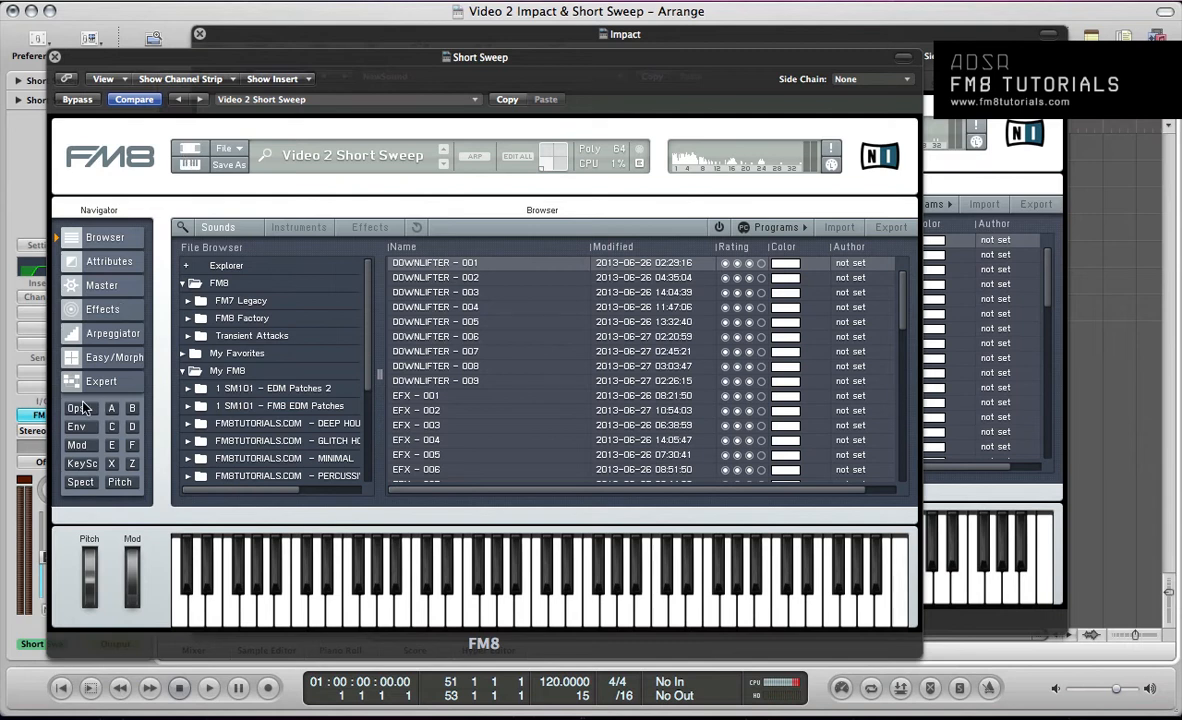
- Initialise FM8 with File > New Sound, resetting all operators to sine
click(224, 155)
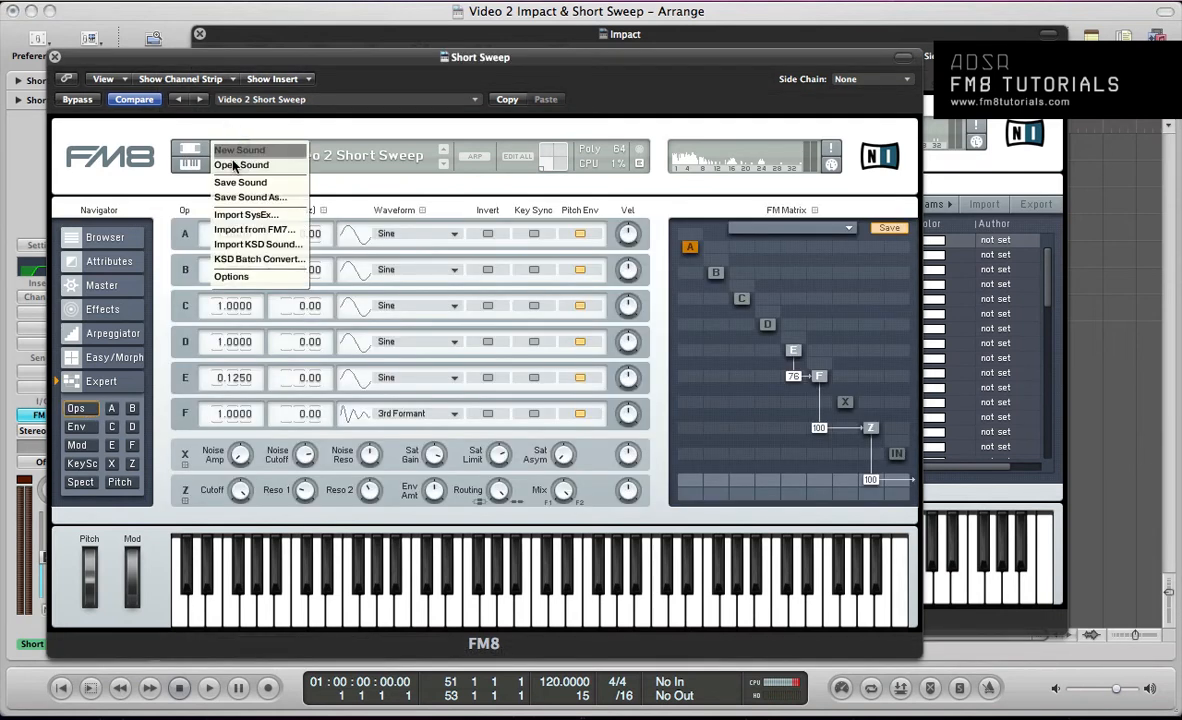
click(199, 35)
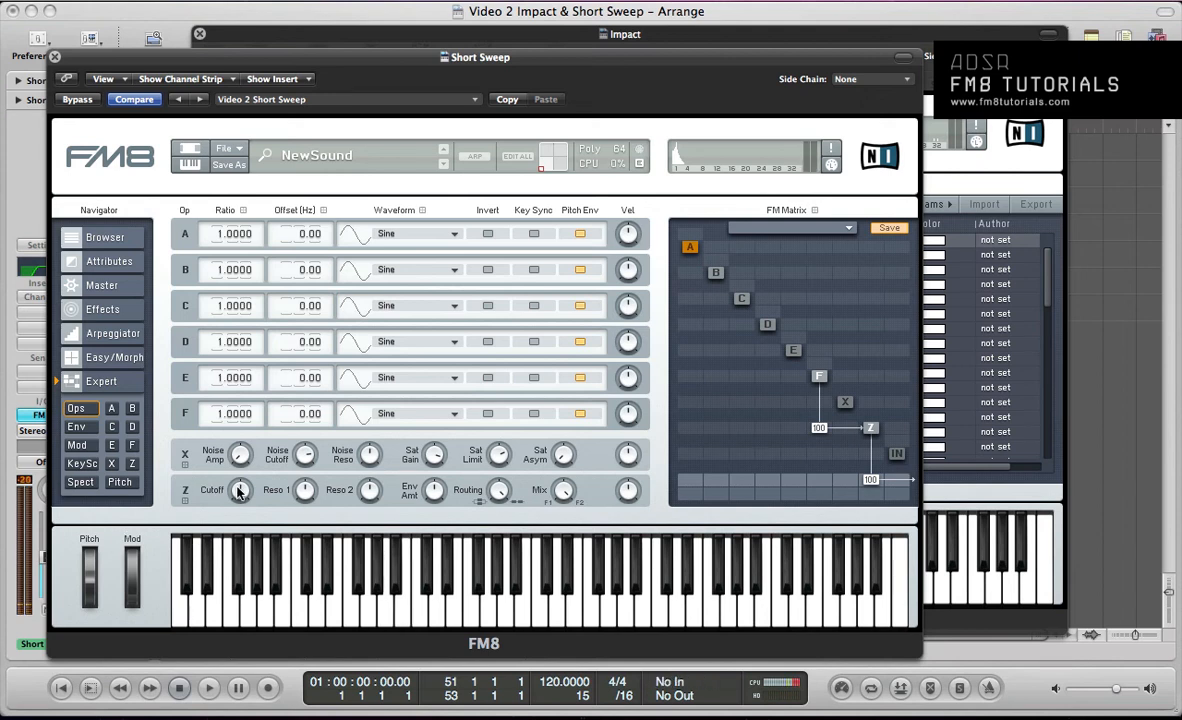
mouse_move(313, 543)
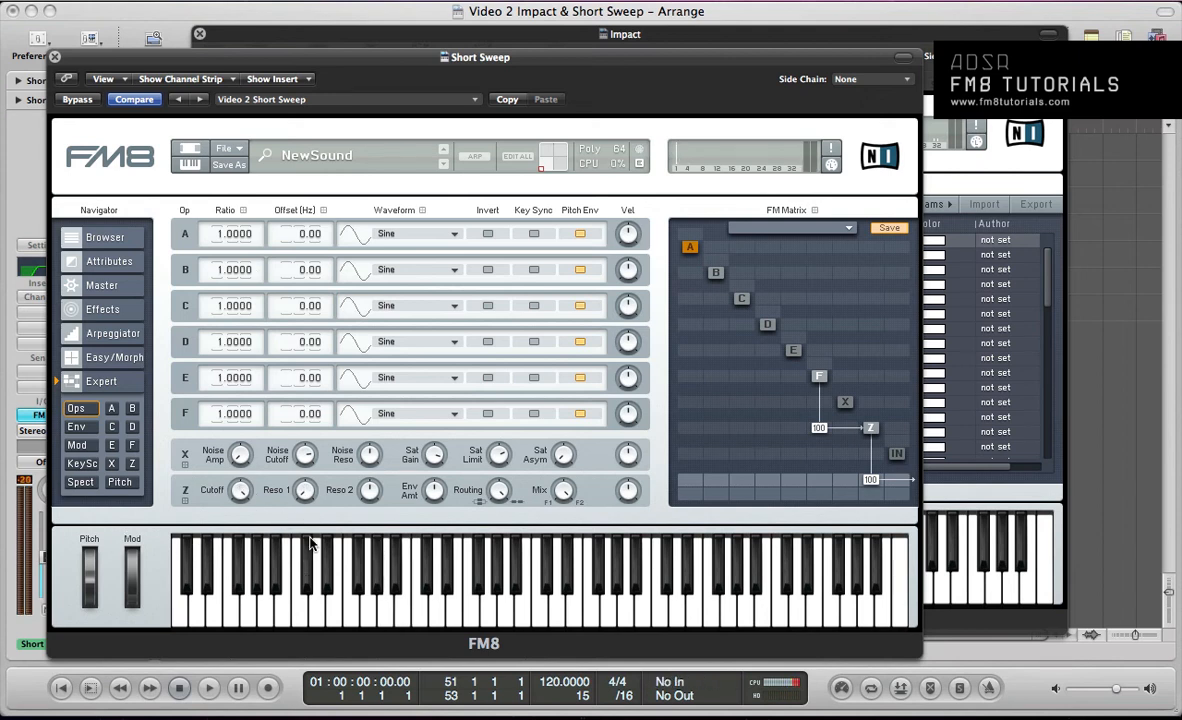
mouse_move(367, 559)
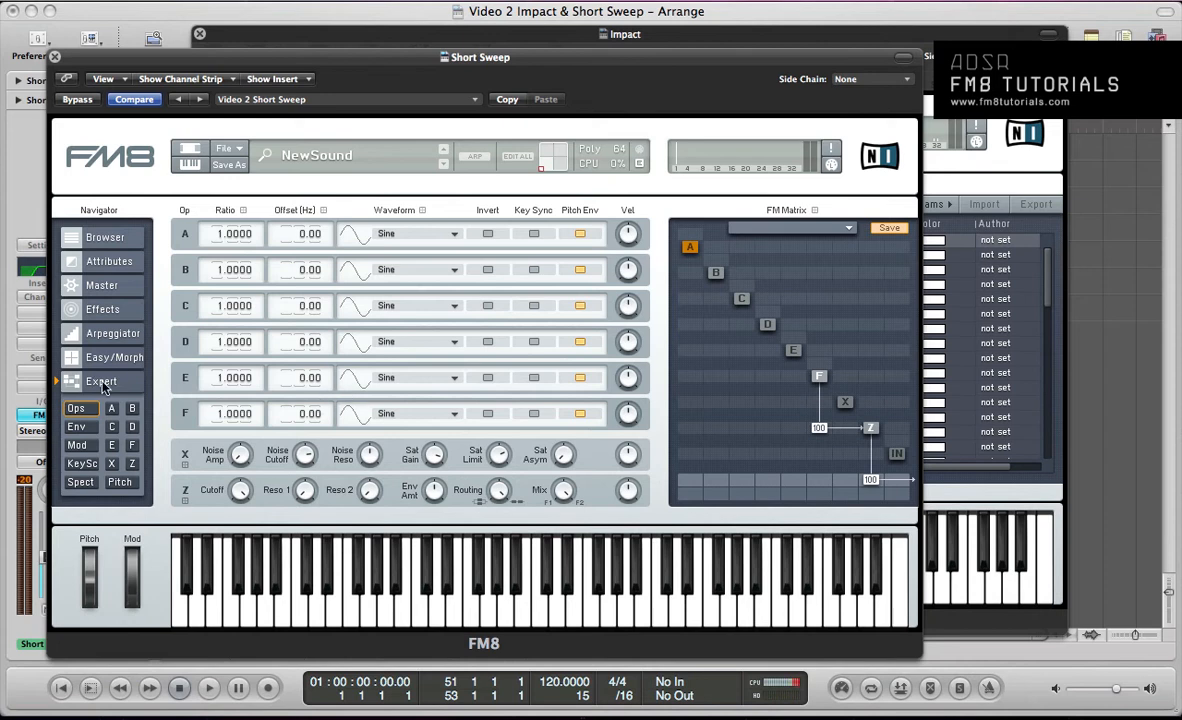
- Set operator F to 3rd Formant and enter 0.1250 as operator E's ratio
click(418, 413)
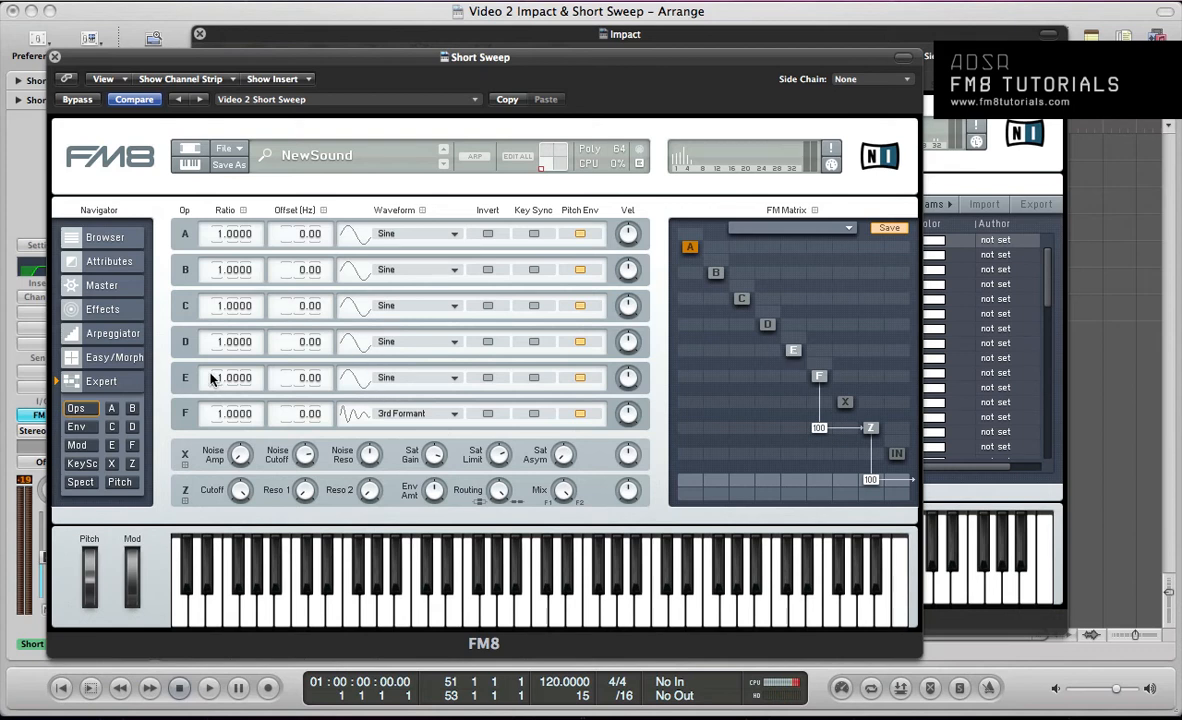
triple_click(234, 377)
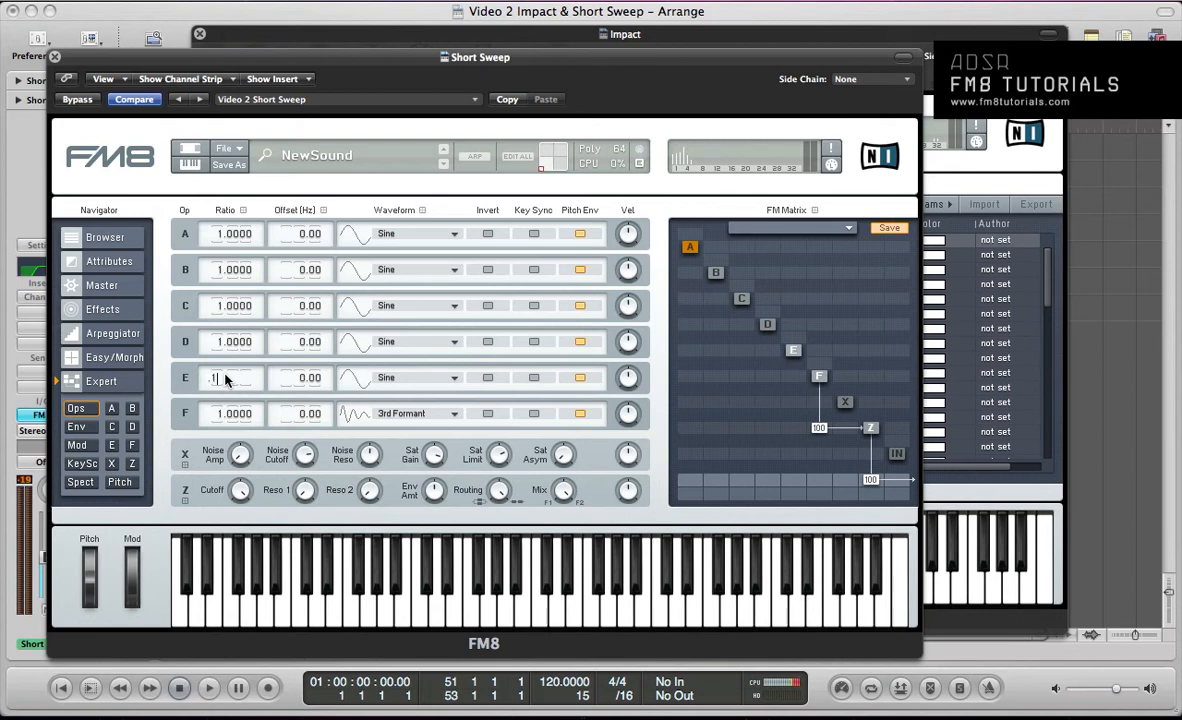
text(0.1250)
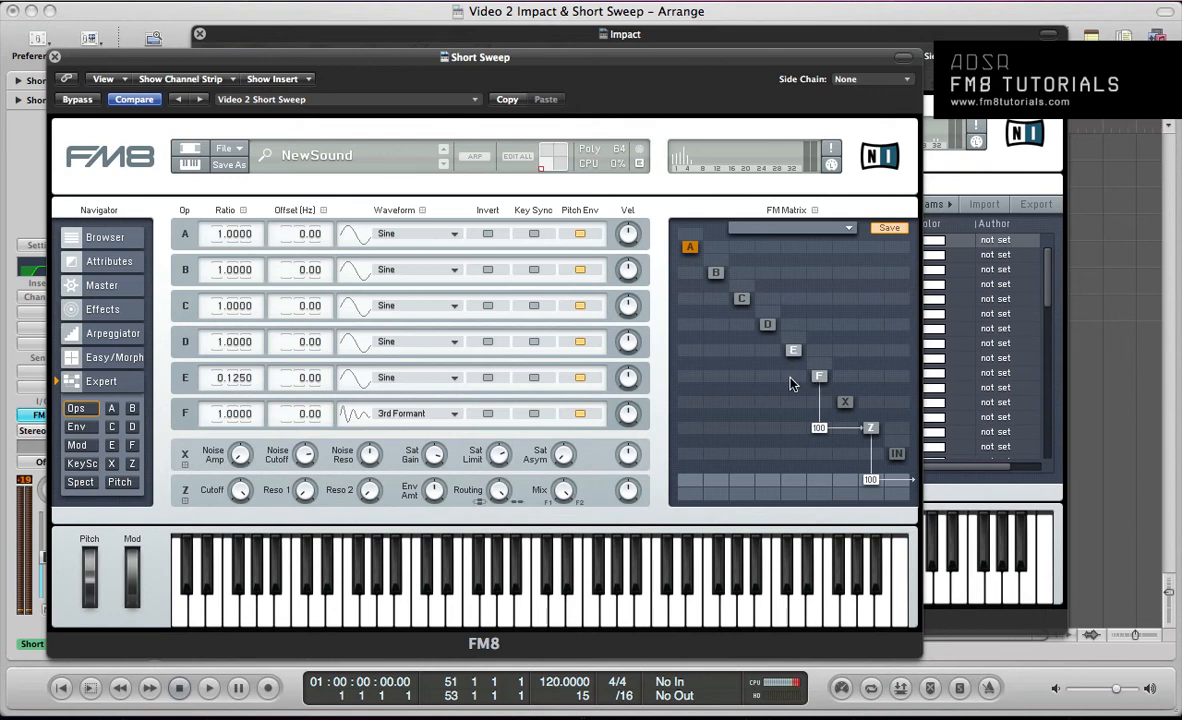
mouse_move(795, 378)
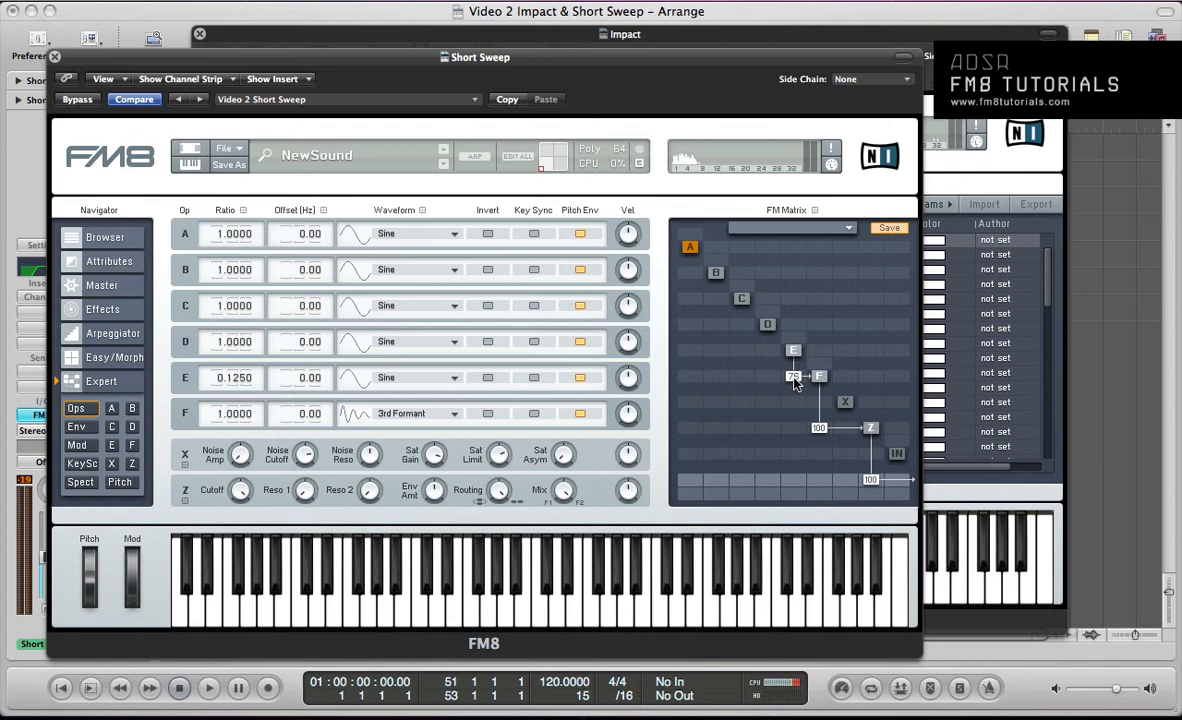
mouse_move(723, 378)
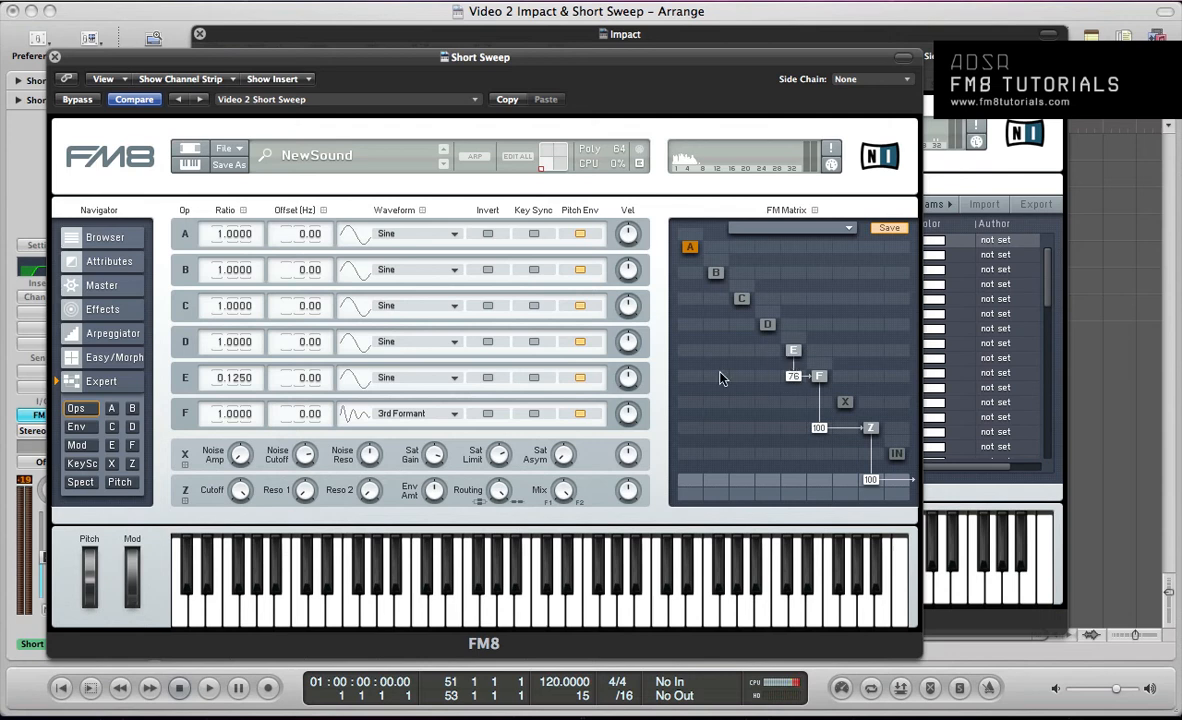
mouse_move(617, 453)
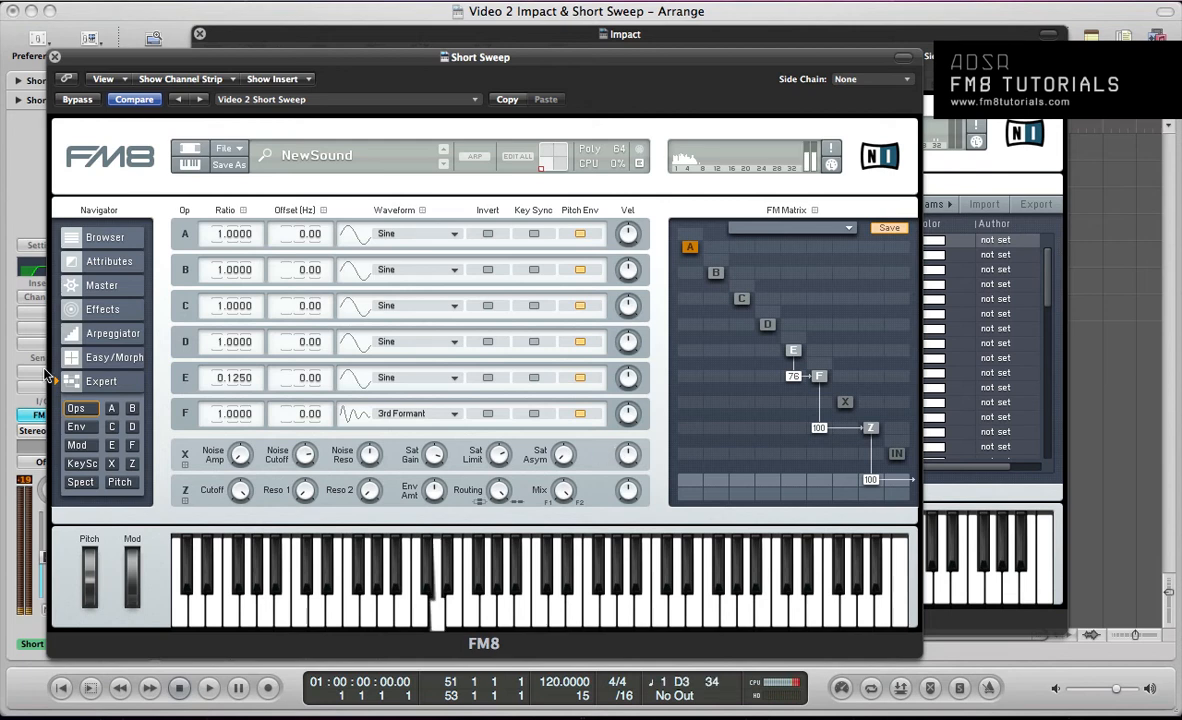
- Tempo-sync operator E's envelope, stretch the sustain point to a full bar, and curve the rise
click(76, 426)
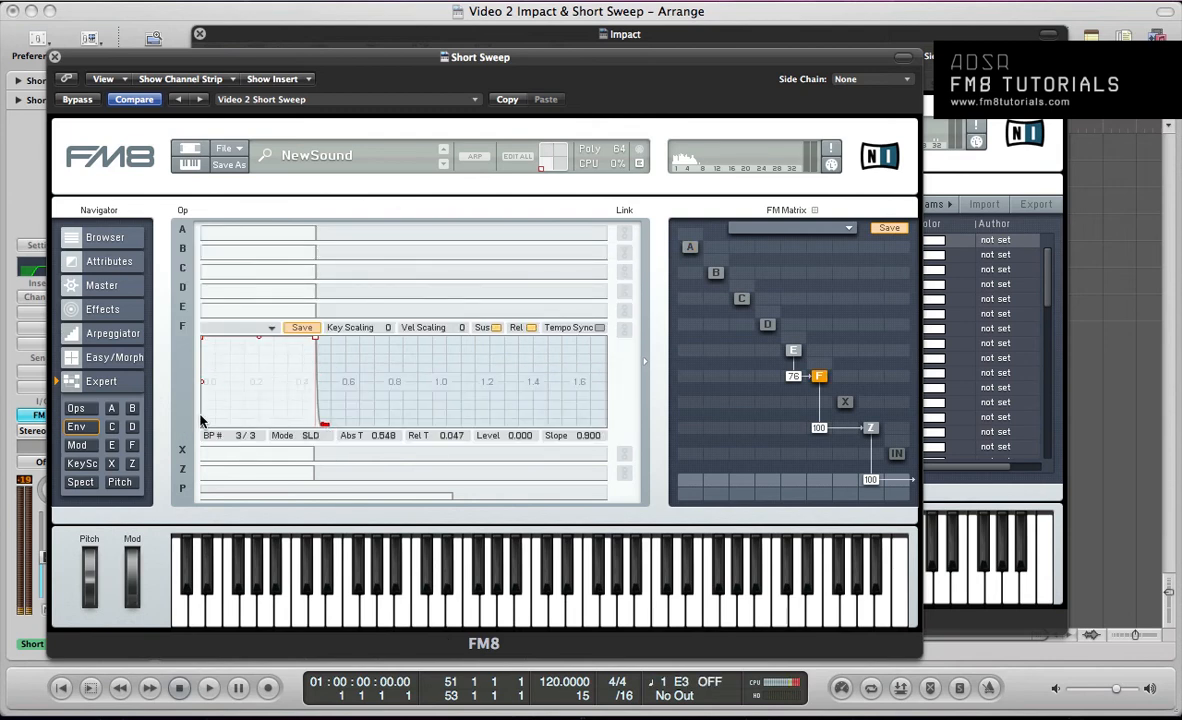
click(182, 307)
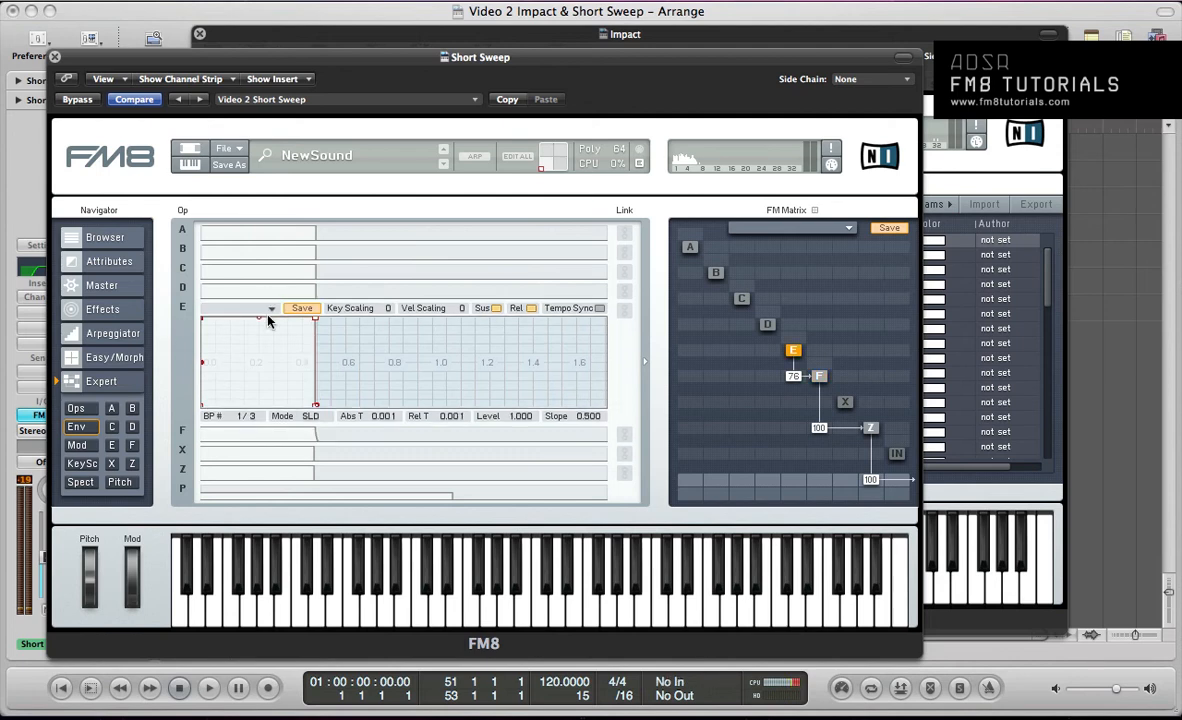
click(598, 308)
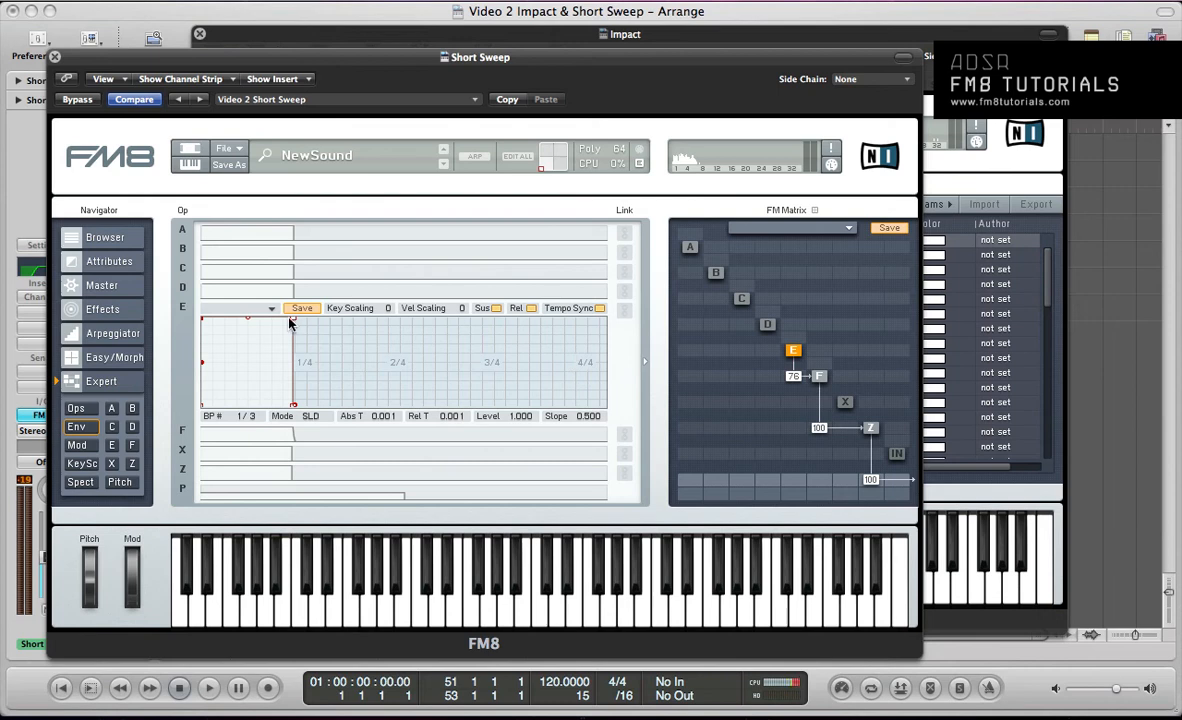
mouse_move(295, 327)
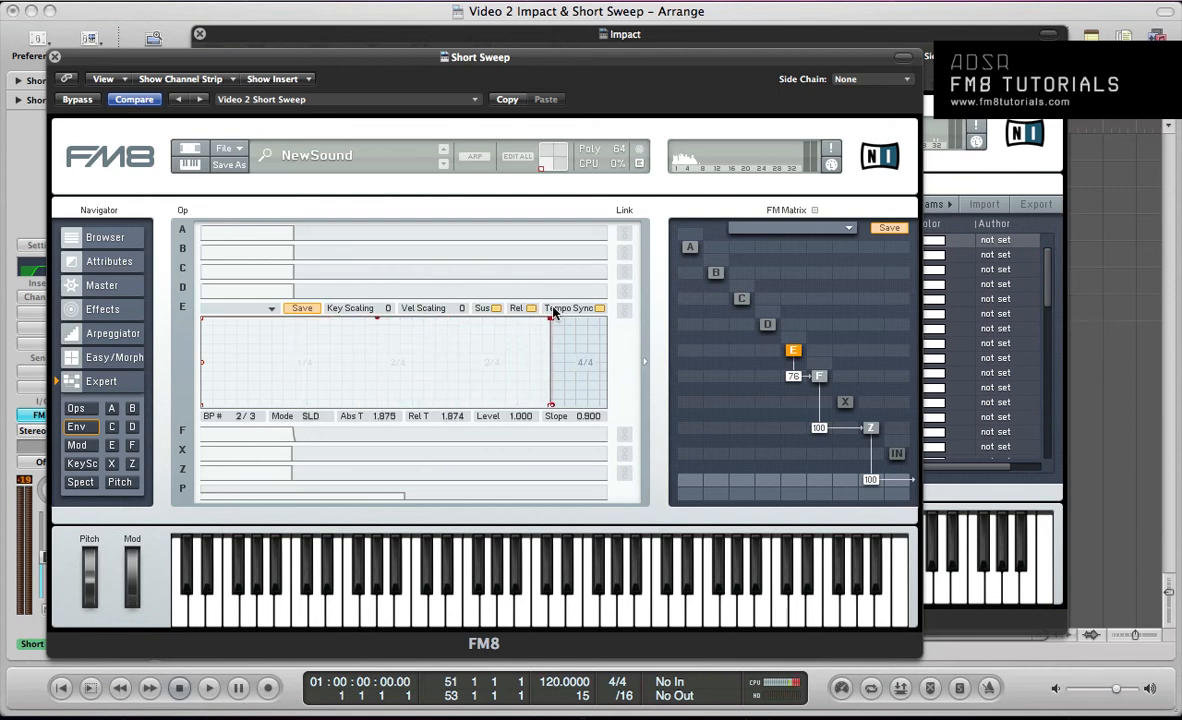
drag(573, 415, 573, 320)
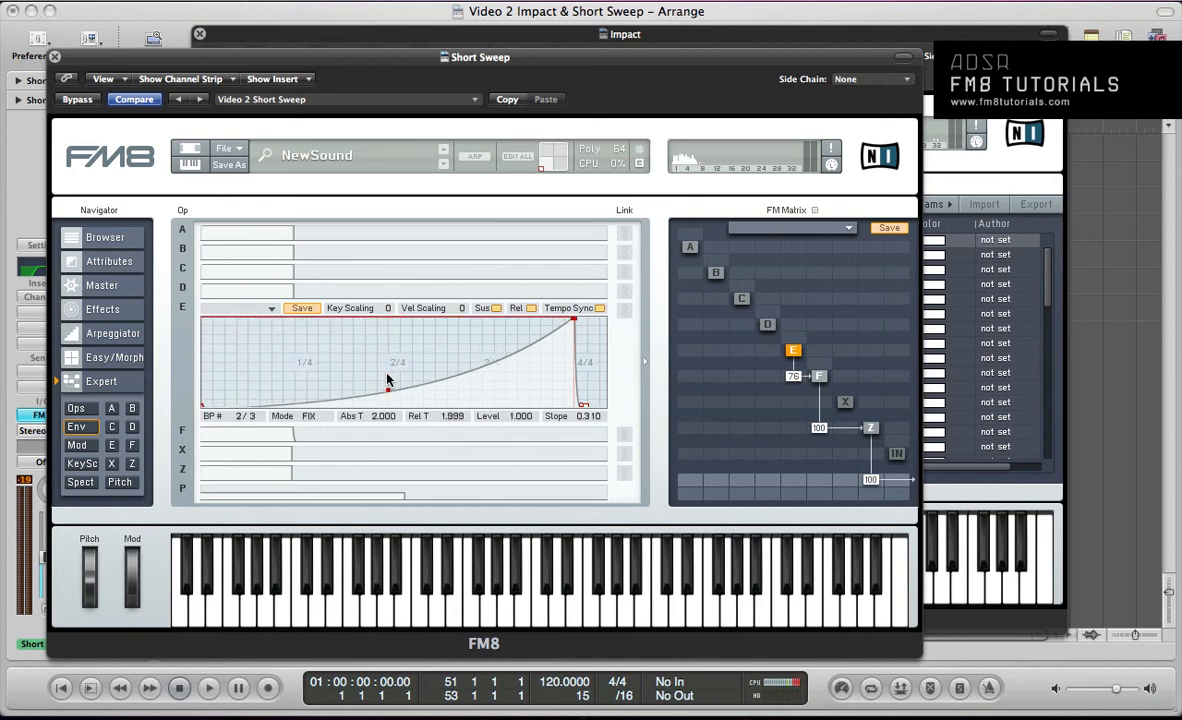
drag(388, 390, 388, 378)
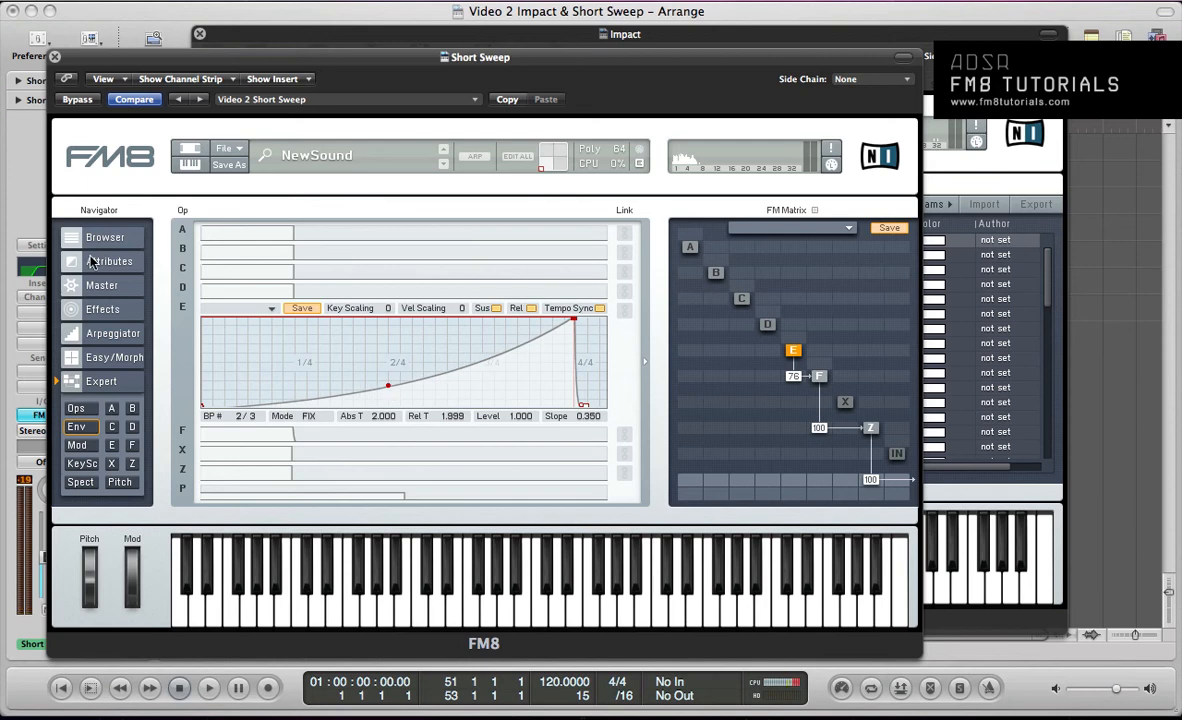
- On the Master page, drag Quality Digital up to 74
click(101, 285)
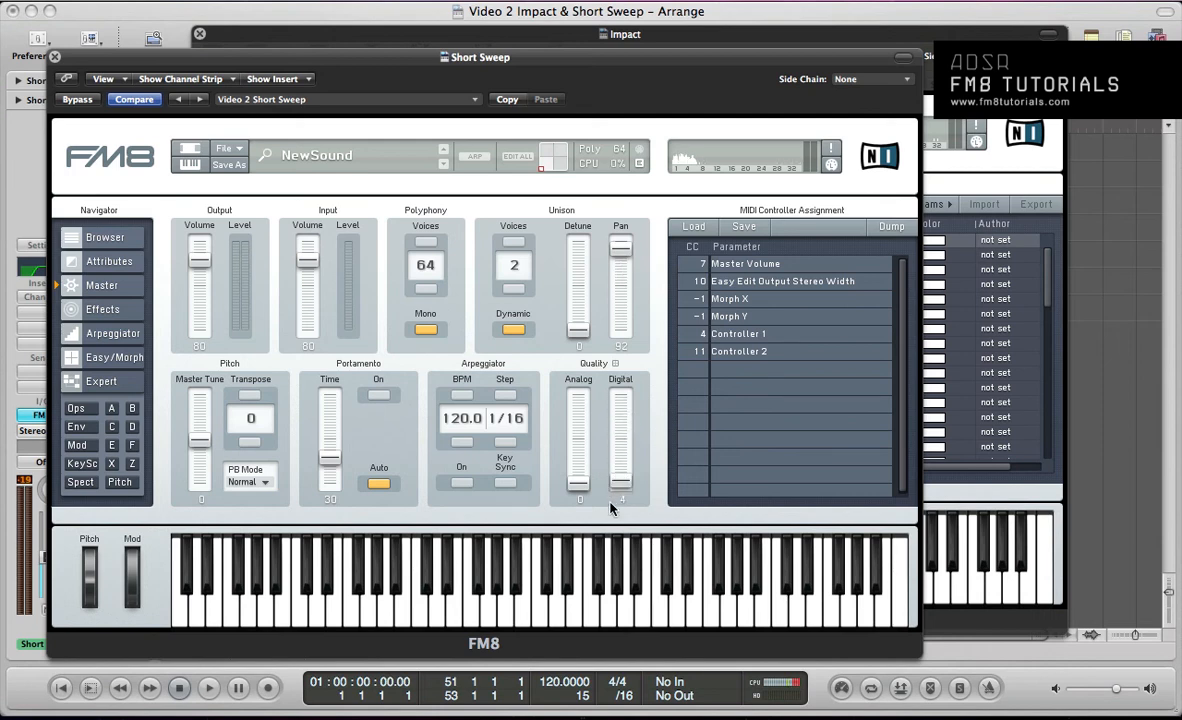
drag(620, 500, 620, 415)
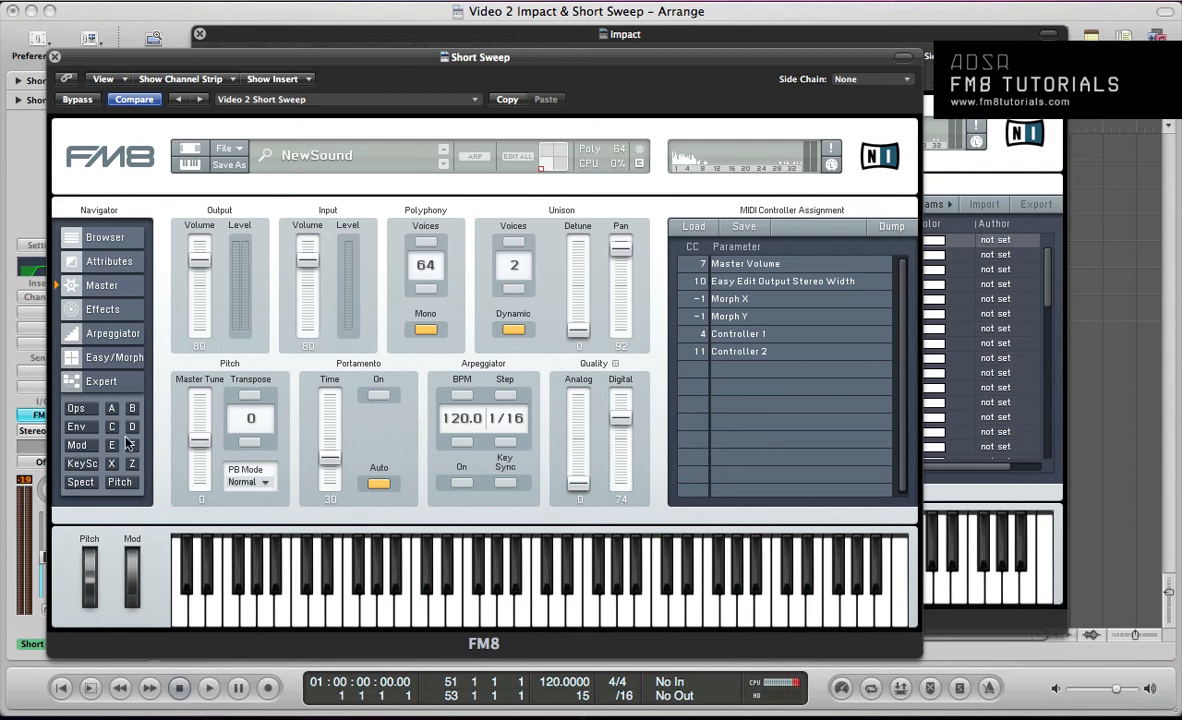
- Select the Z filter to raise its resonance, then go to the Effects page
click(131, 445)
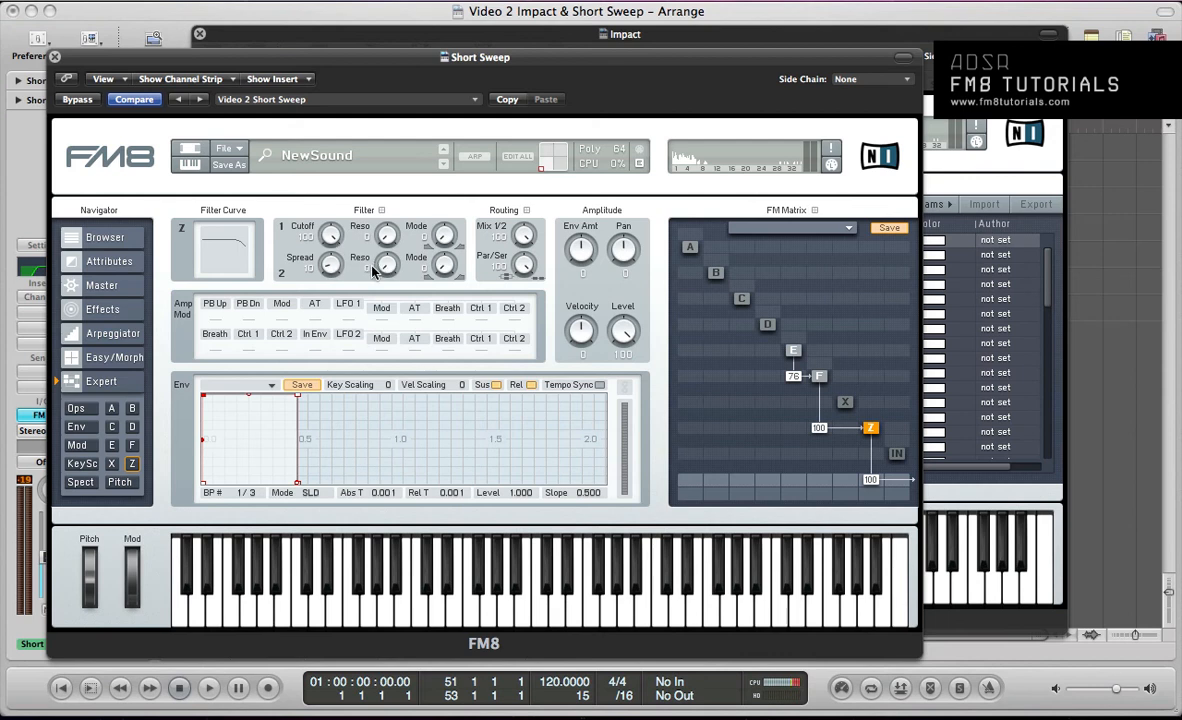
mouse_move(365, 240)
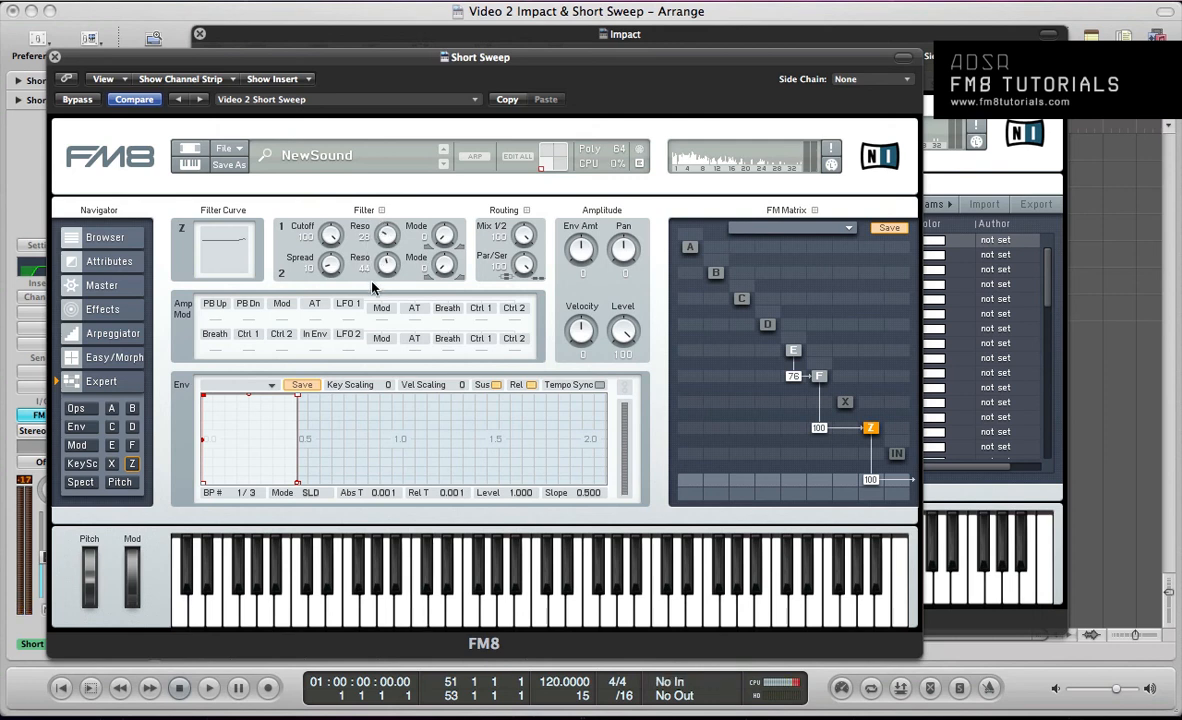
click(102, 309)
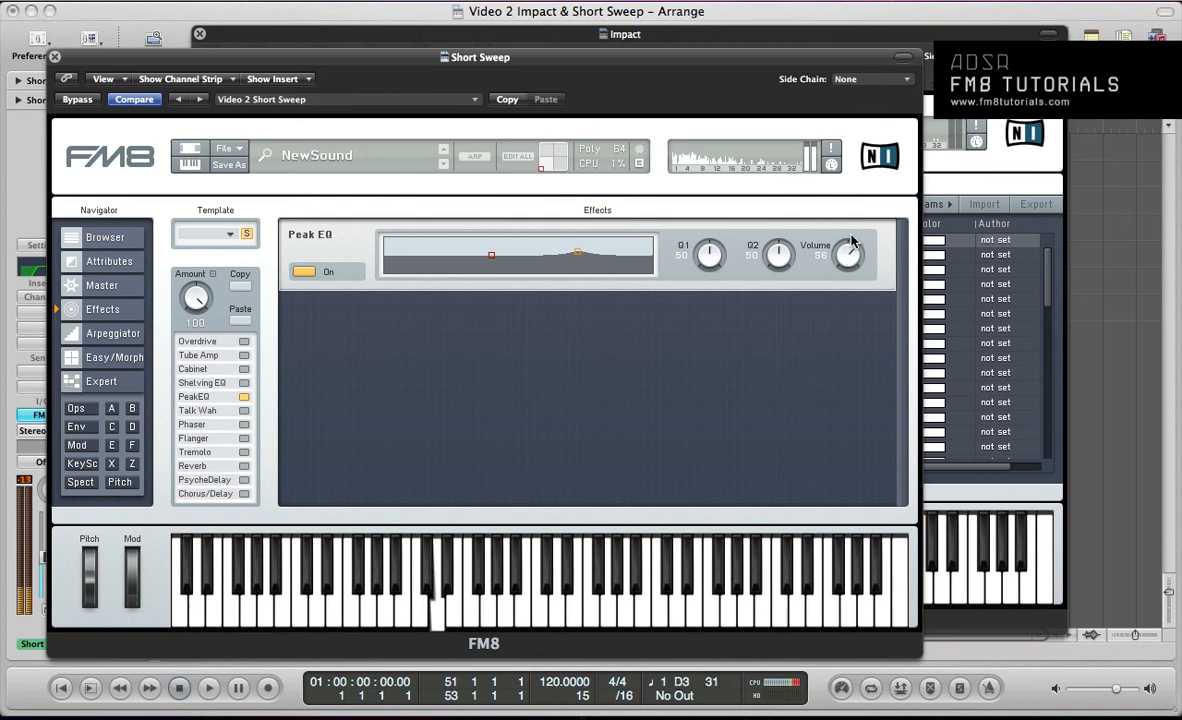
- Lower the Peak EQ volume slightly, then set Reverb treble to 71 and dry/wet to 38
drag(848, 254, 850, 260)
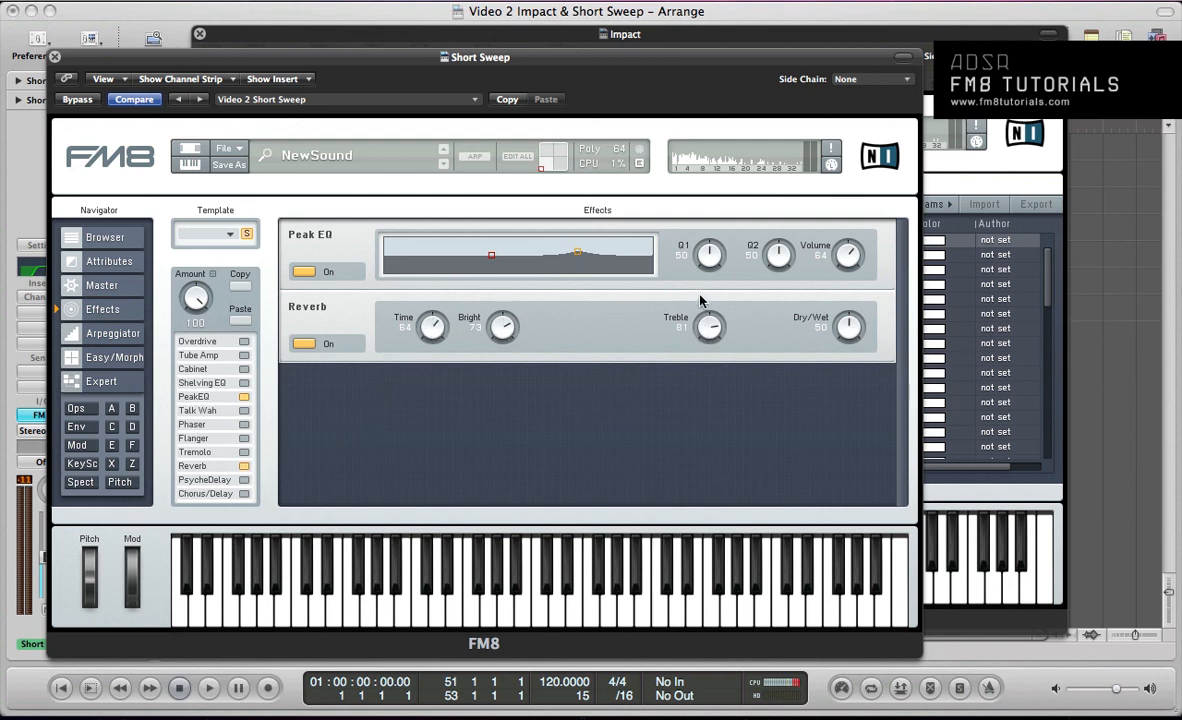
drag(849, 327, 849, 340)
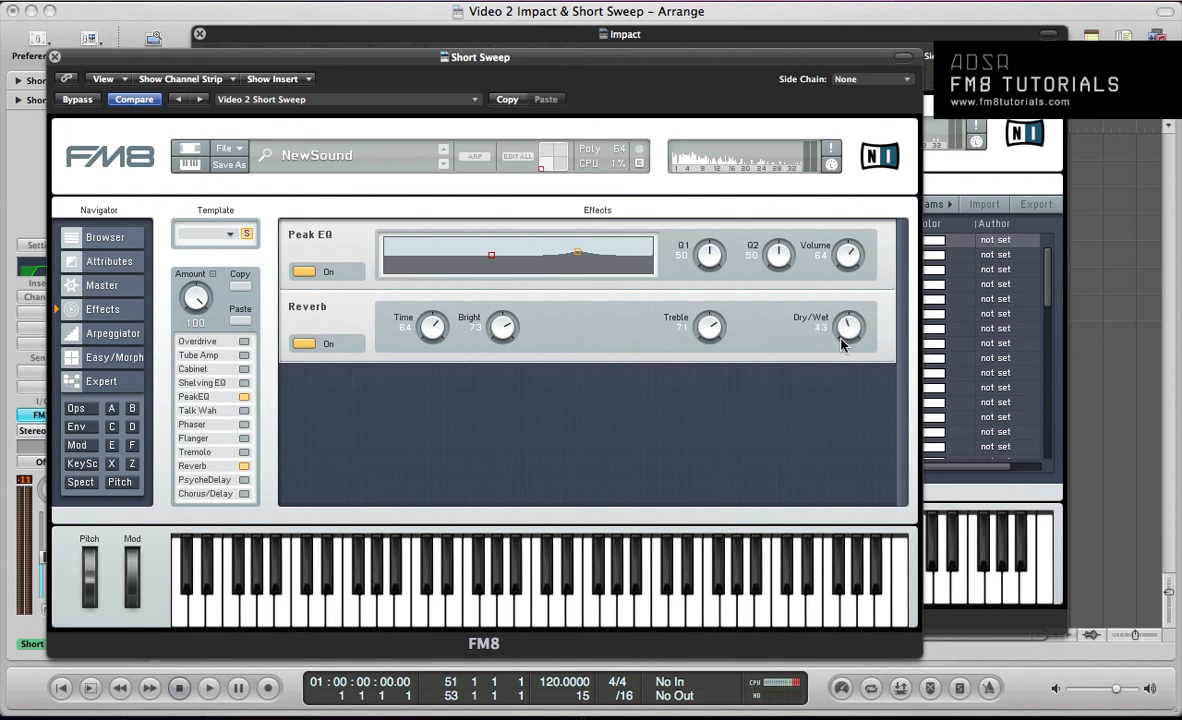
drag(849, 327, 845, 355)
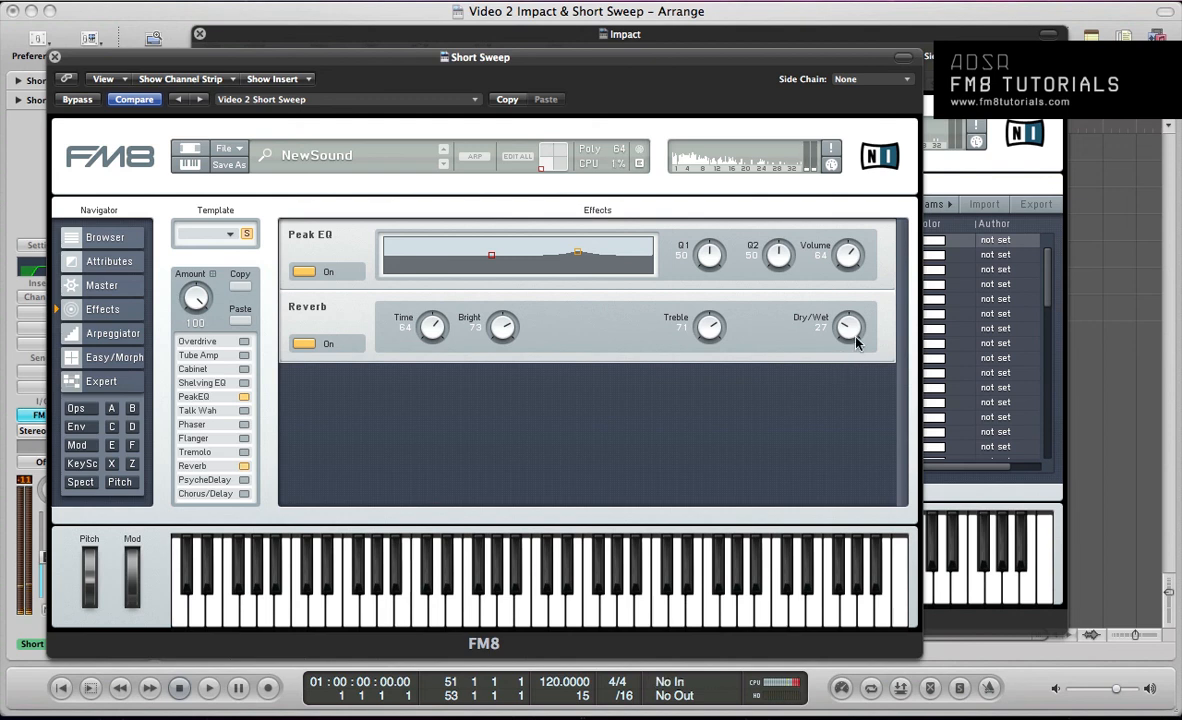
drag(848, 327, 850, 318)
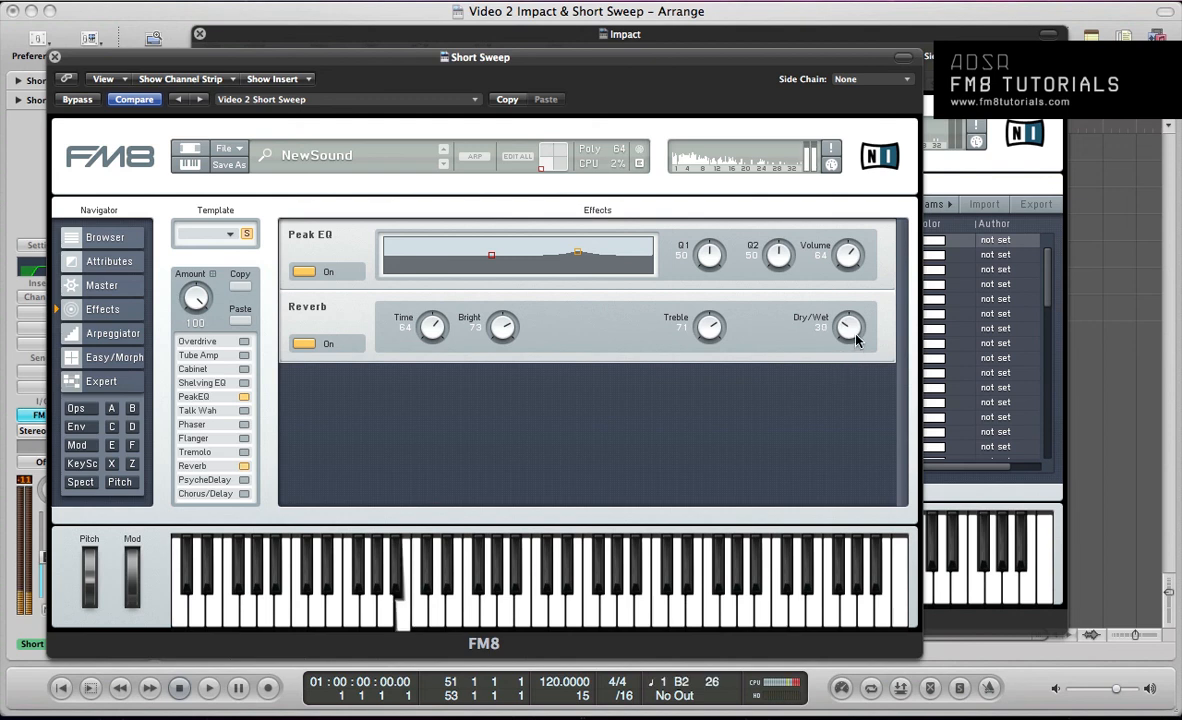